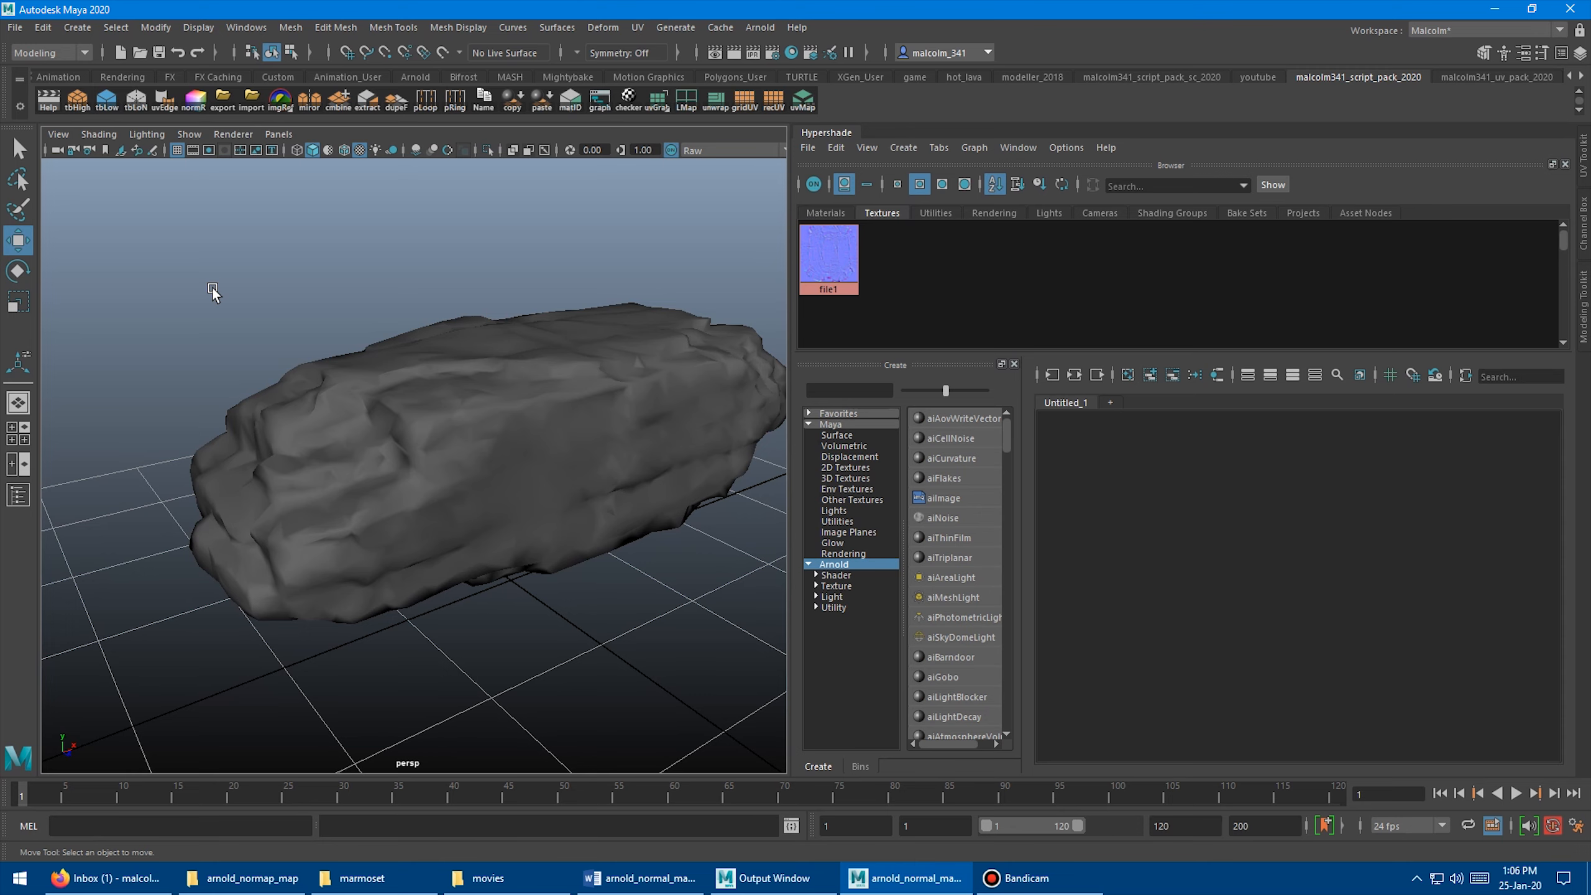
Create a new Blinn material (blinn2 with blinn2SG) from Hypershade's Create panel by searching 'blinn'
click(360, 385)
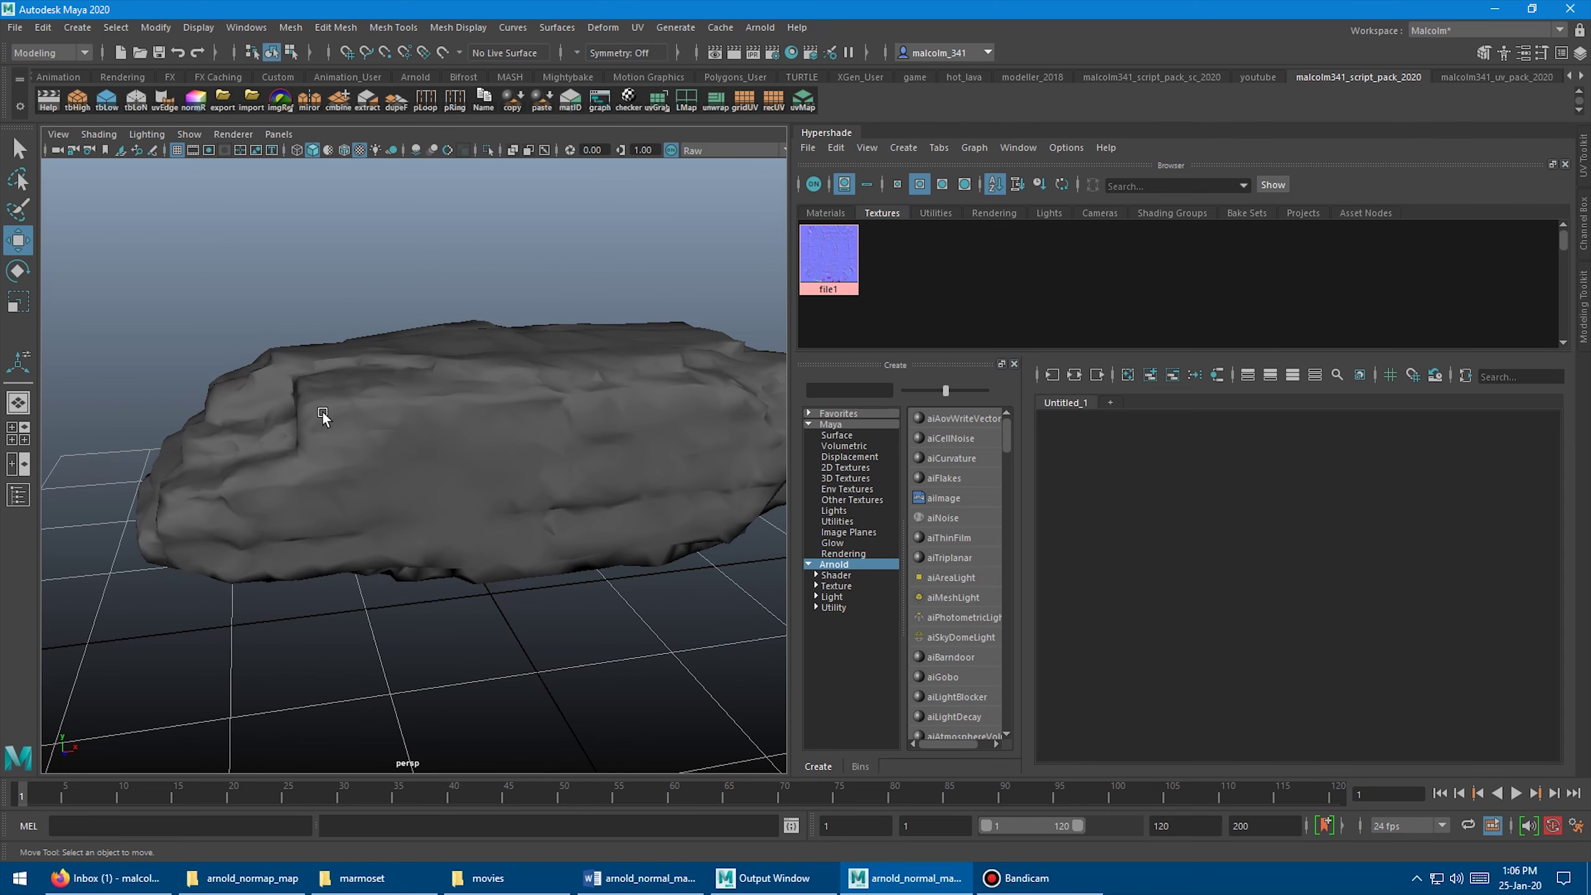
drag(324, 416, 461, 394)
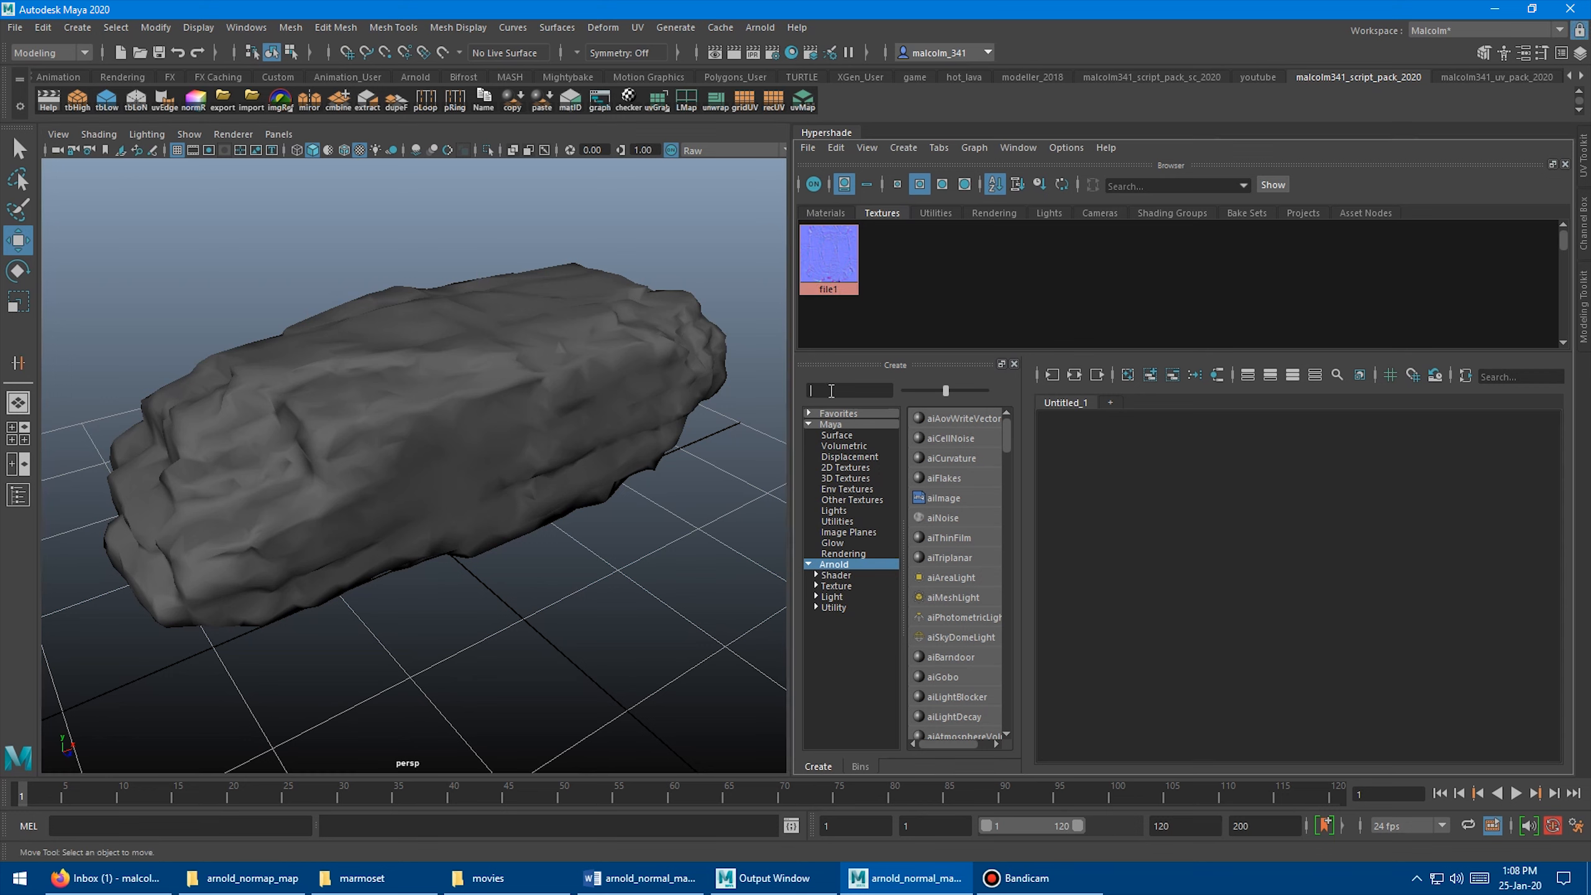
text(b)
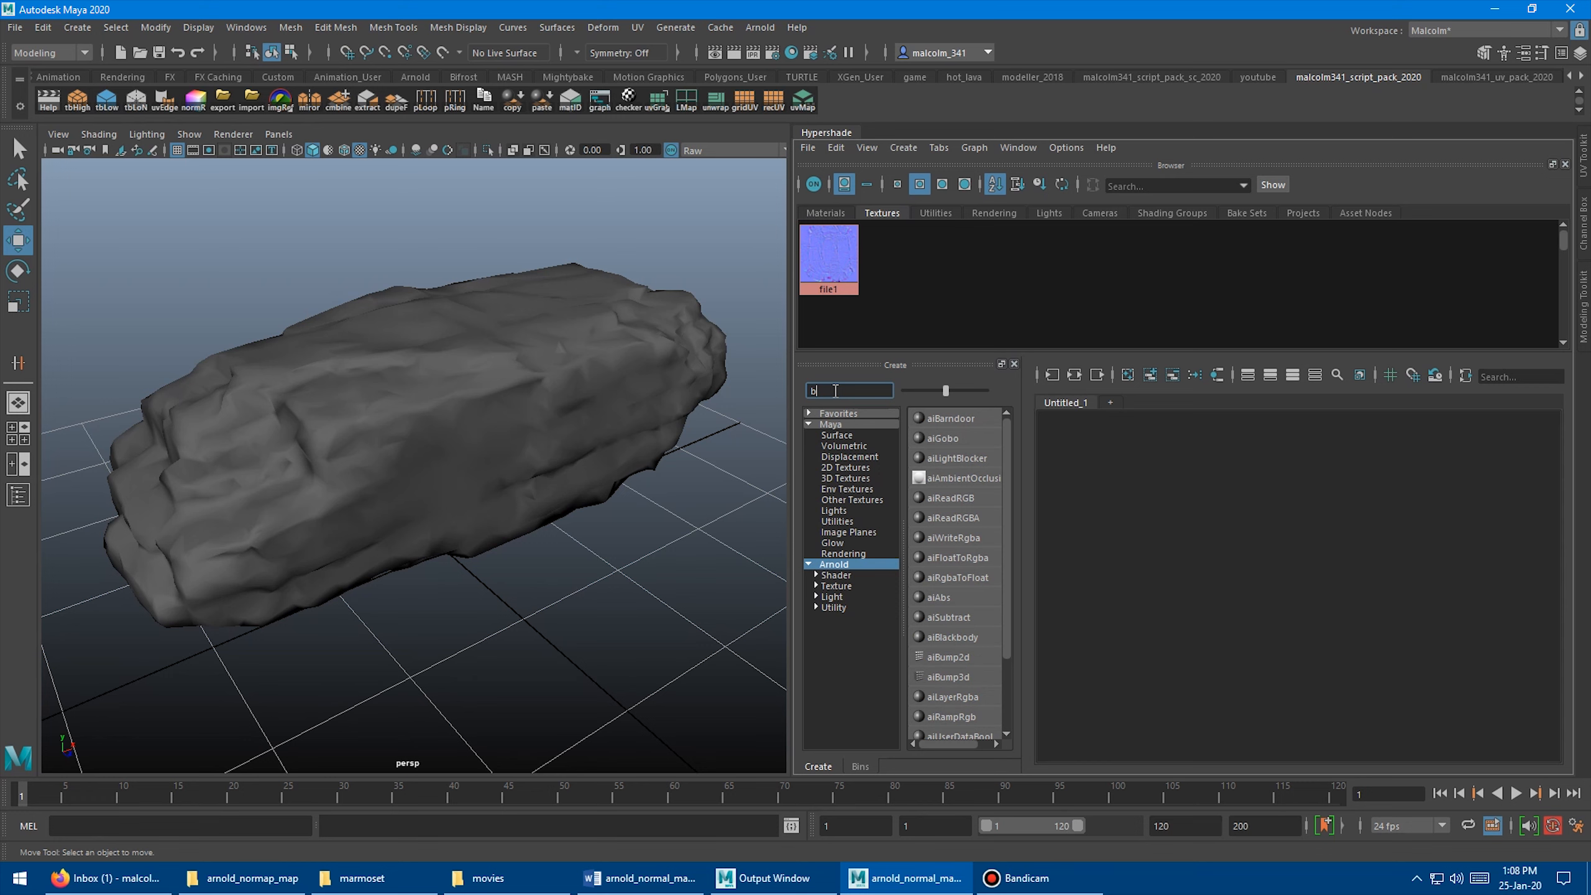
text(linn)
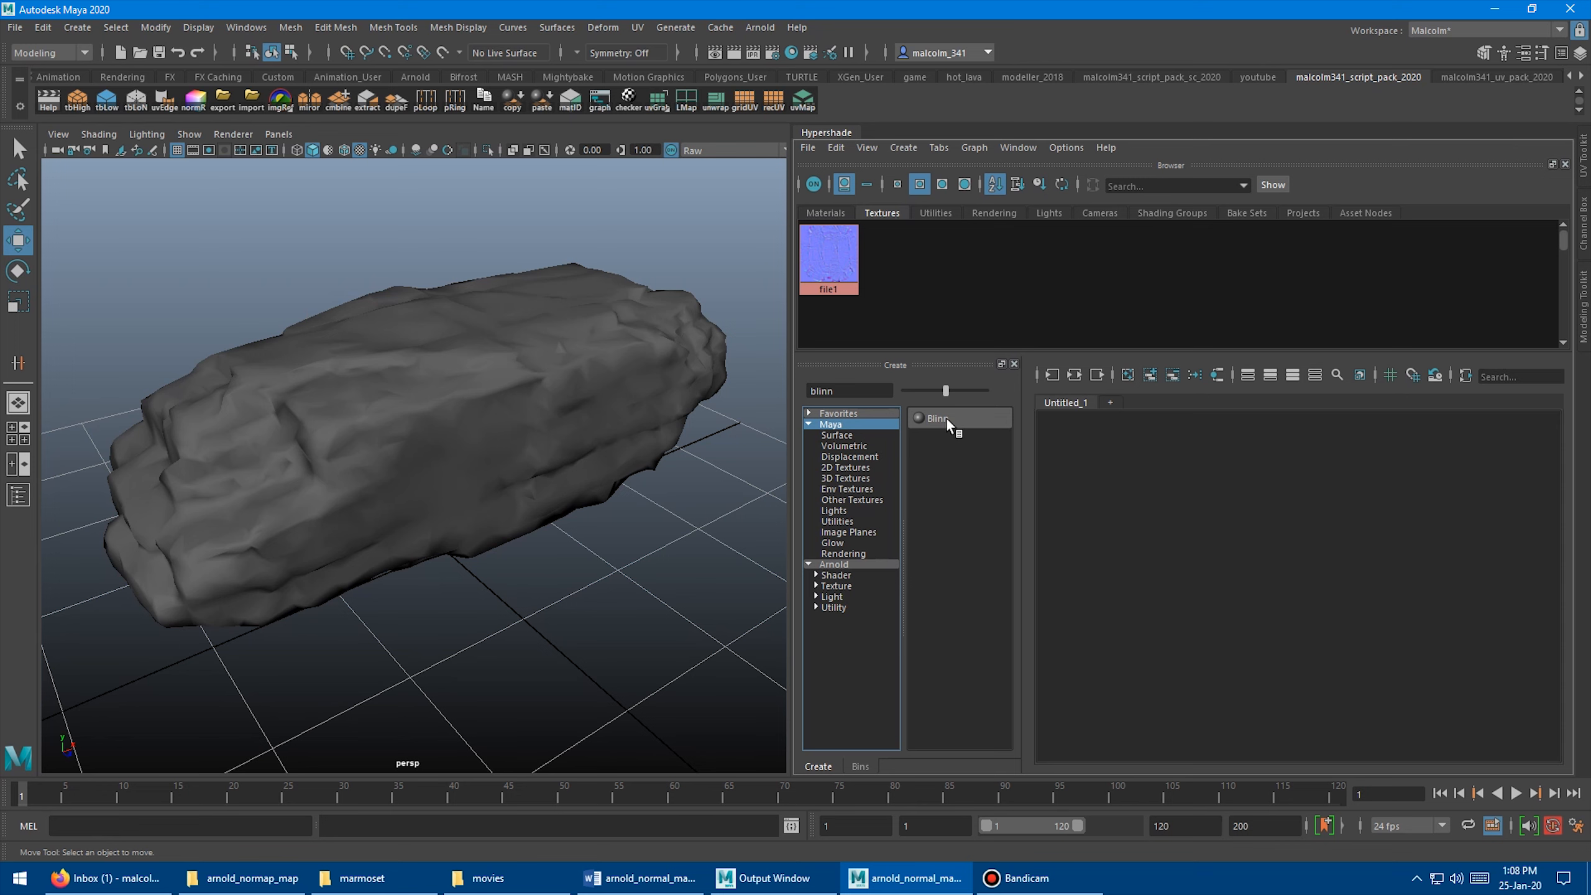
click(938, 417)
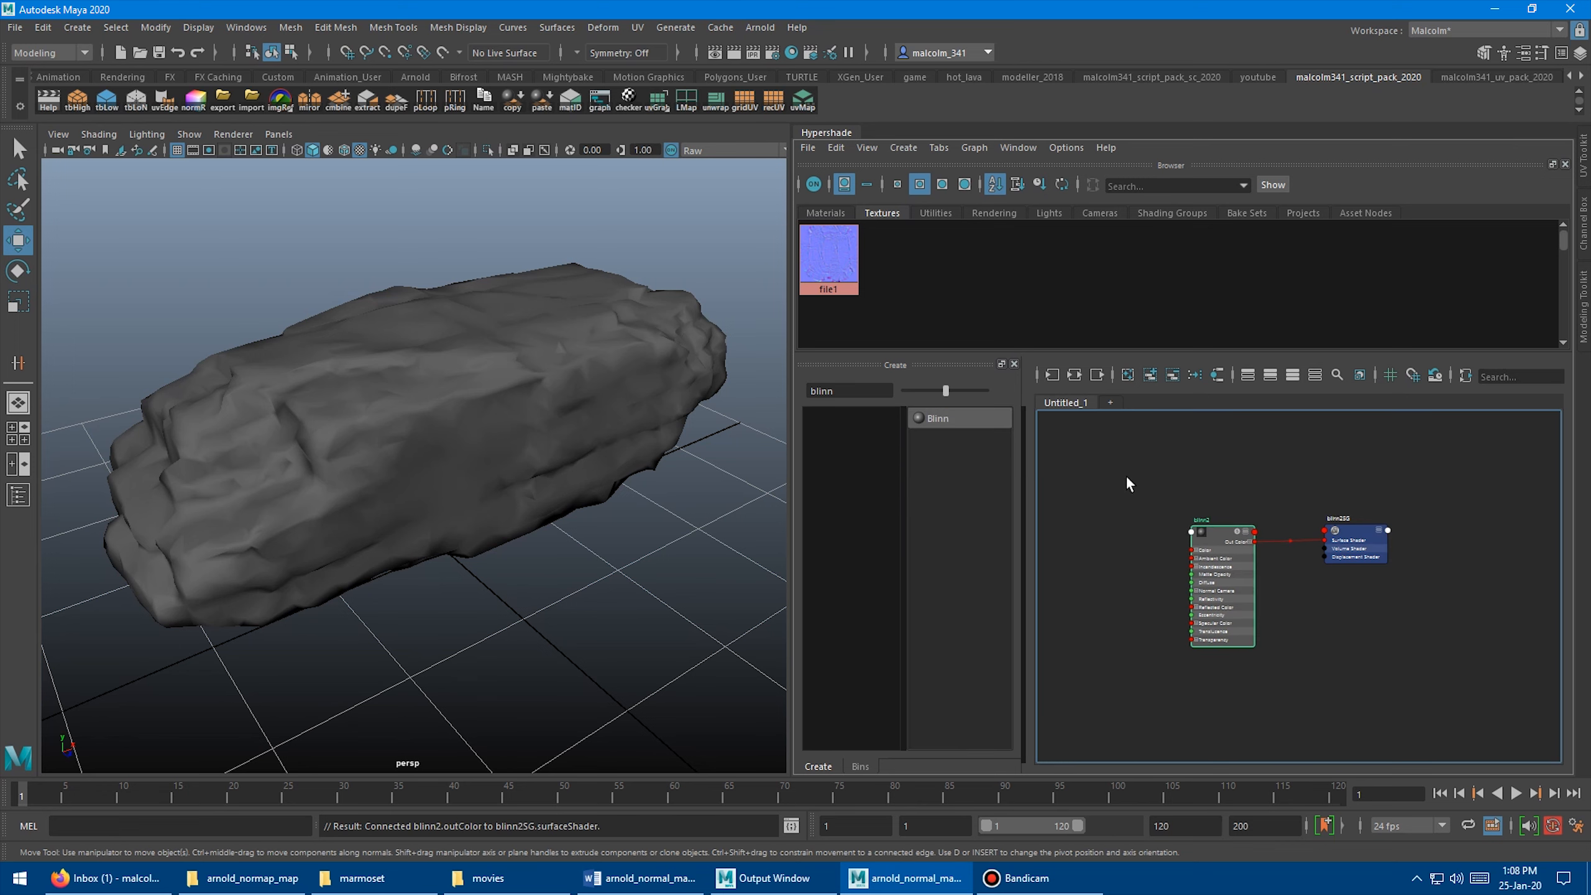
mouse_move(1159, 478)
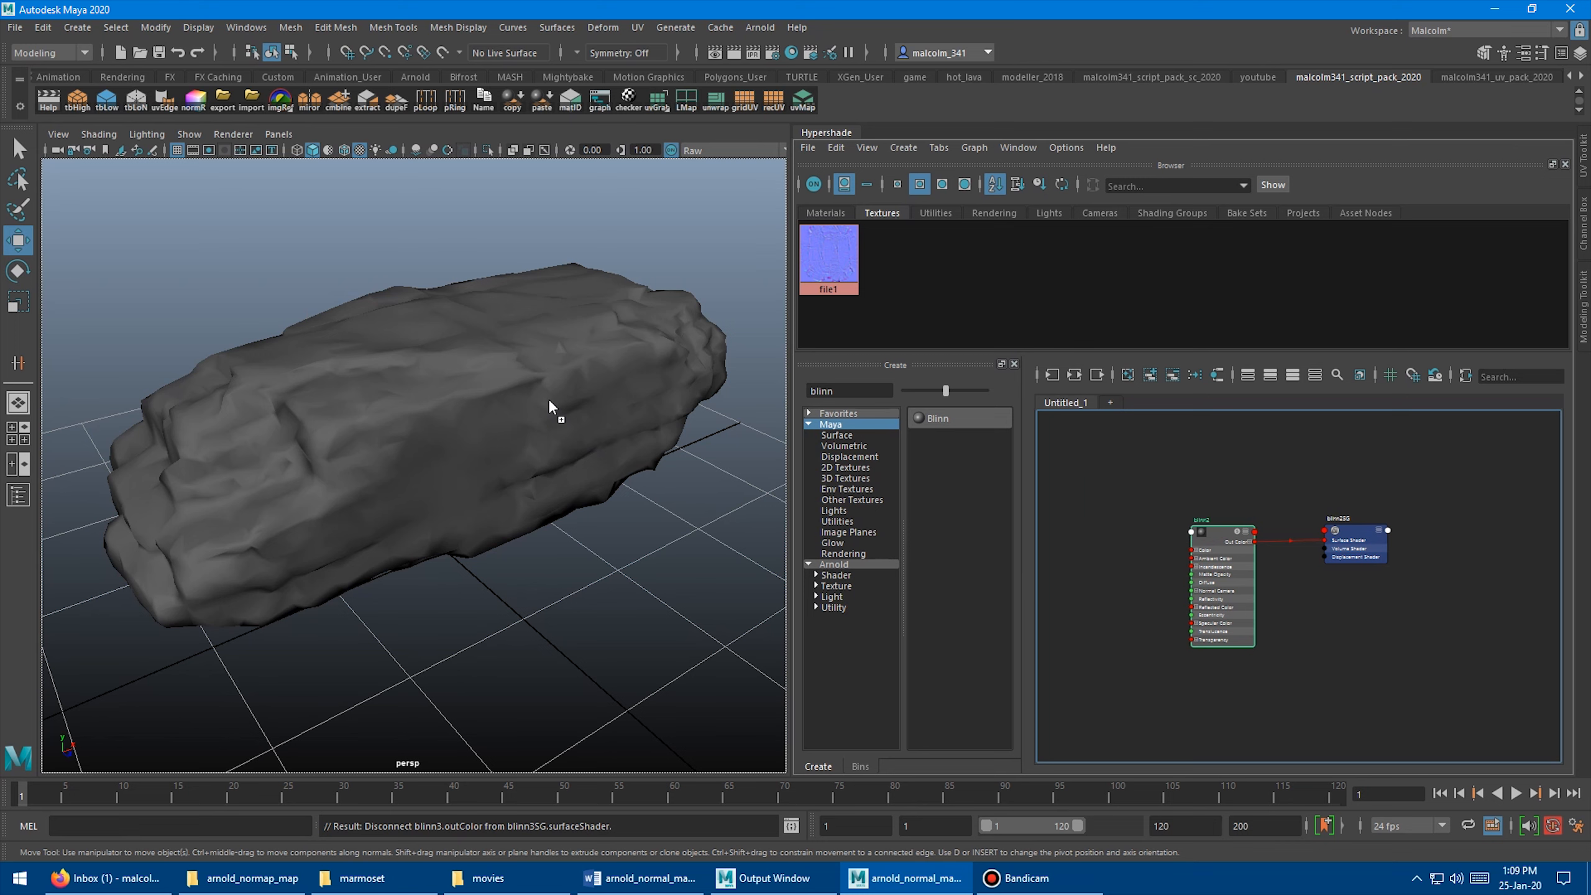
Assign blinn2 to the rock mesh and bring up its Attribute Editor
drag(1223, 548, 228, 431)
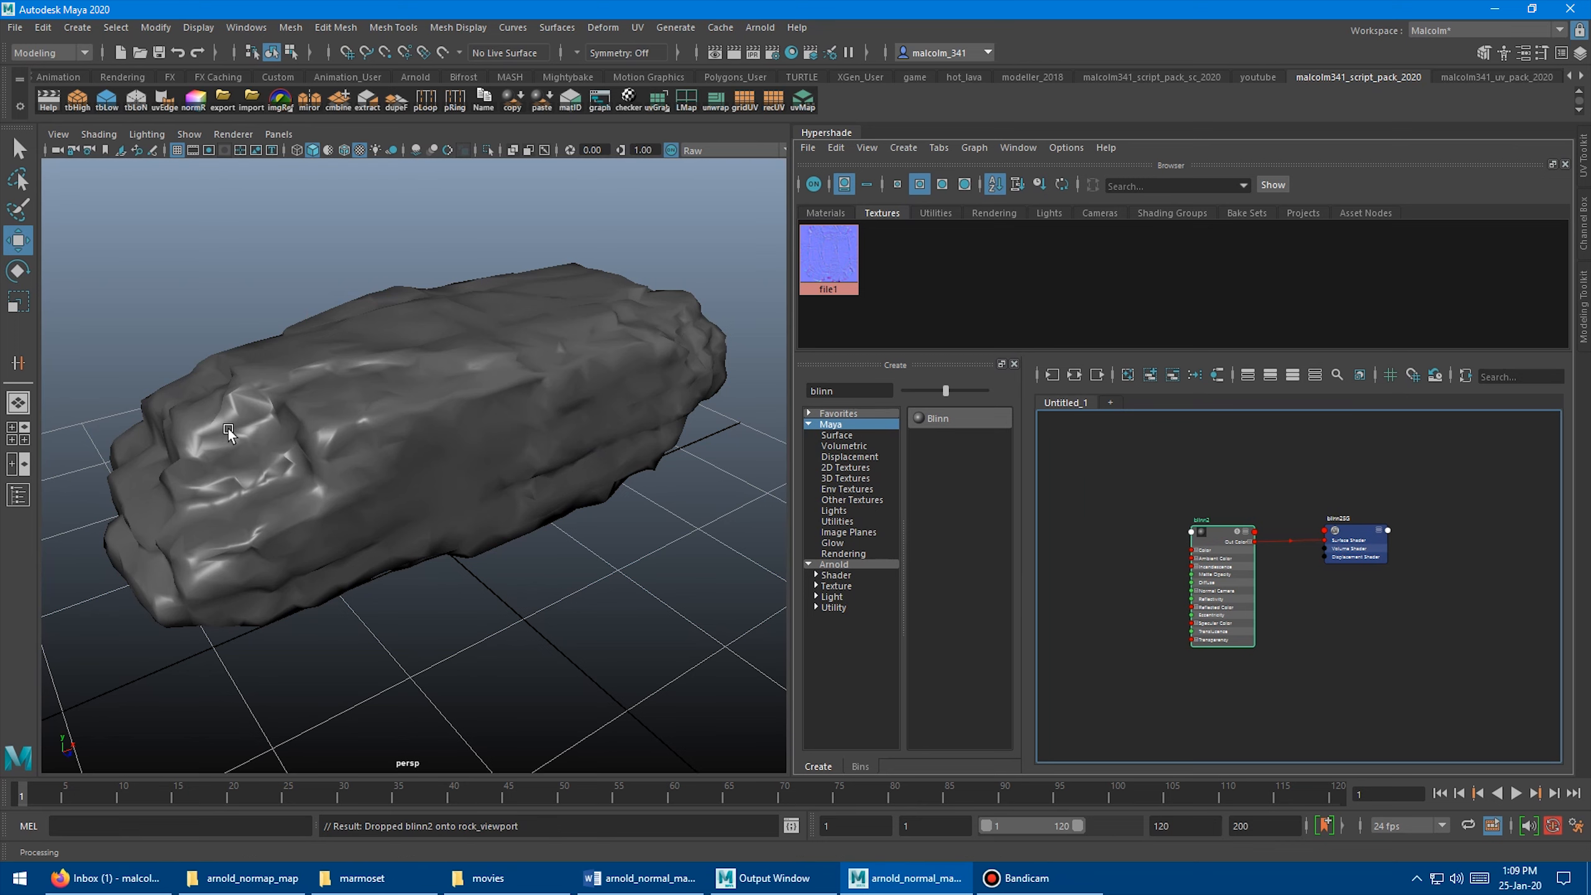
mouse_move(1101, 478)
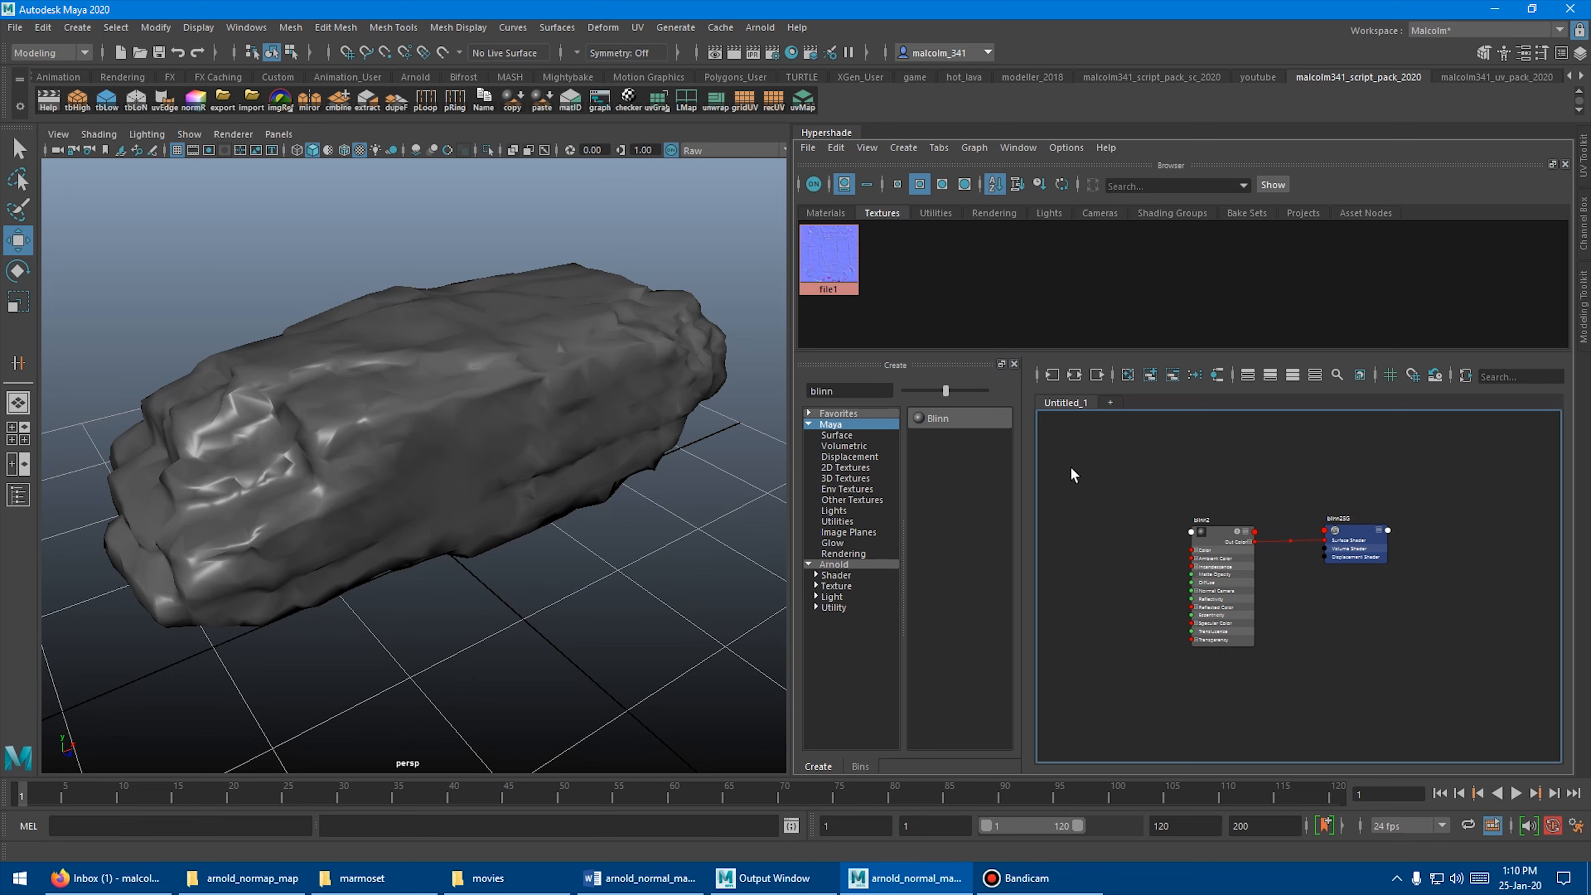
mouse_move(1094, 516)
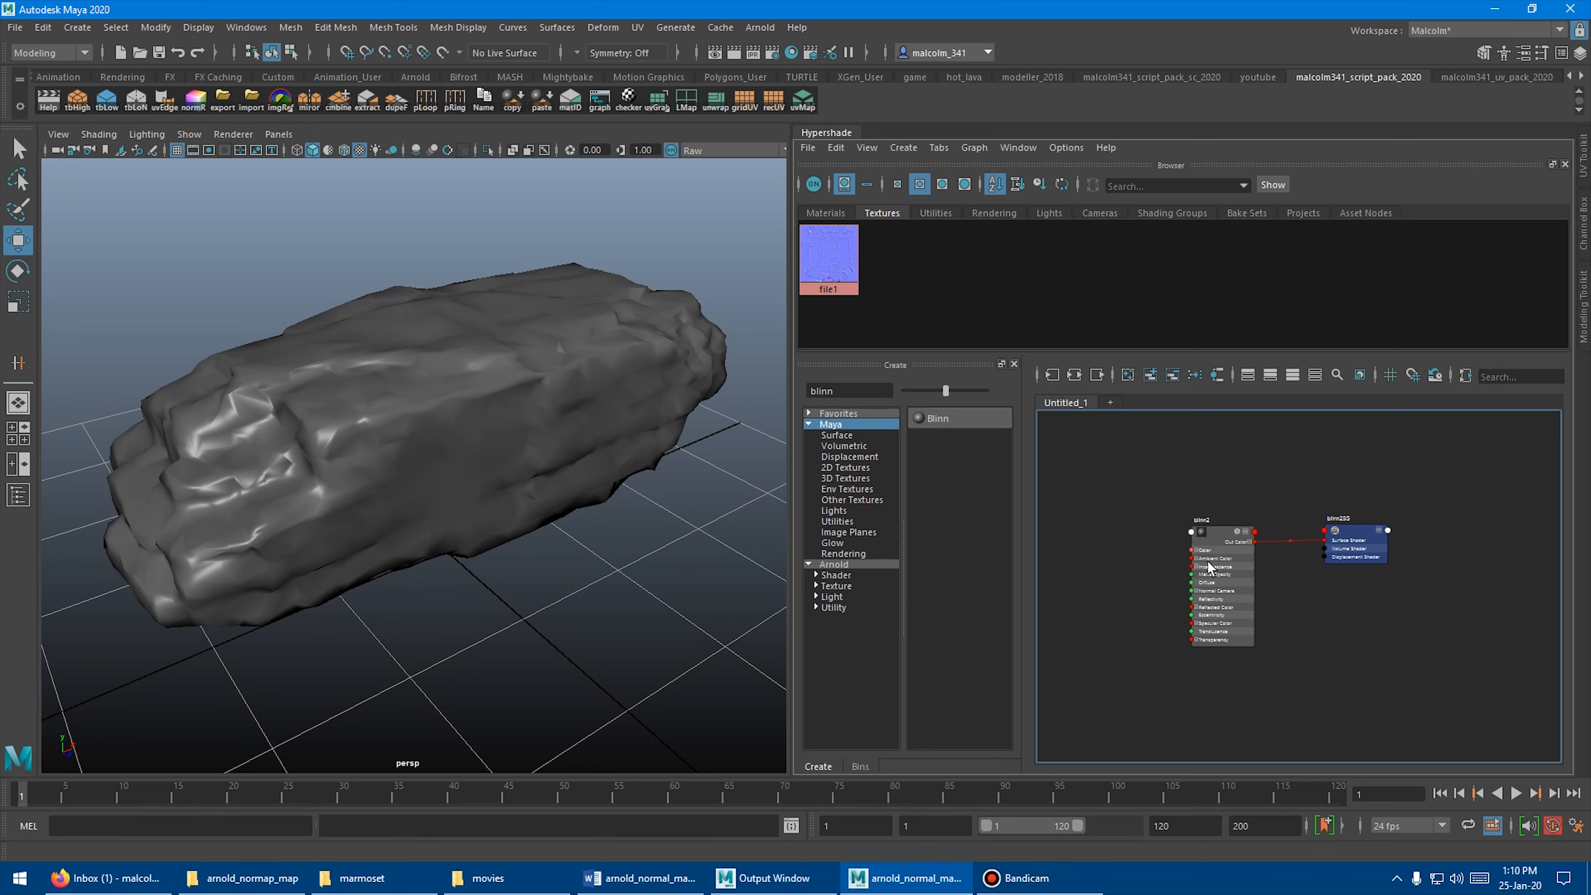
mouse_move(1216, 542)
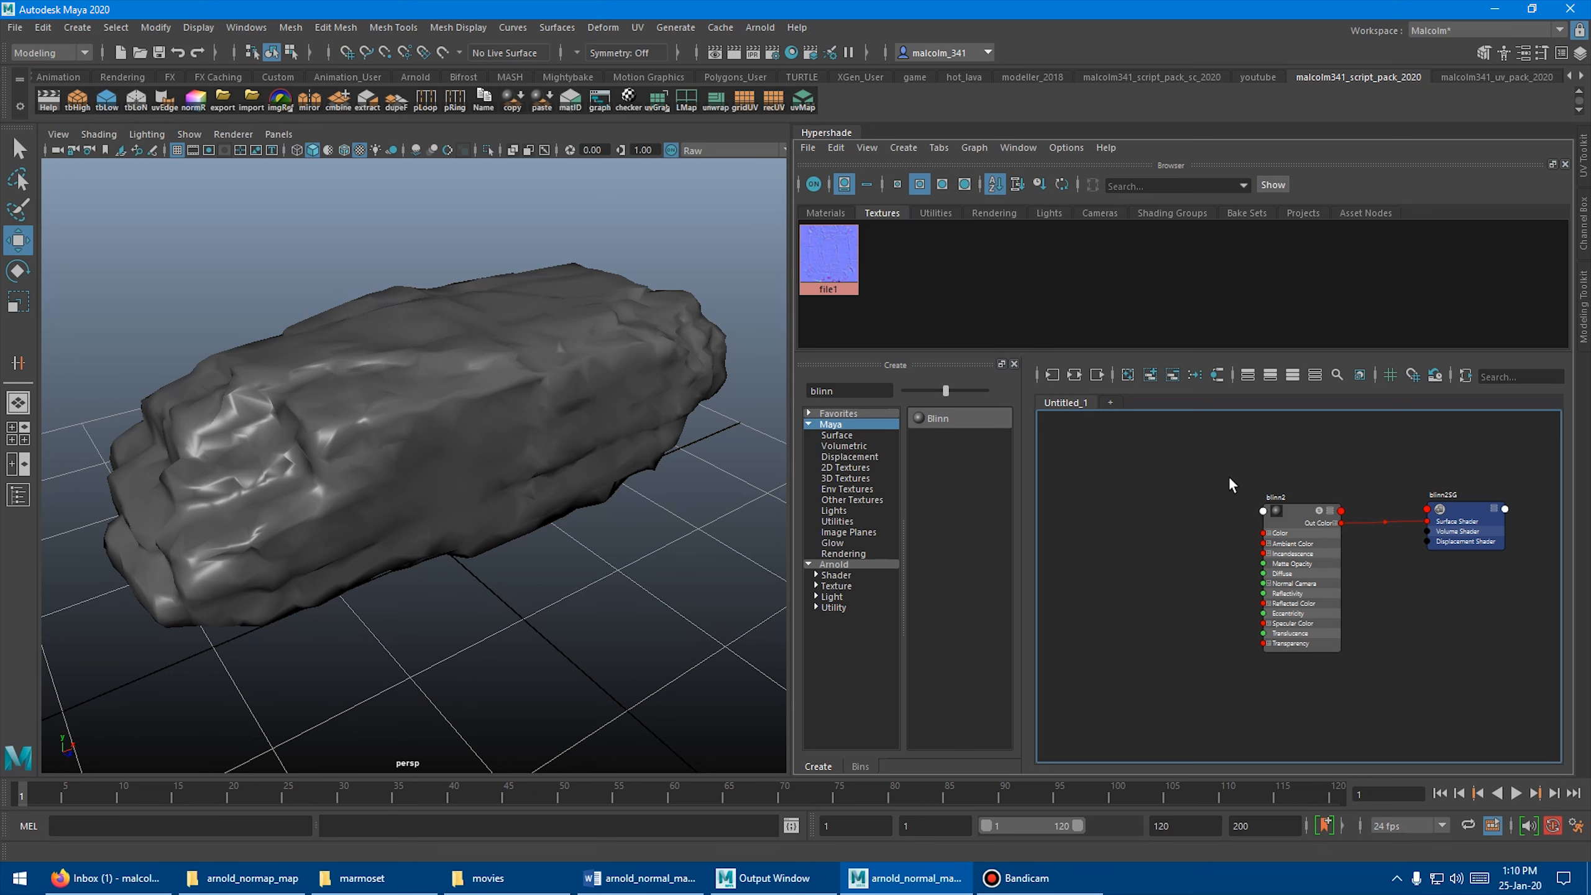
mouse_move(1297, 517)
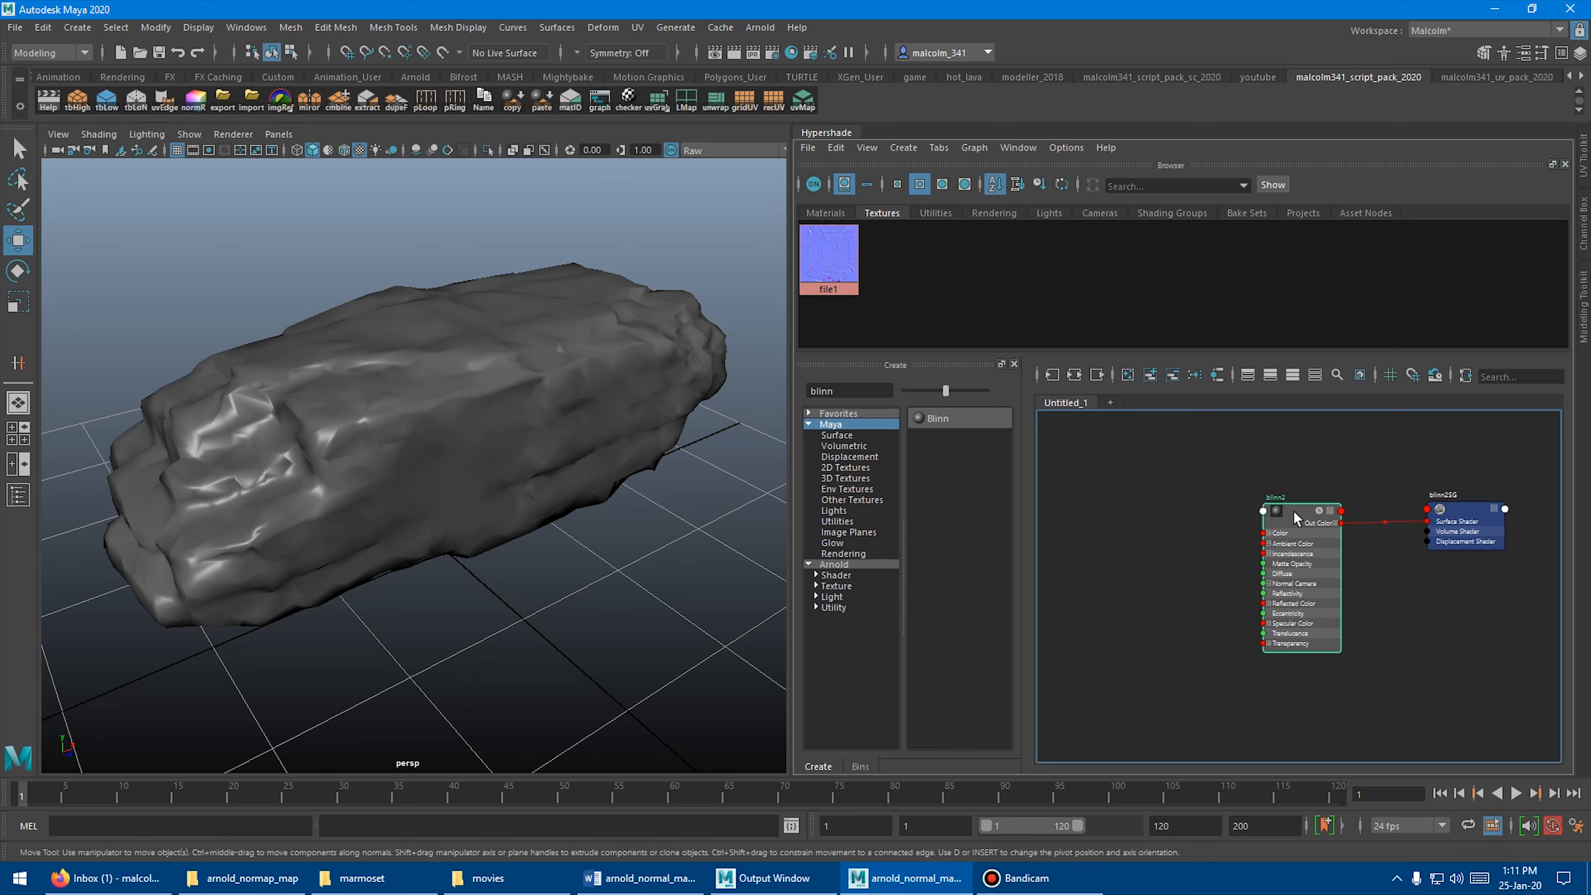
key(ctrl+a)
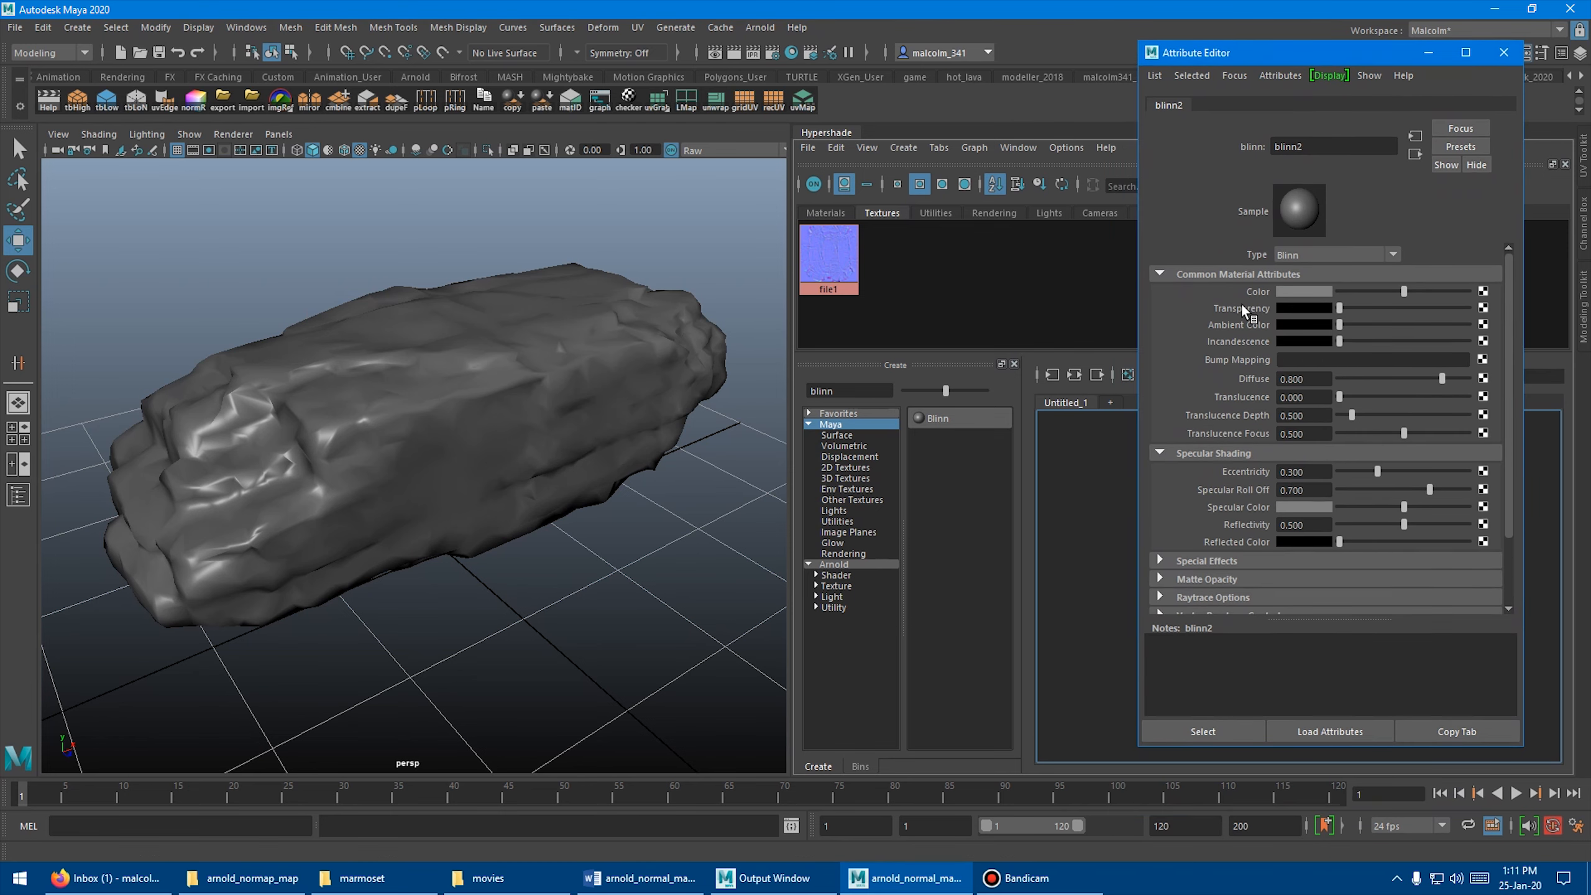
mouse_move(1484, 360)
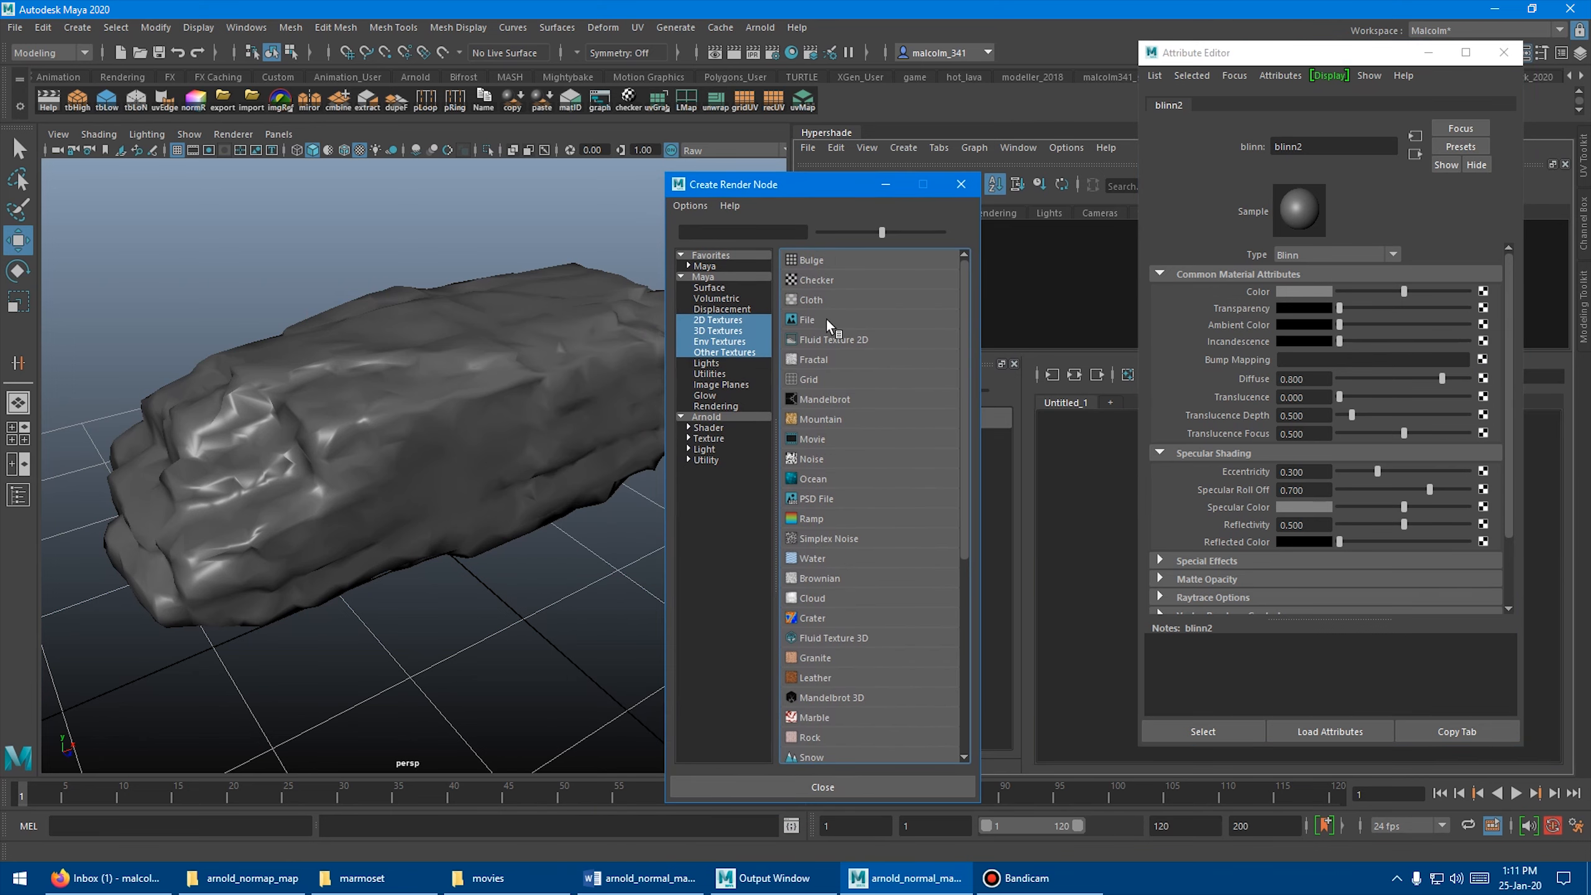
Connect a File texture to the Blinn's Bump Mapping as Tangent Space Normals and load the normal map image
click(808, 319)
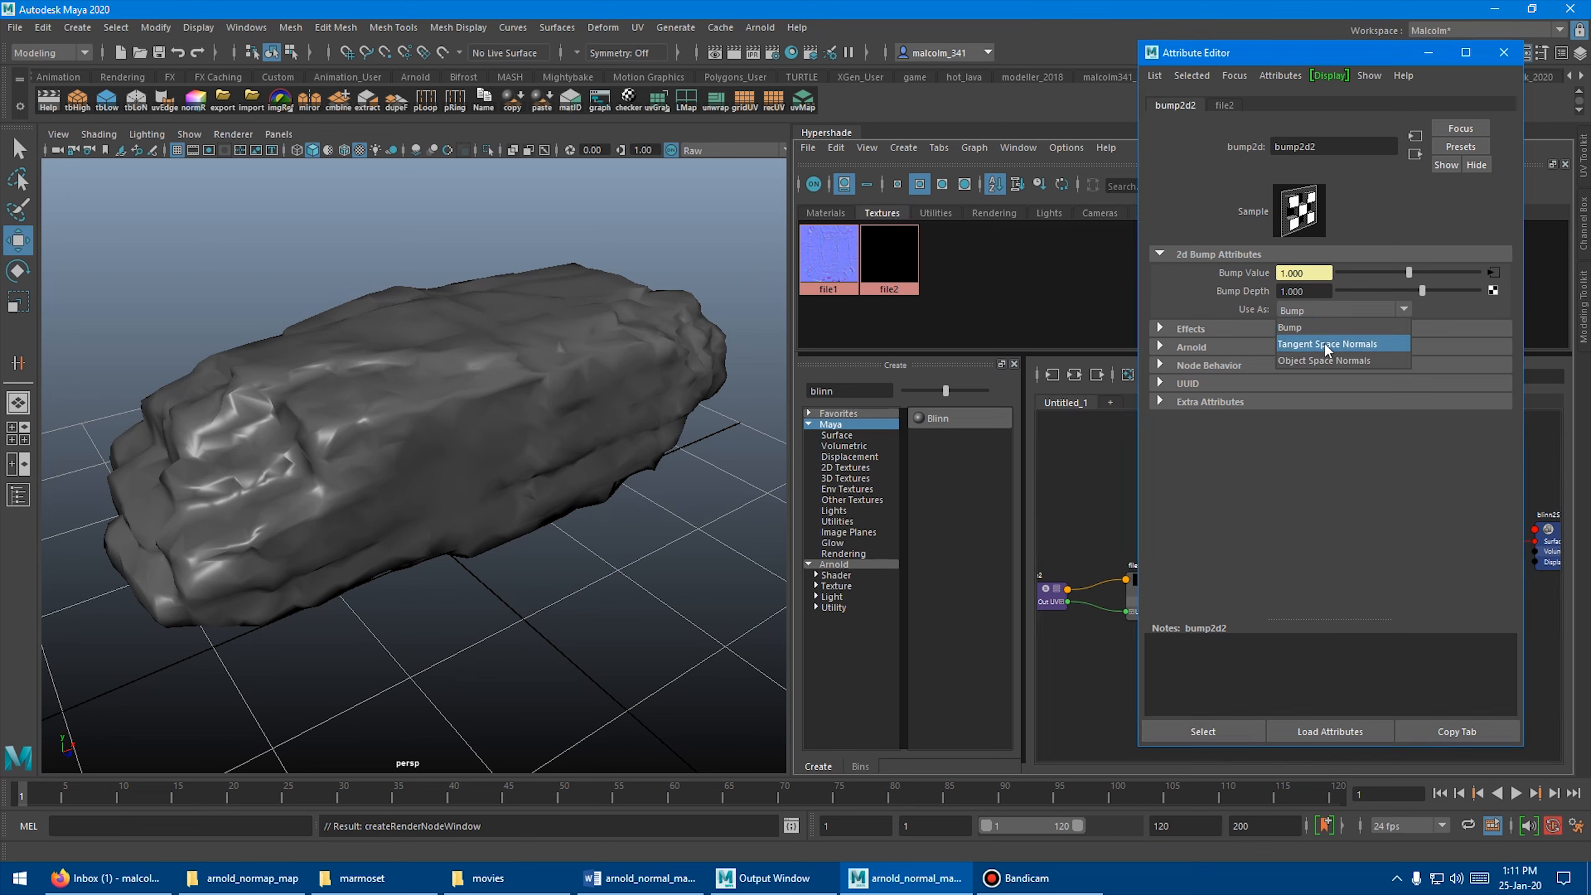
click(1327, 343)
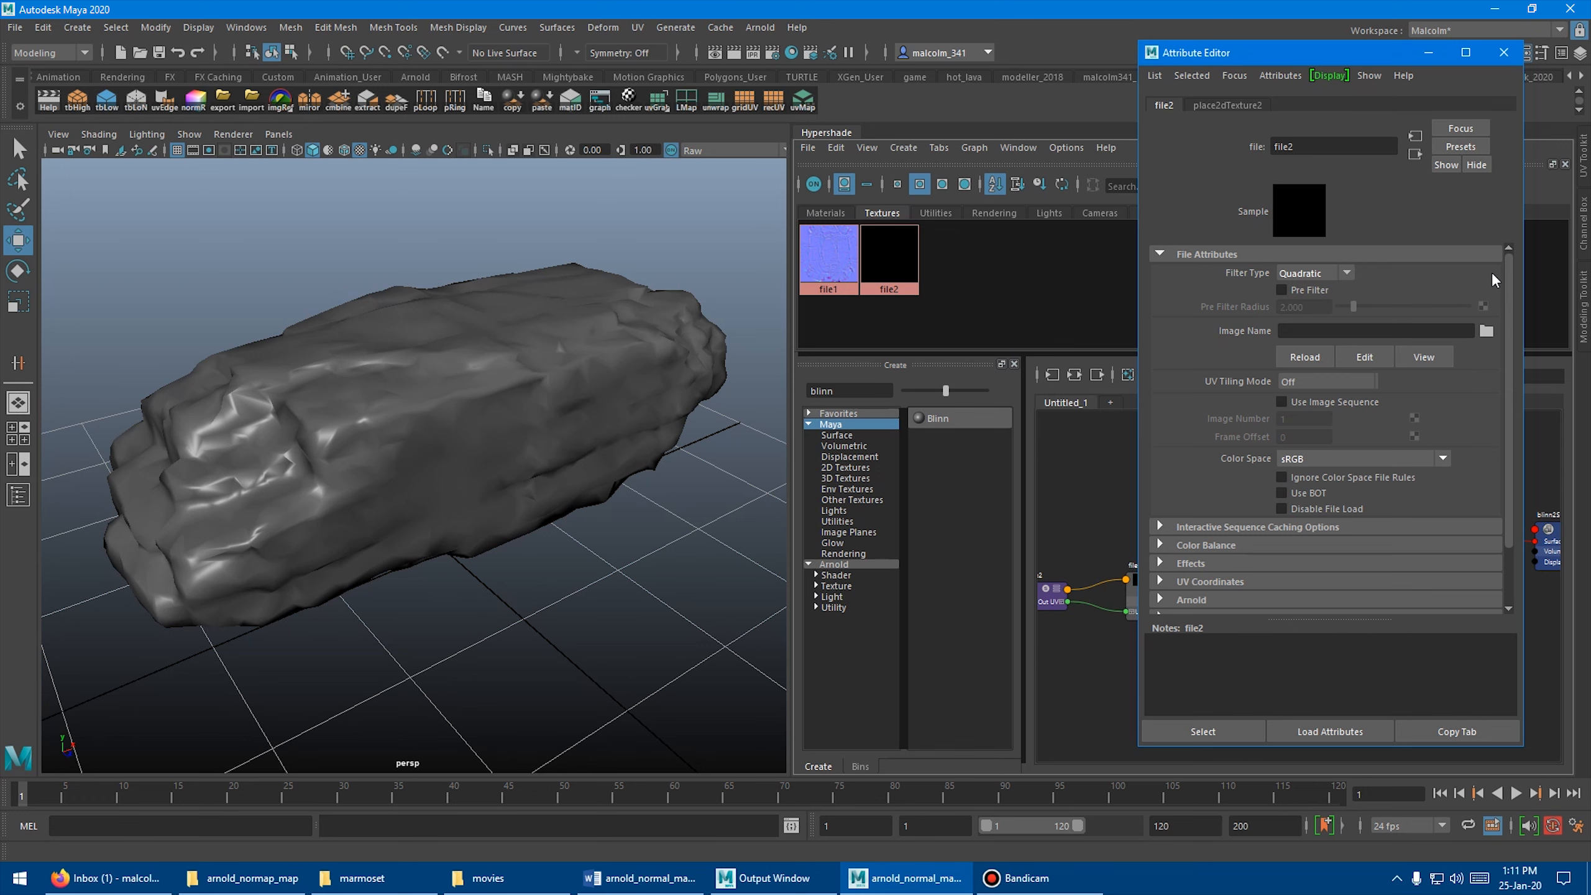
click(1377, 330)
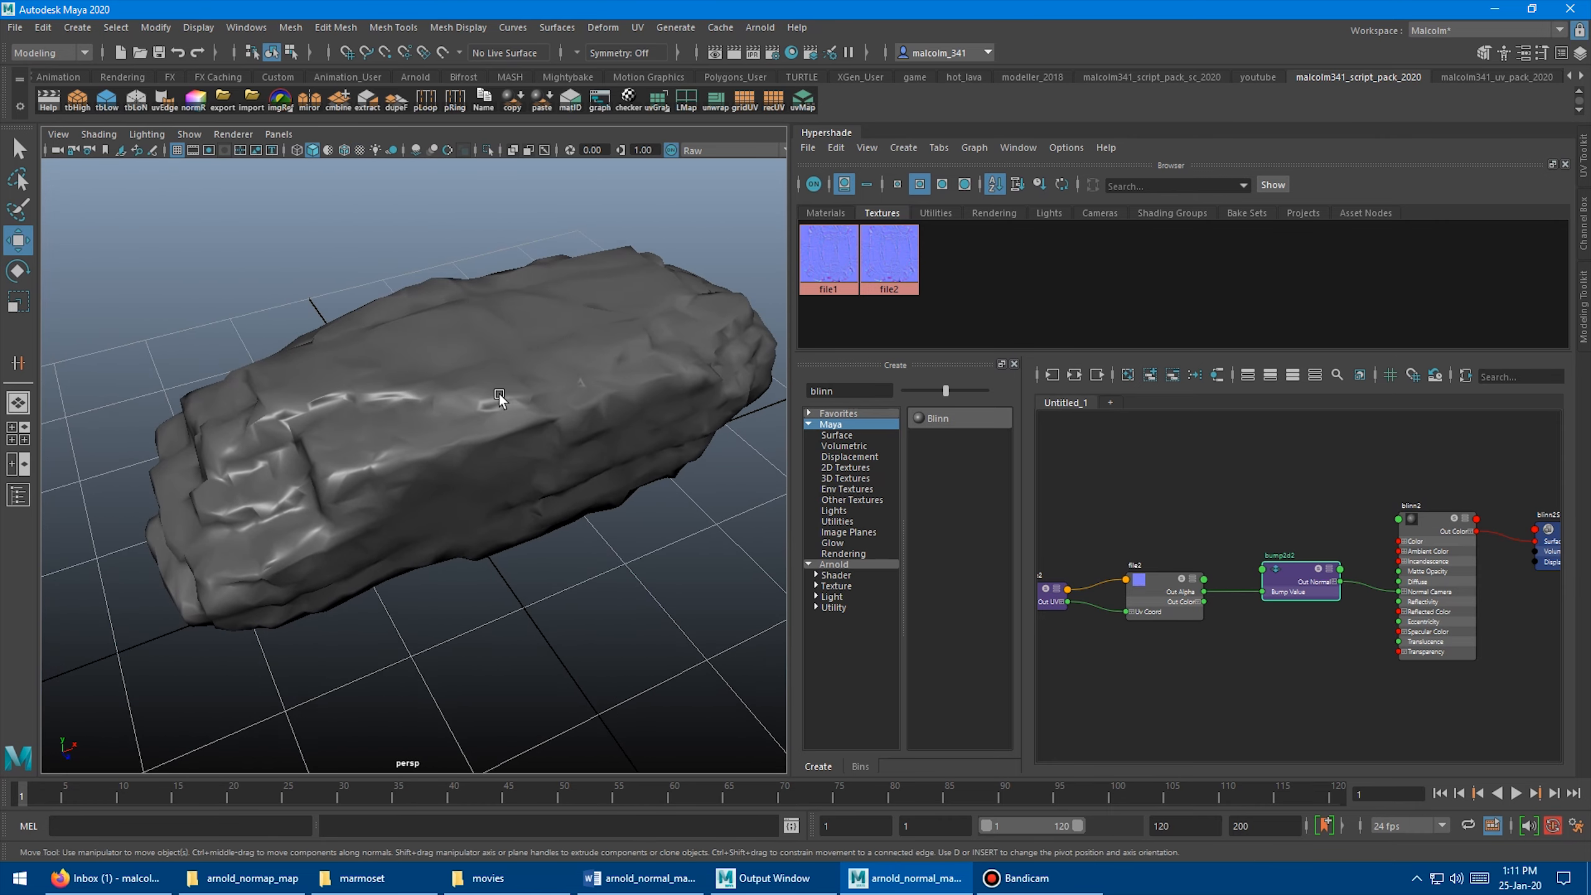
Tumble around the normal-mapped rock from side, top and three-quarter views, then reach the viewport Renderer menu
drag(498, 395, 420, 326)
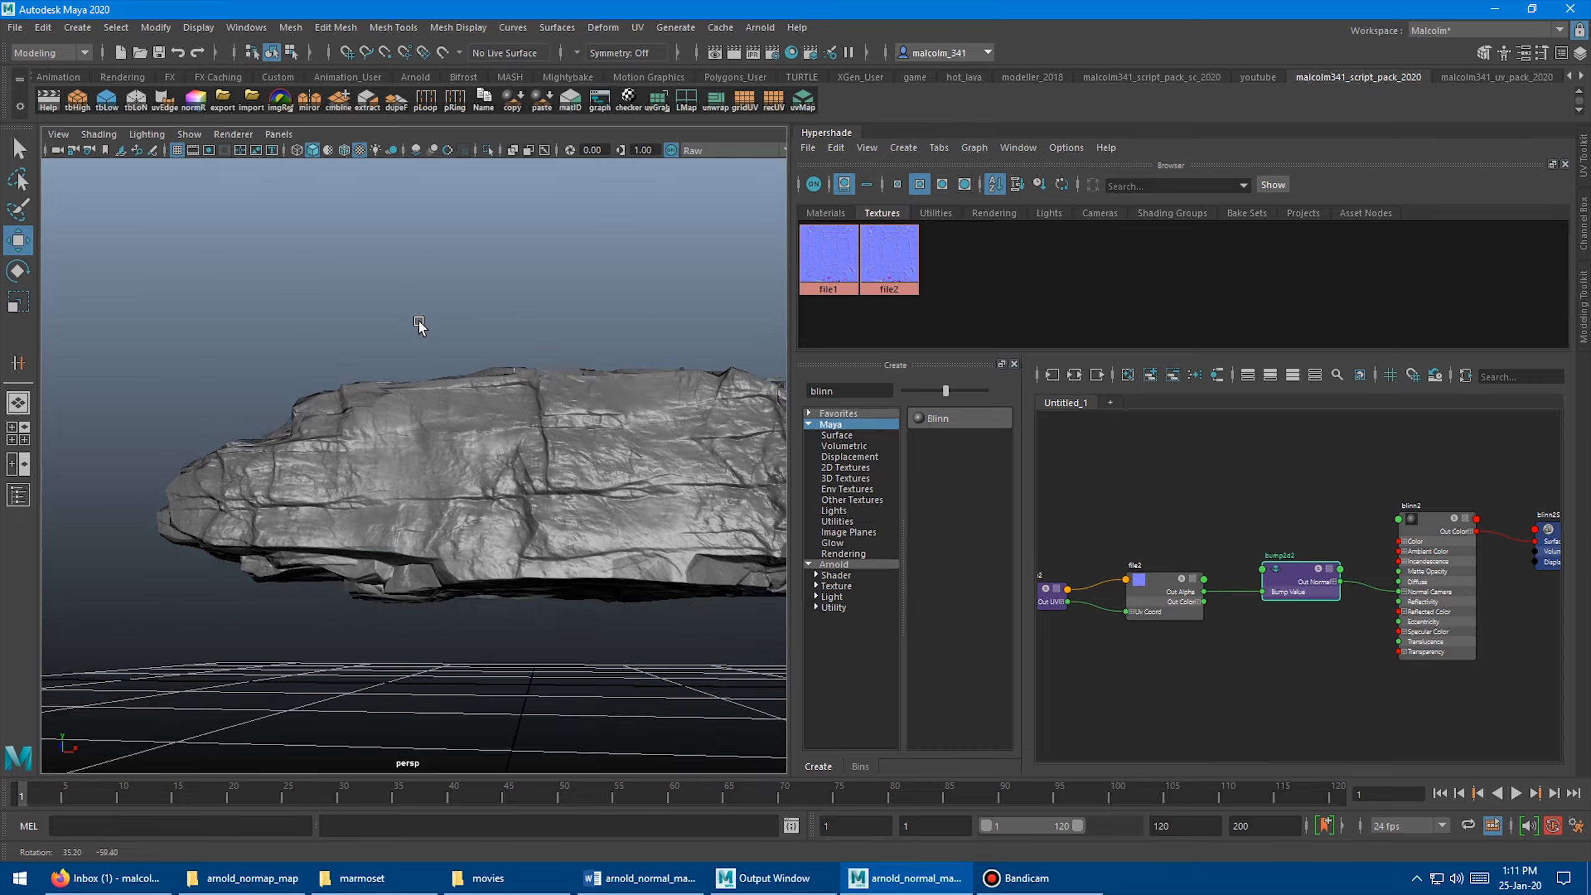
drag(419, 325, 363, 322)
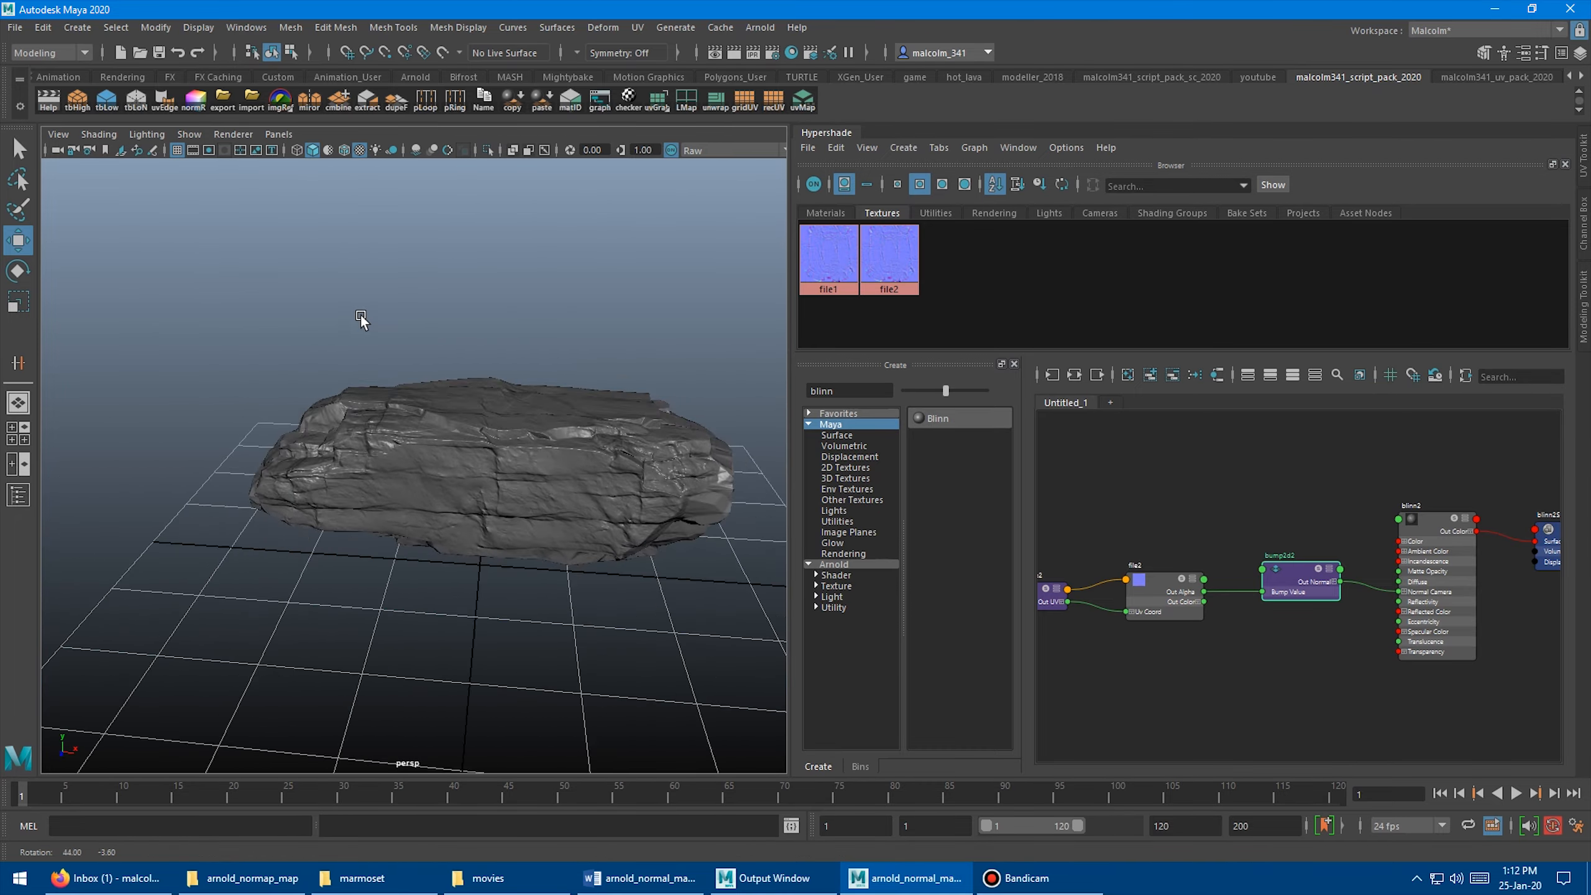
drag(362, 319, 527, 385)
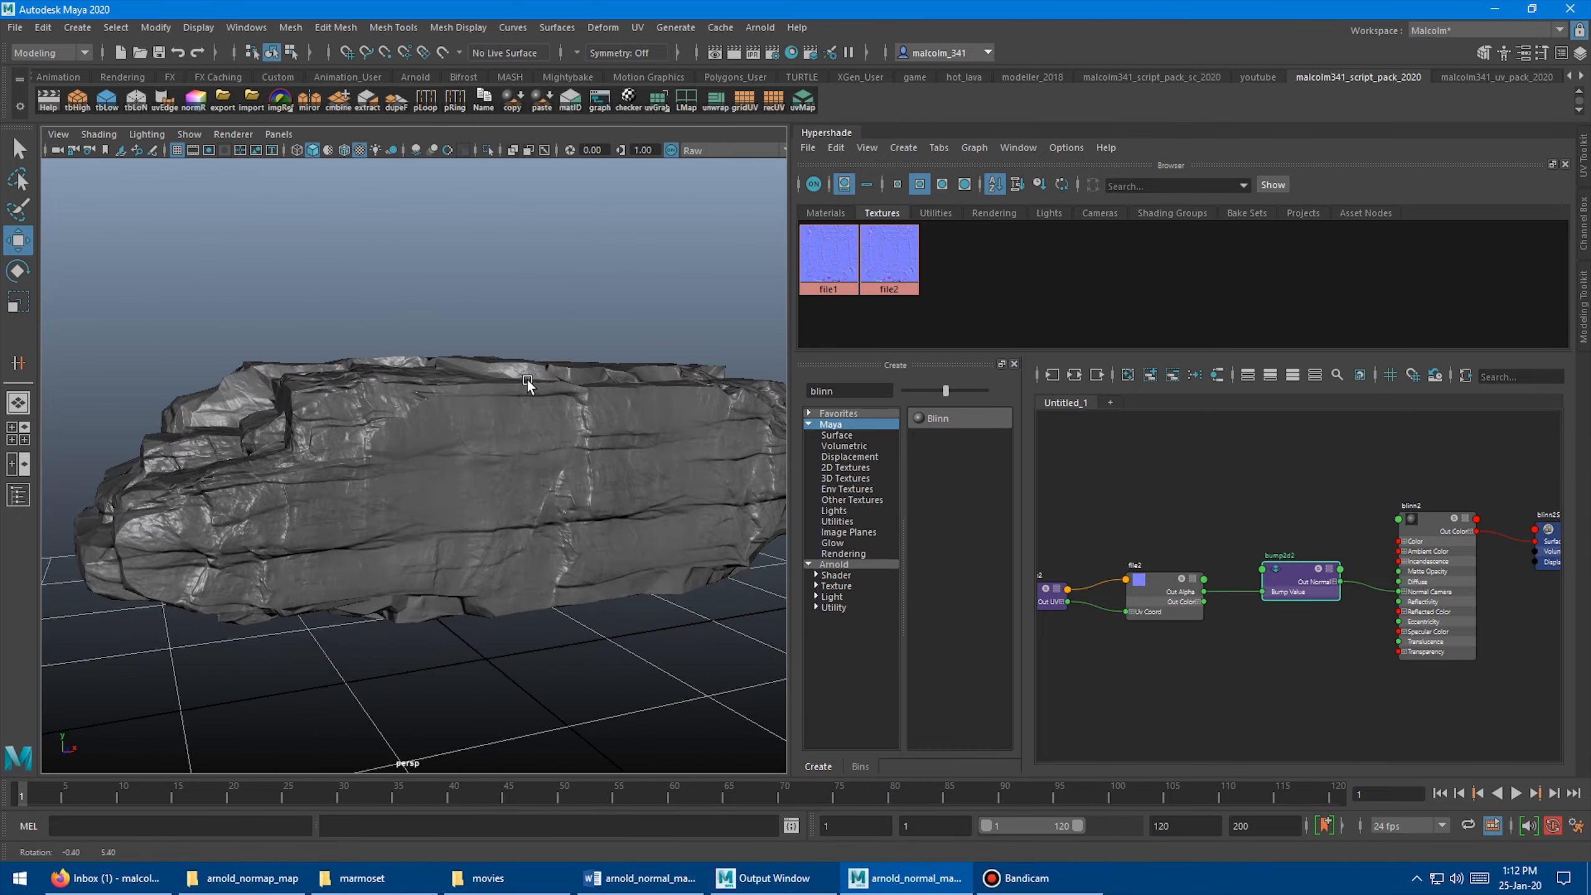
drag(527, 384, 307, 378)
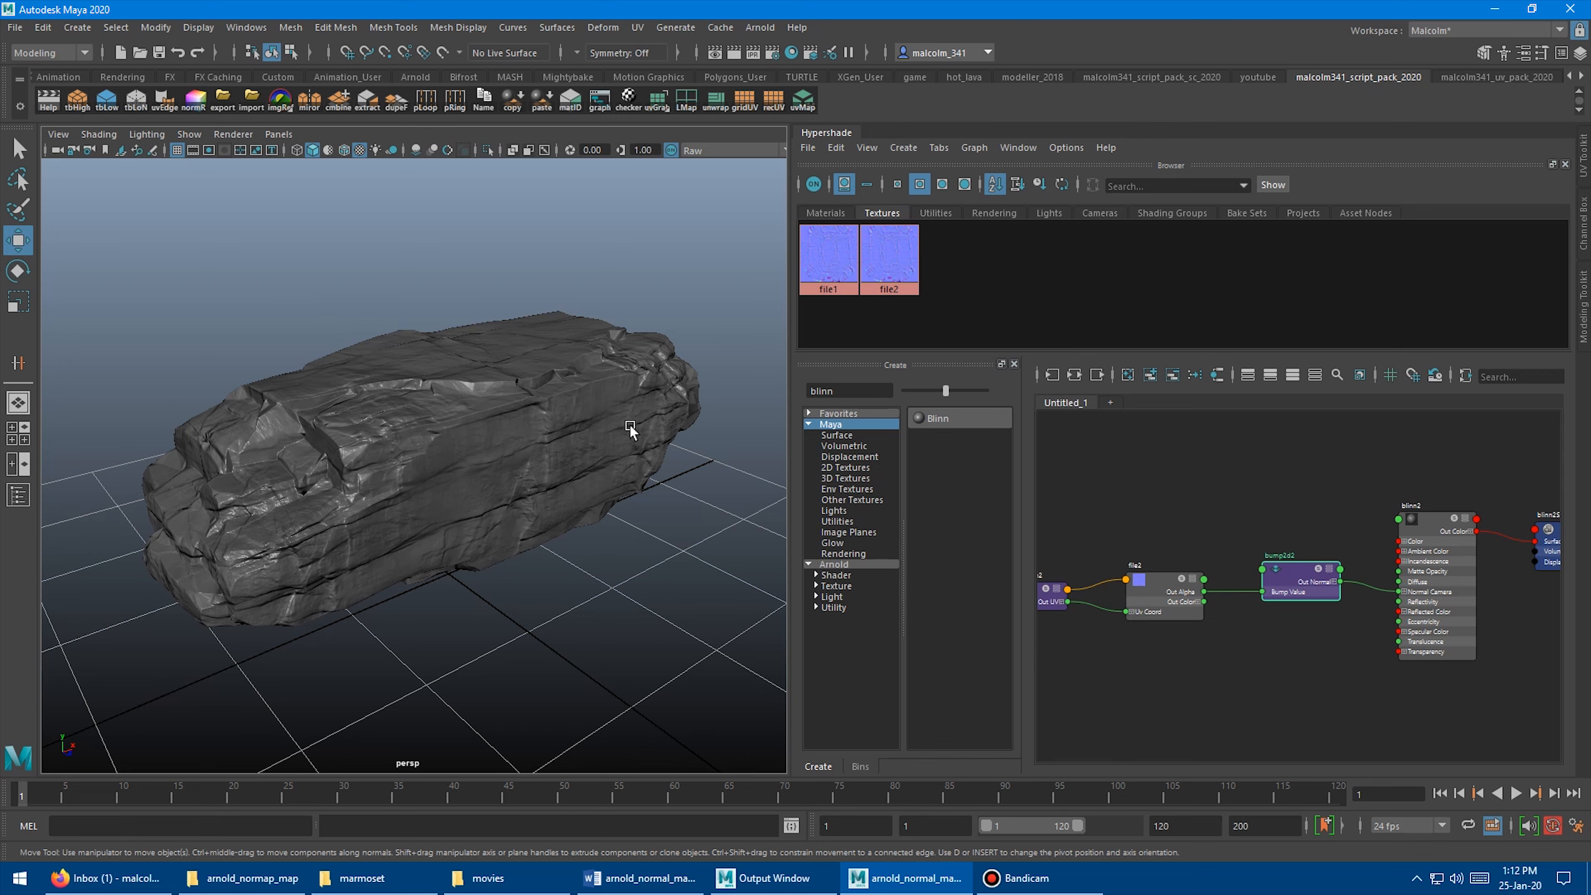
mouse_move(566, 484)
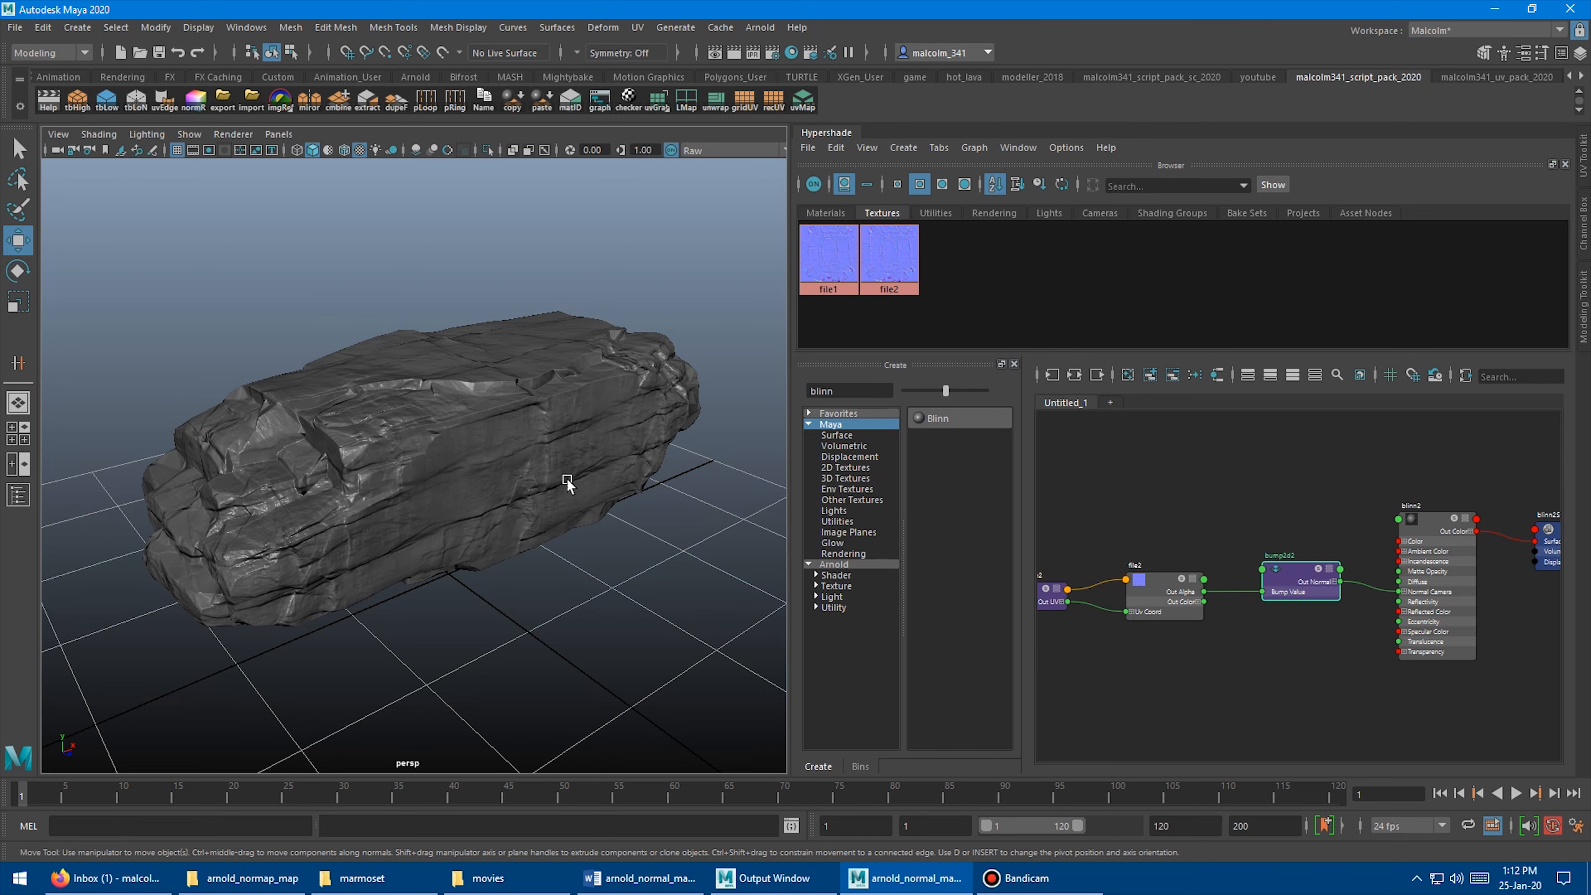
mouse_move(333, 470)
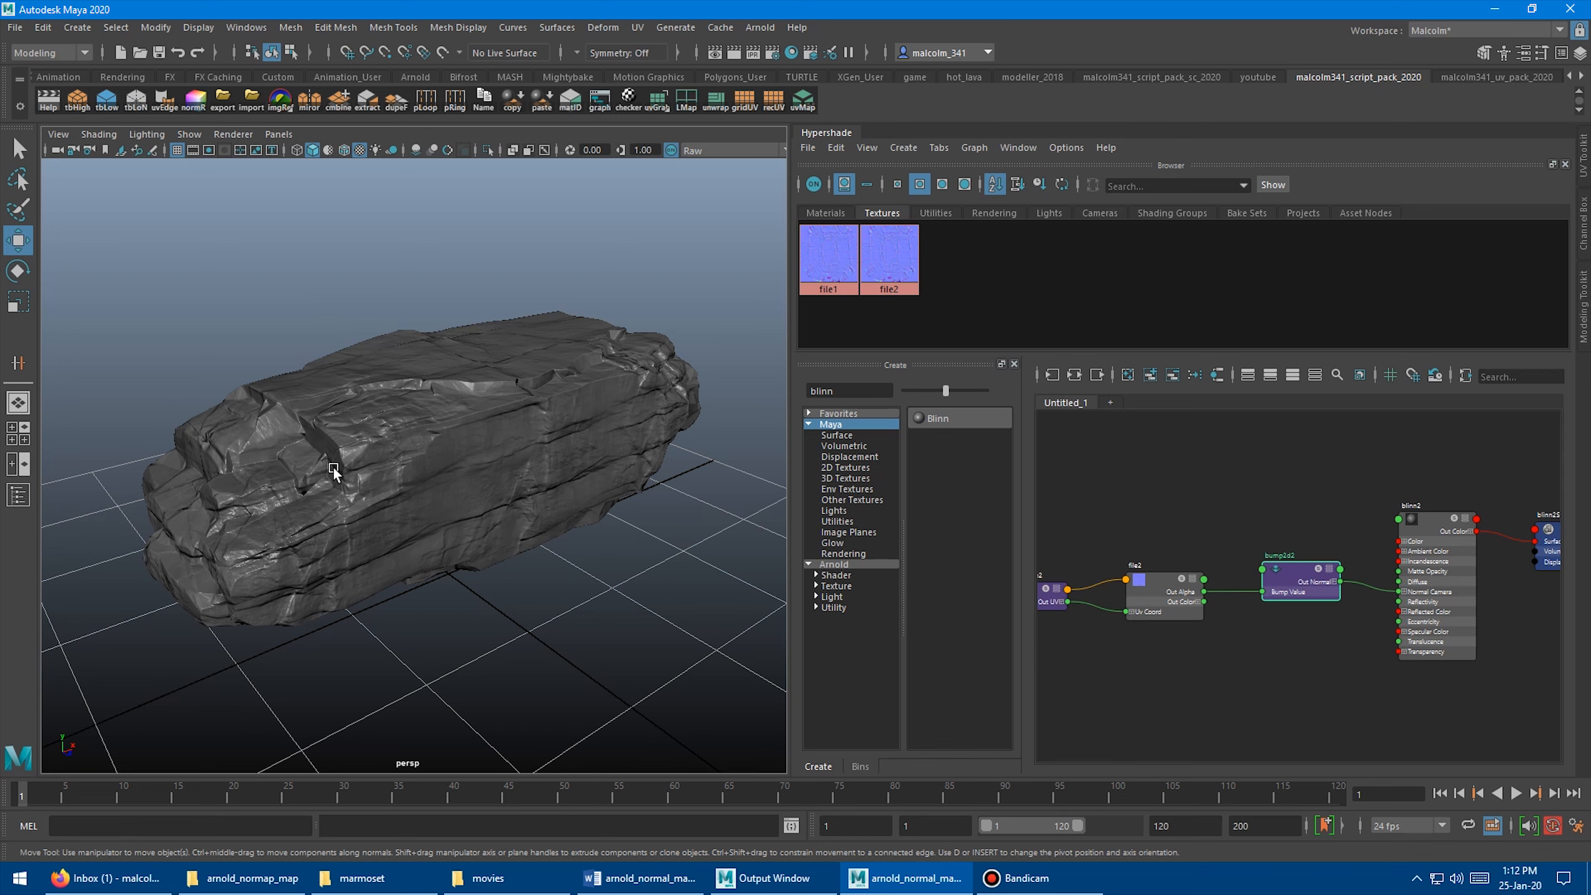
mouse_move(455, 255)
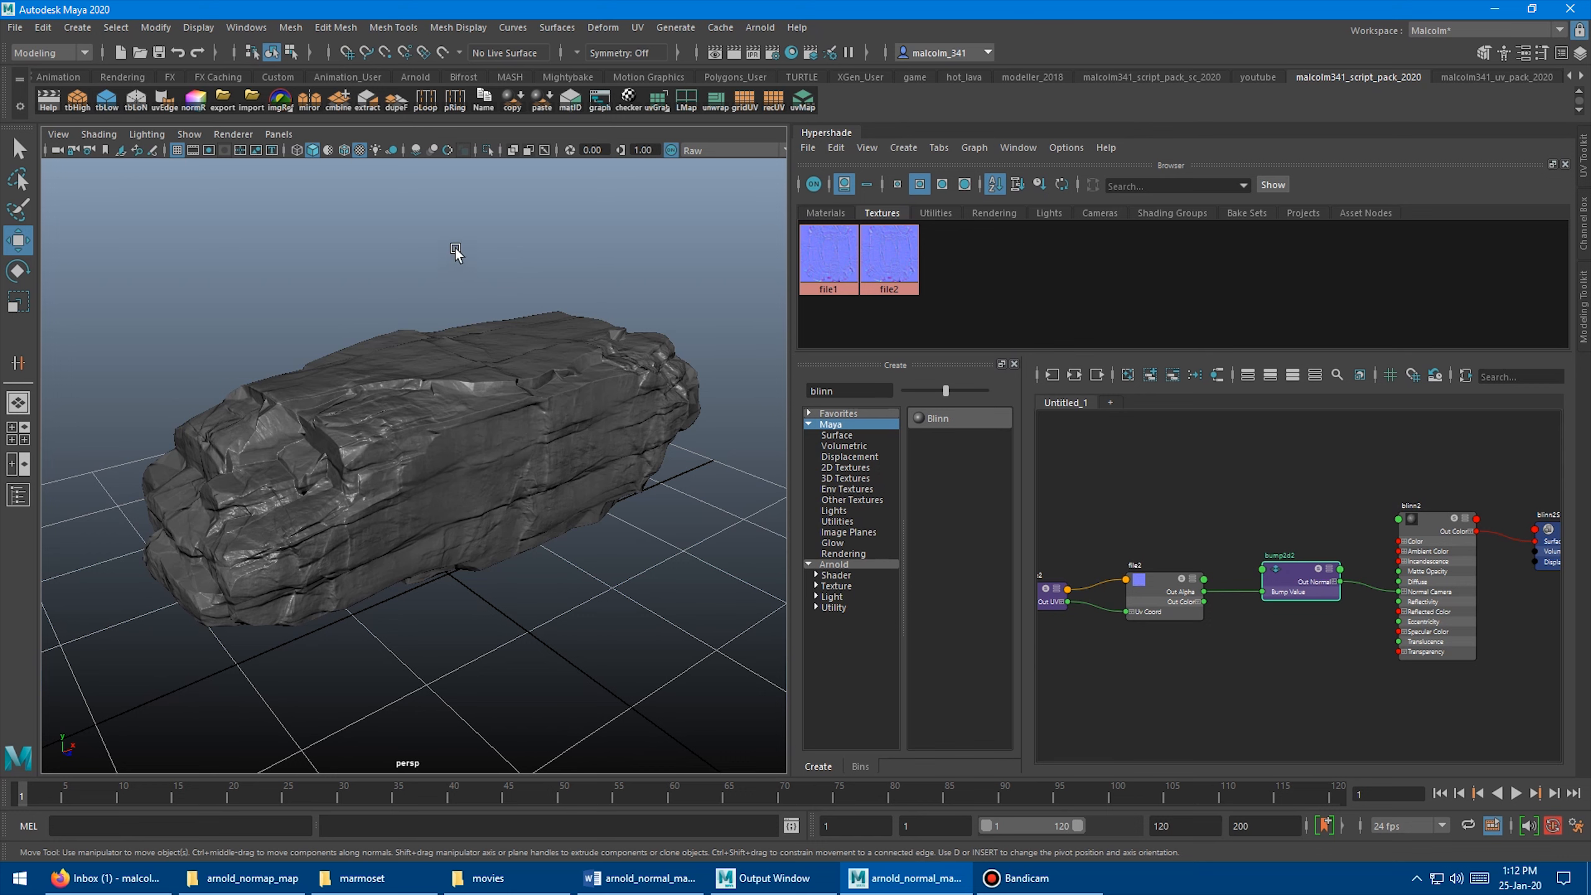
click(234, 134)
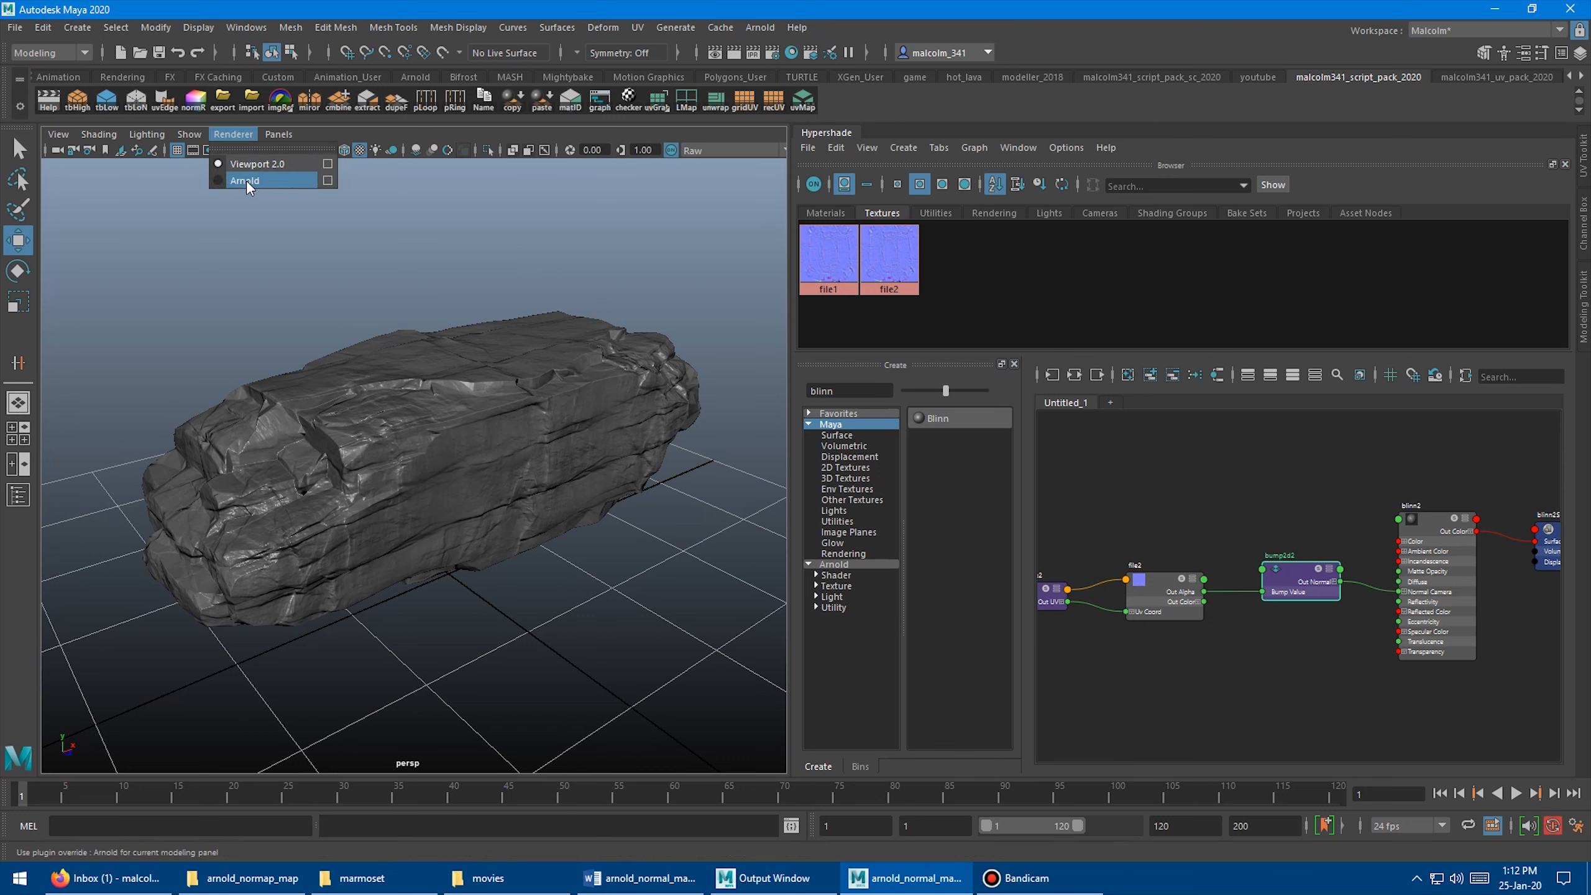
Switch the viewport renderer to Arnold and start the live IPR render, which stays black without lights
click(245, 181)
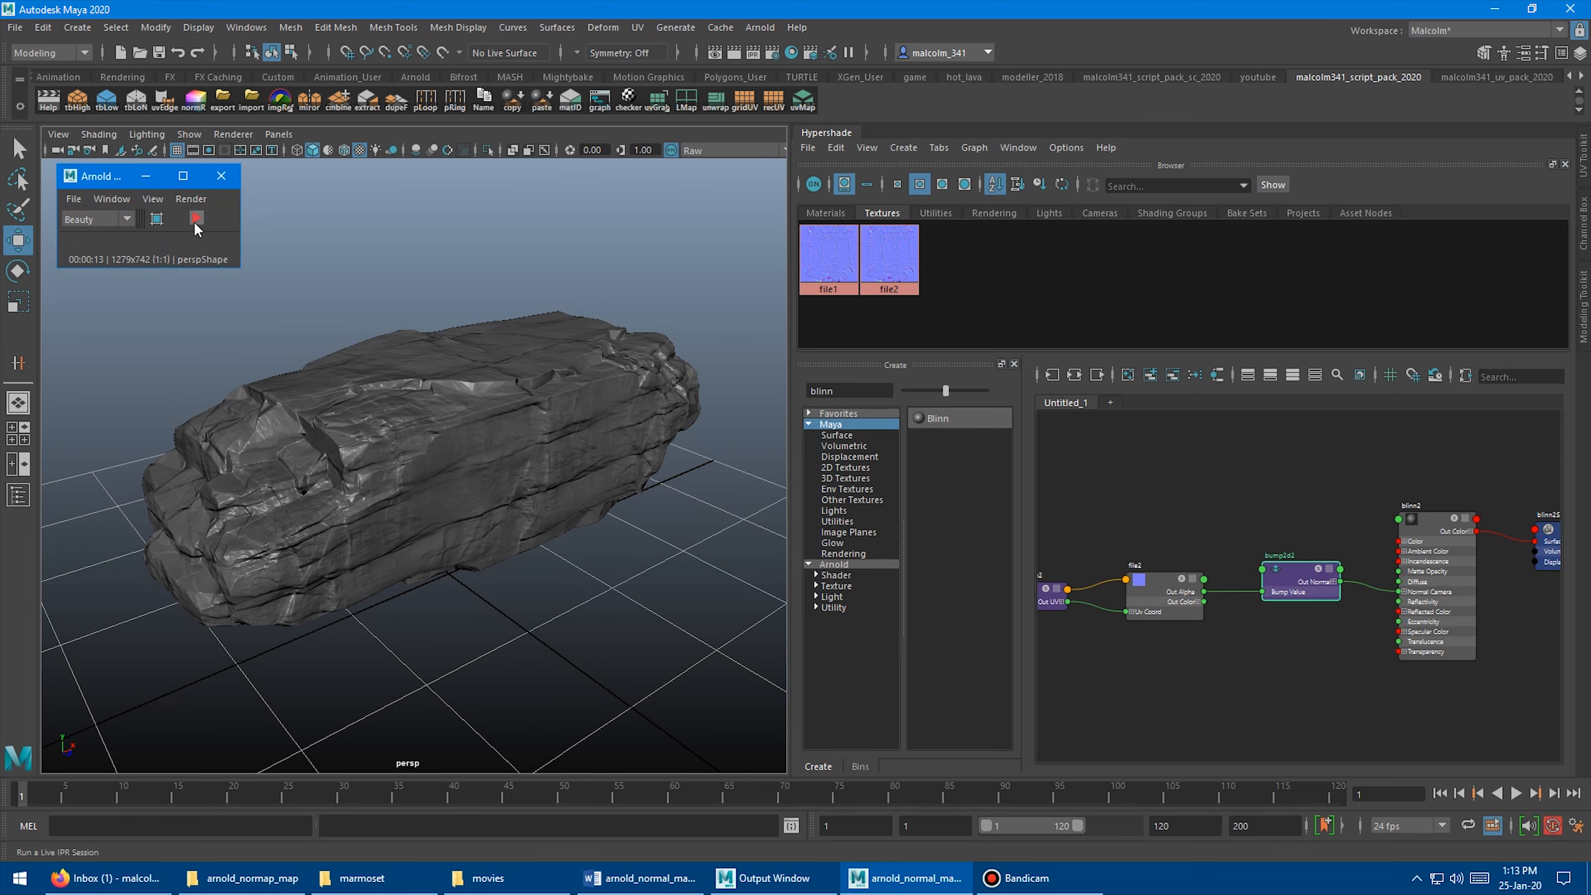
click(195, 218)
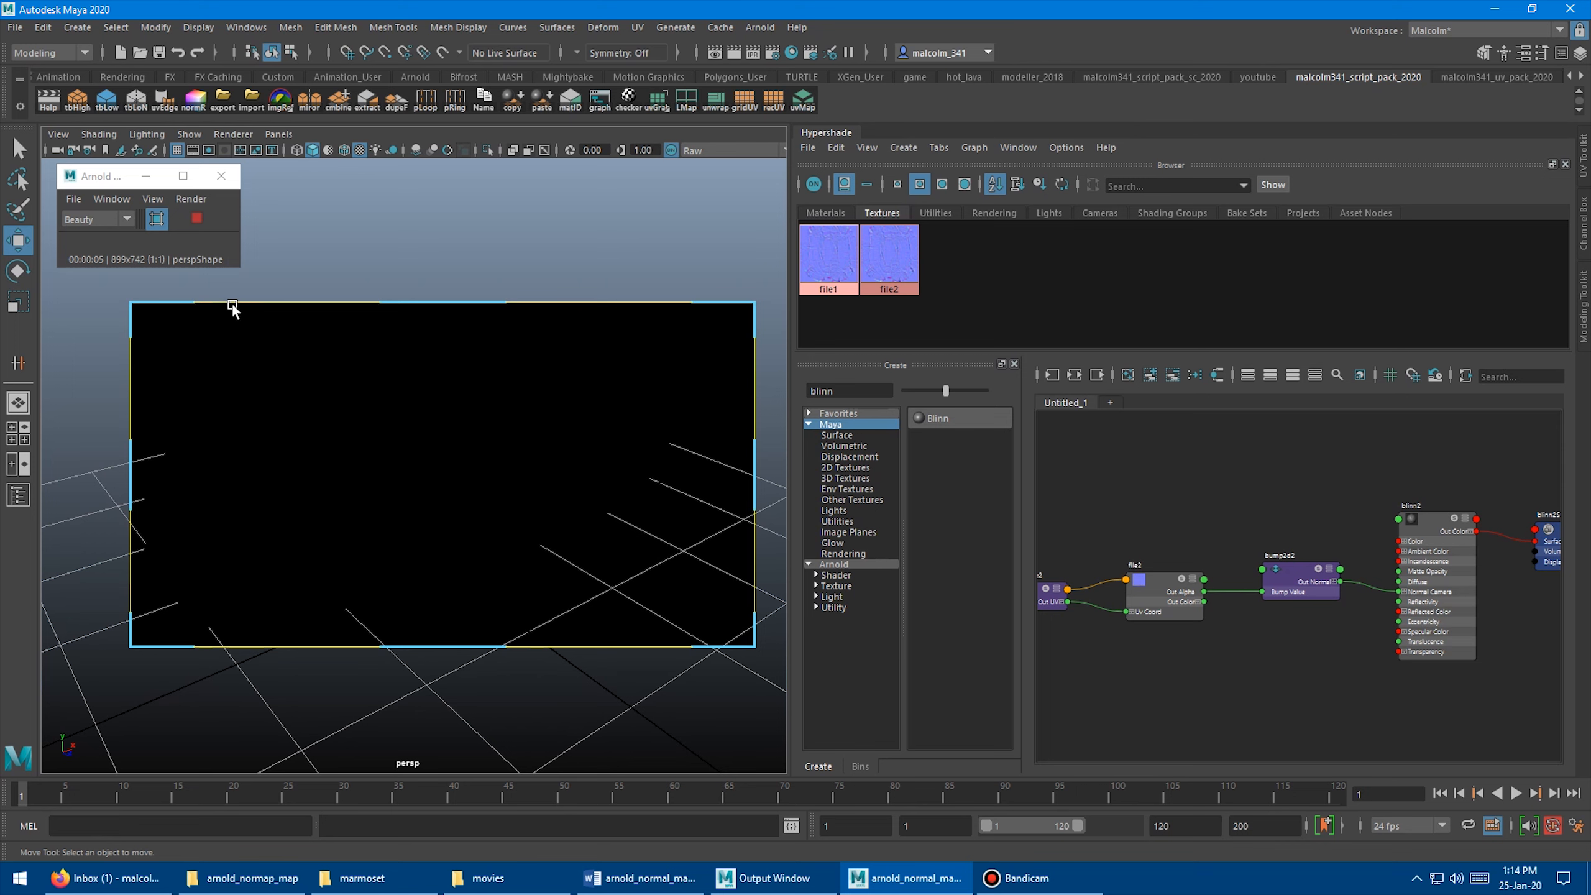
mouse_move(293, 408)
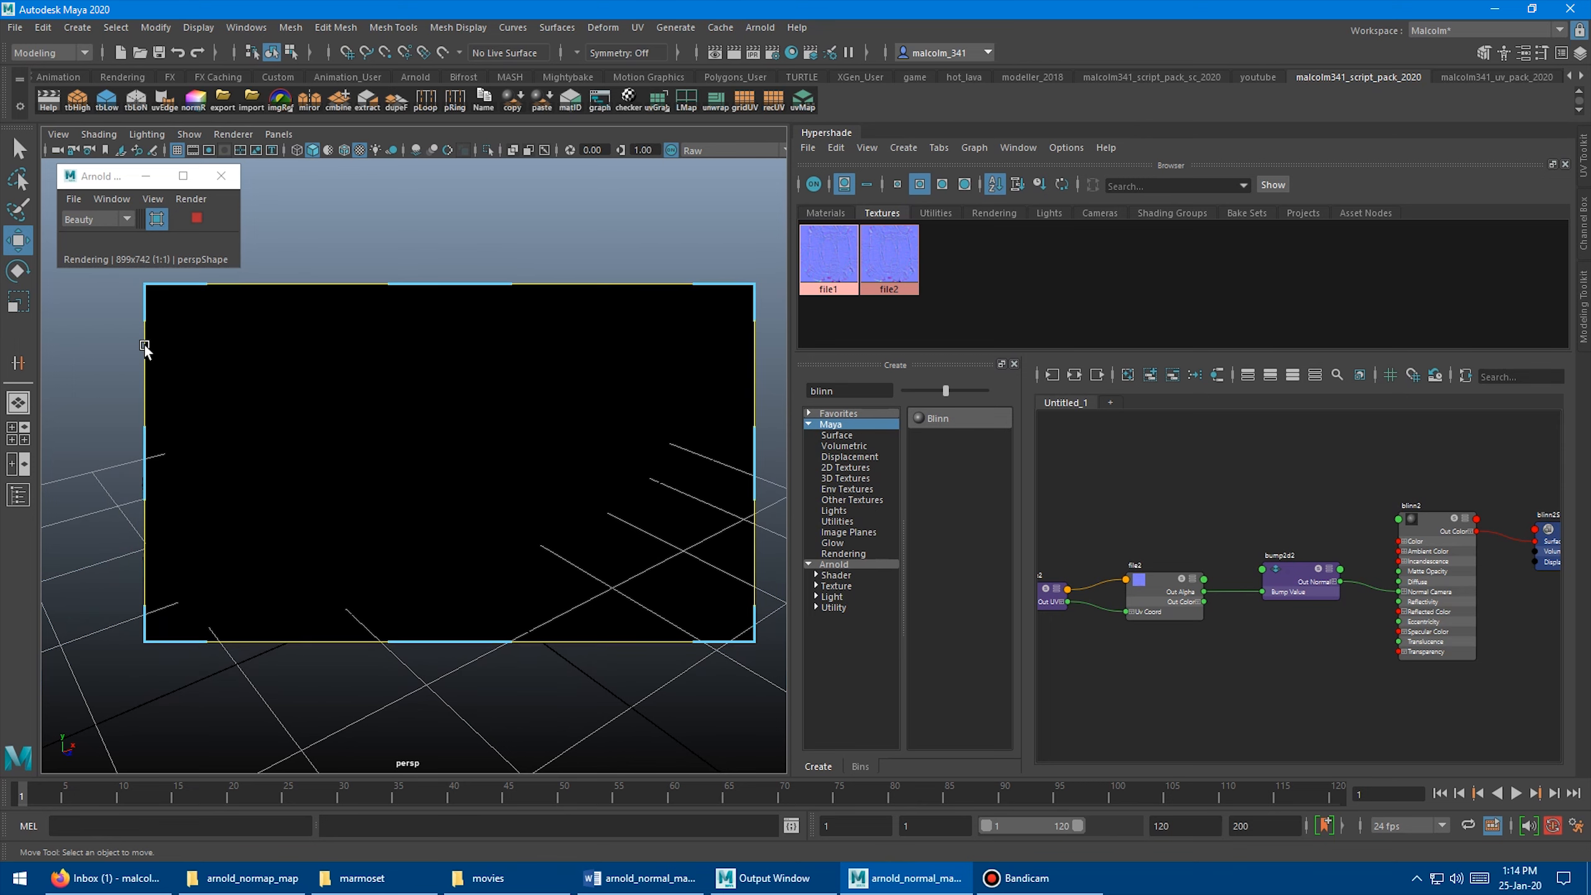
click(196, 219)
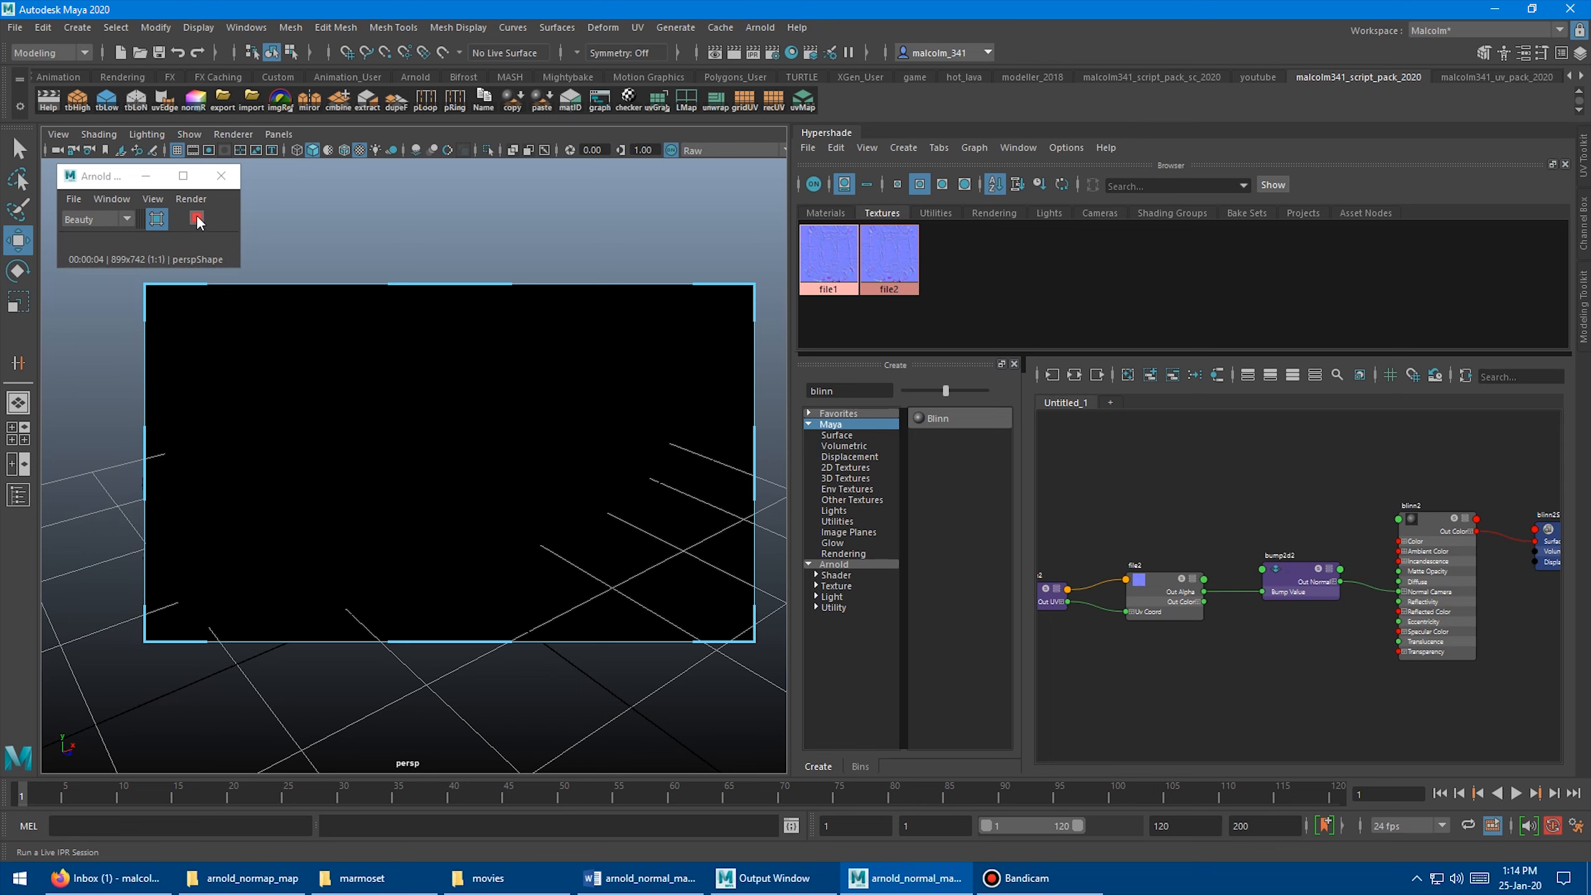
click(197, 219)
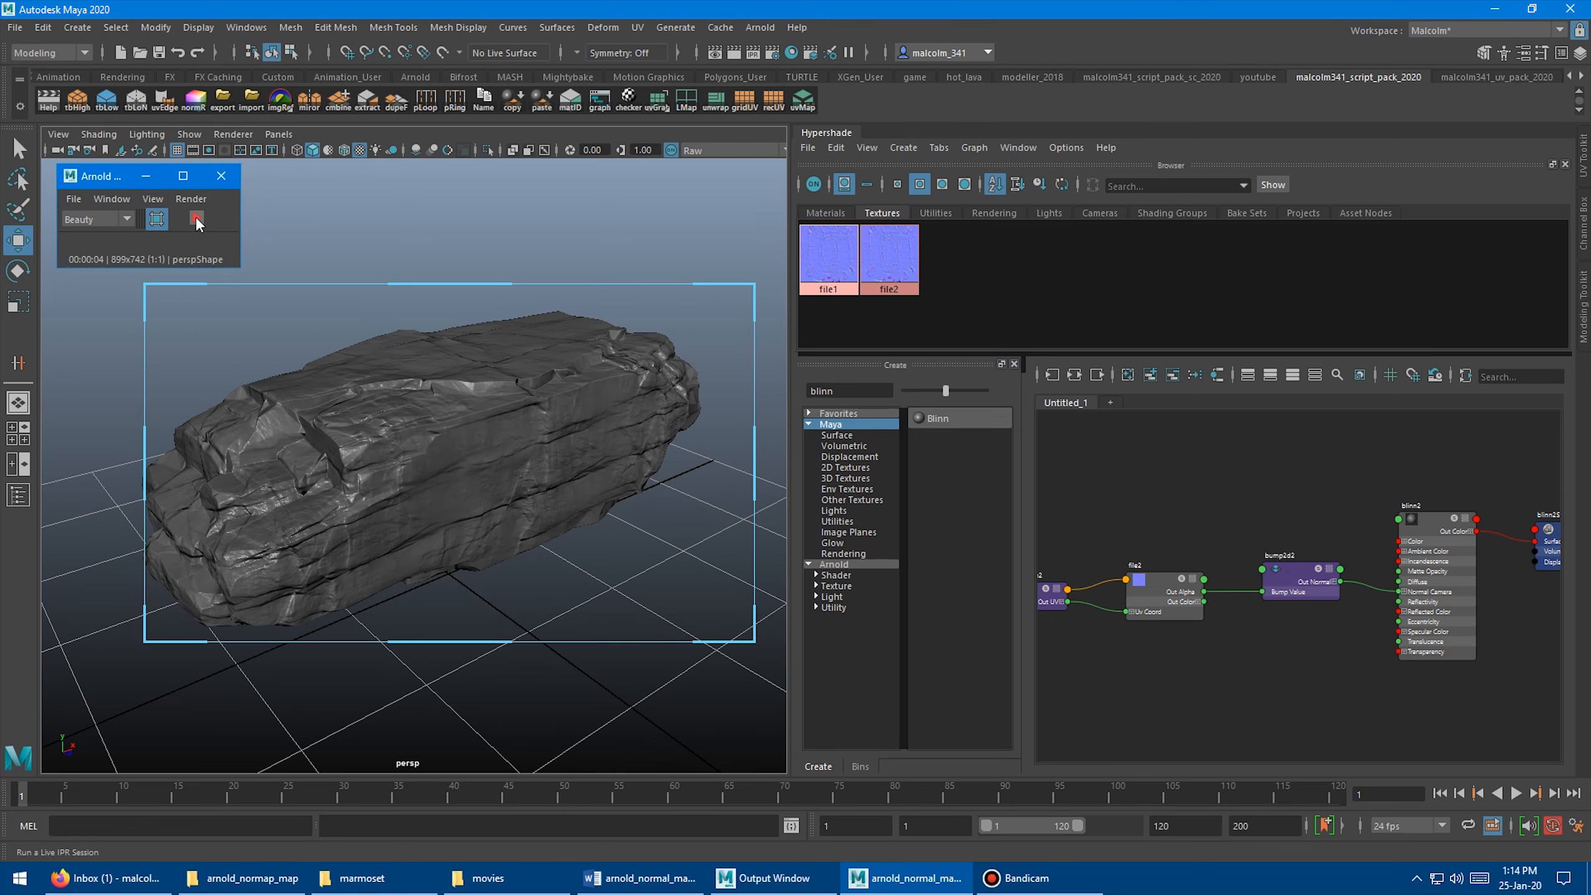
click(195, 218)
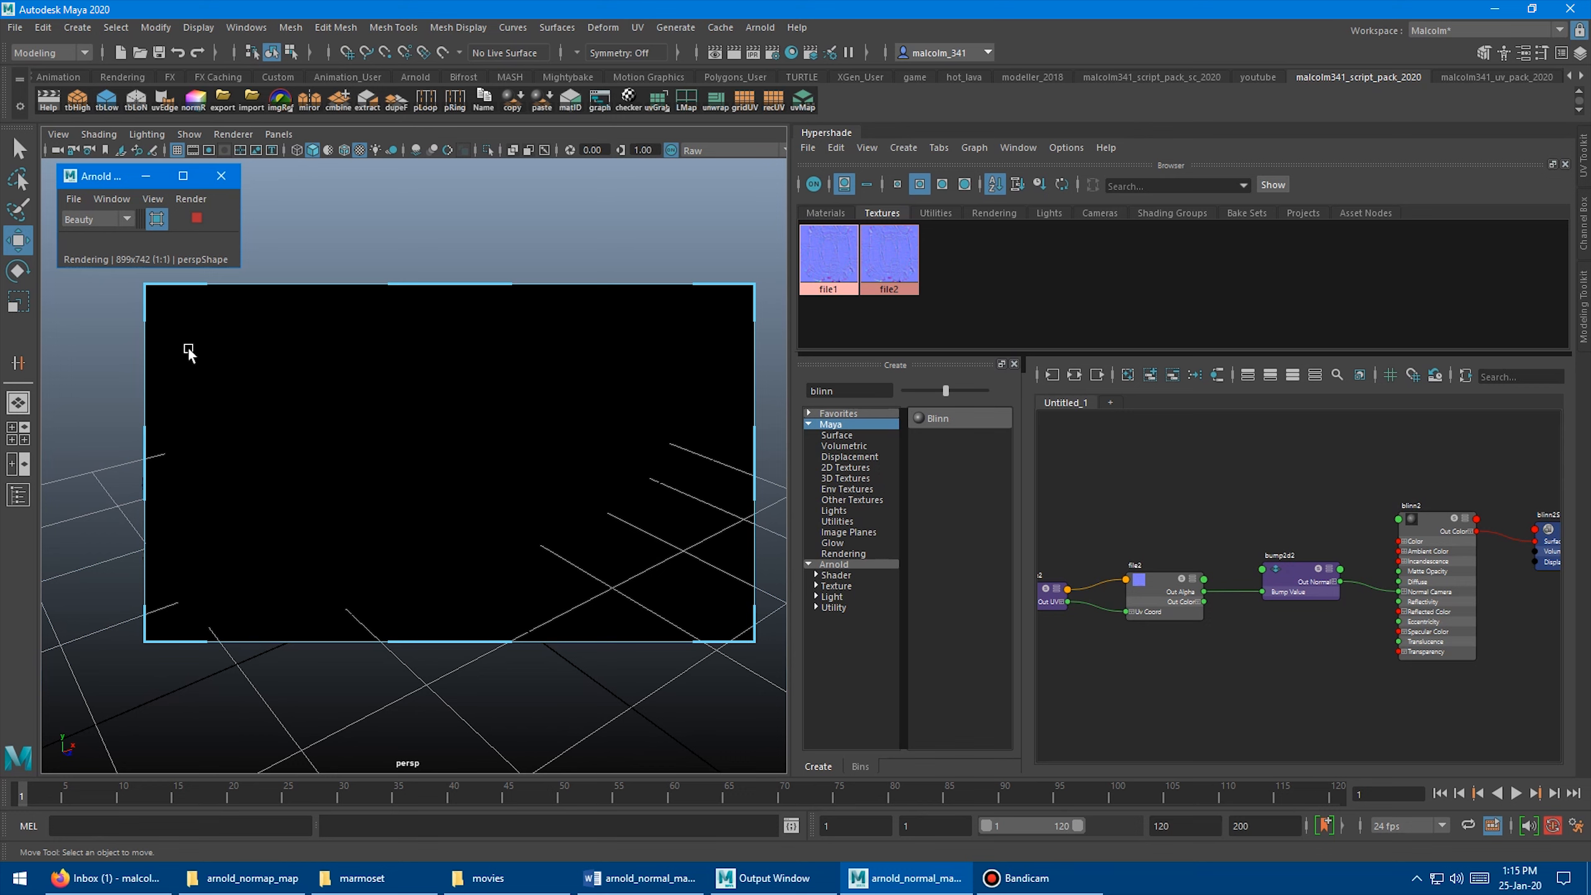
mouse_move(176, 315)
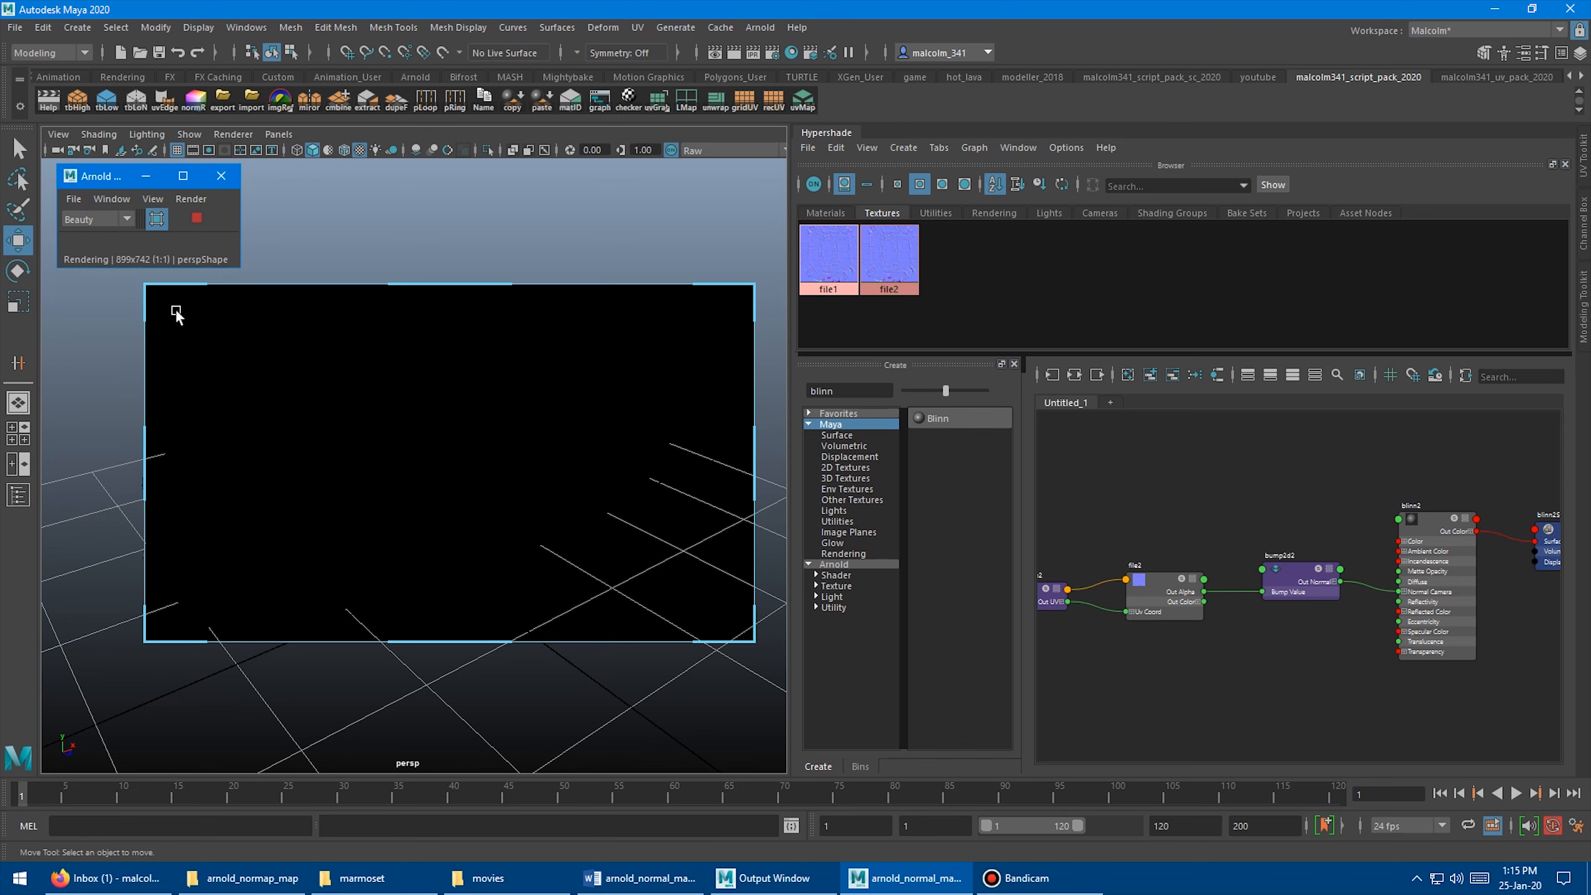
mouse_move(299, 310)
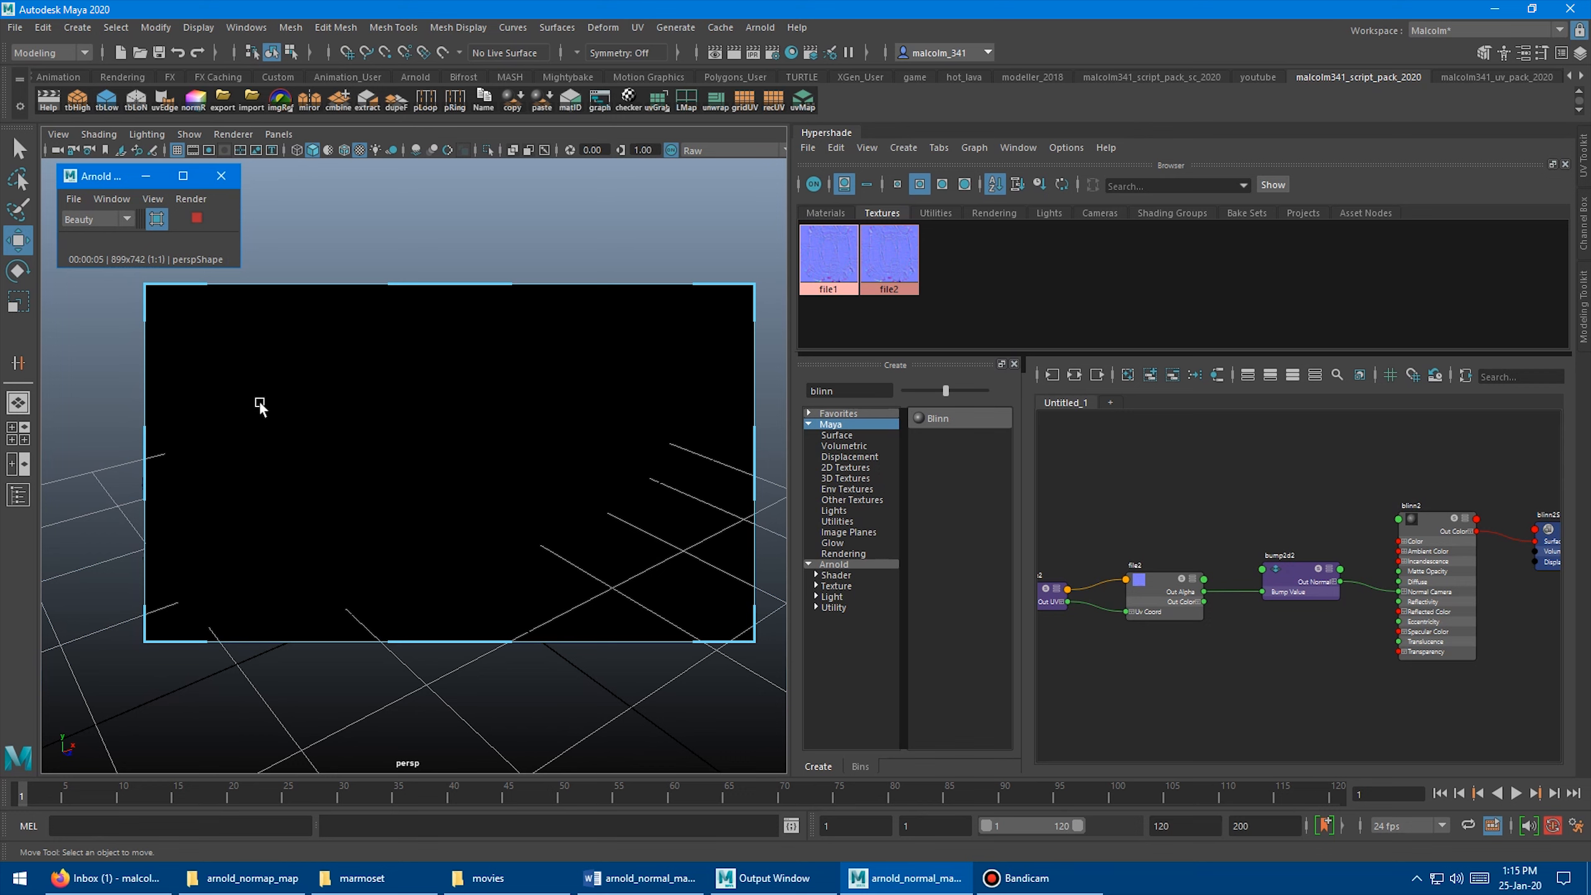
mouse_move(343, 436)
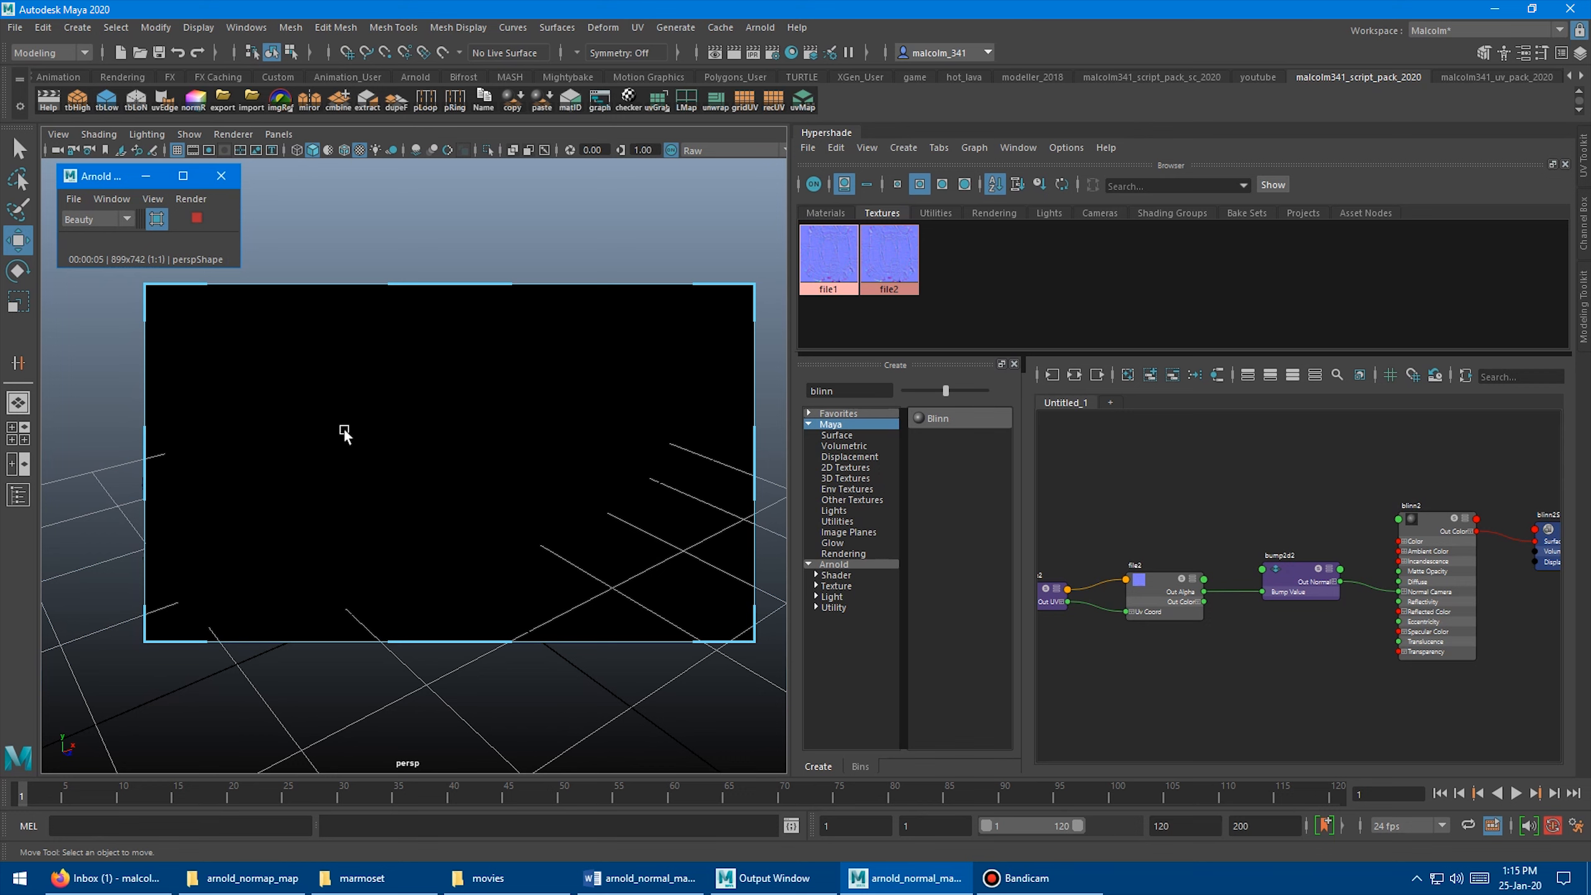
mouse_move(320, 401)
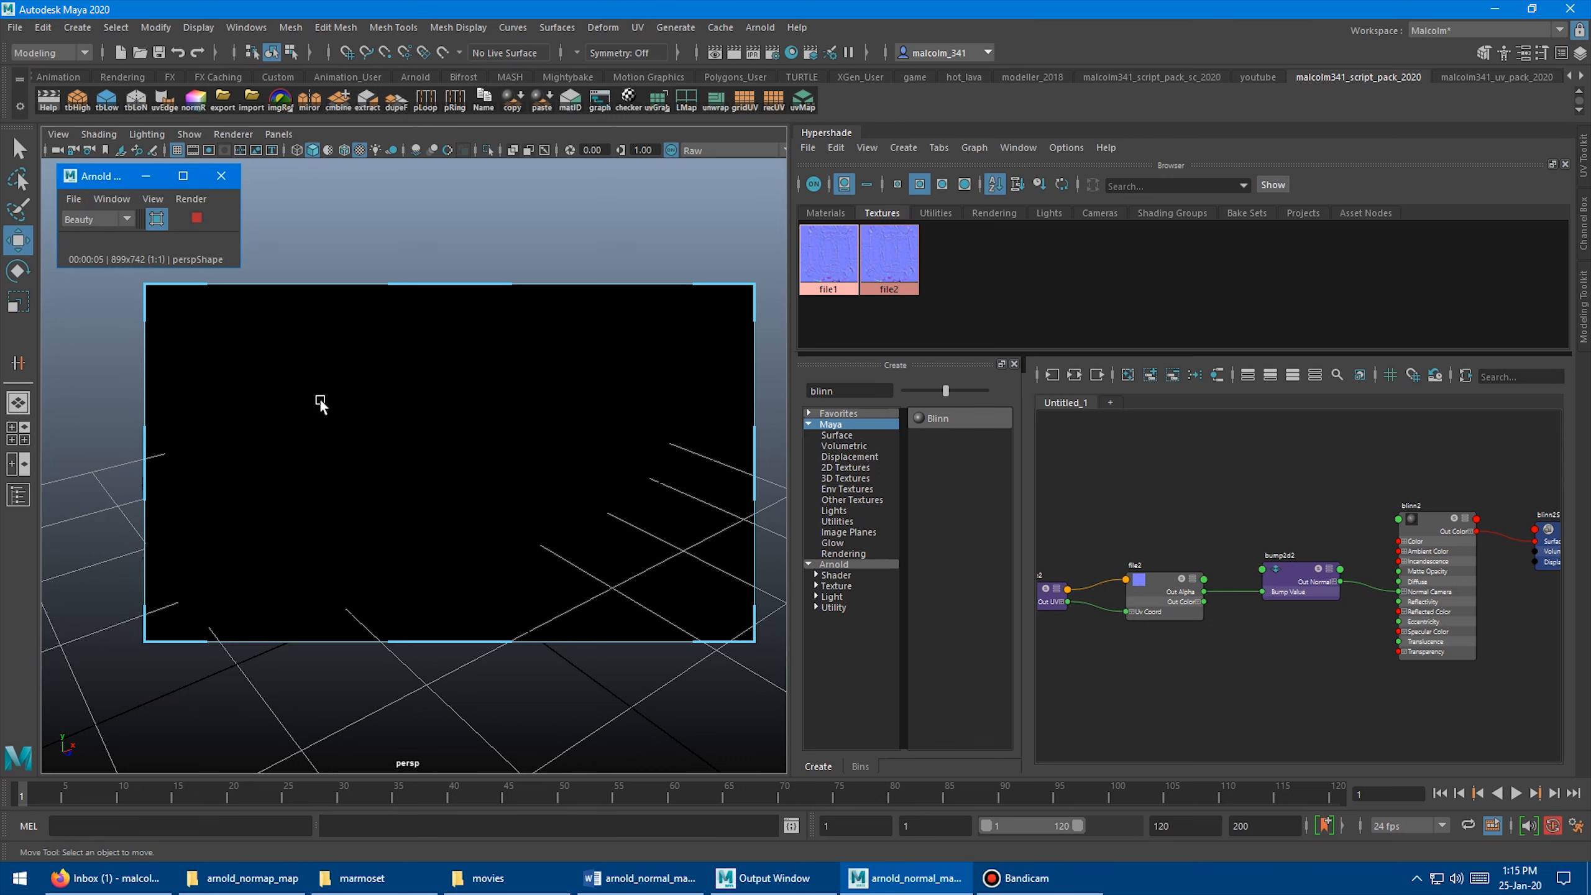
mouse_move(301, 386)
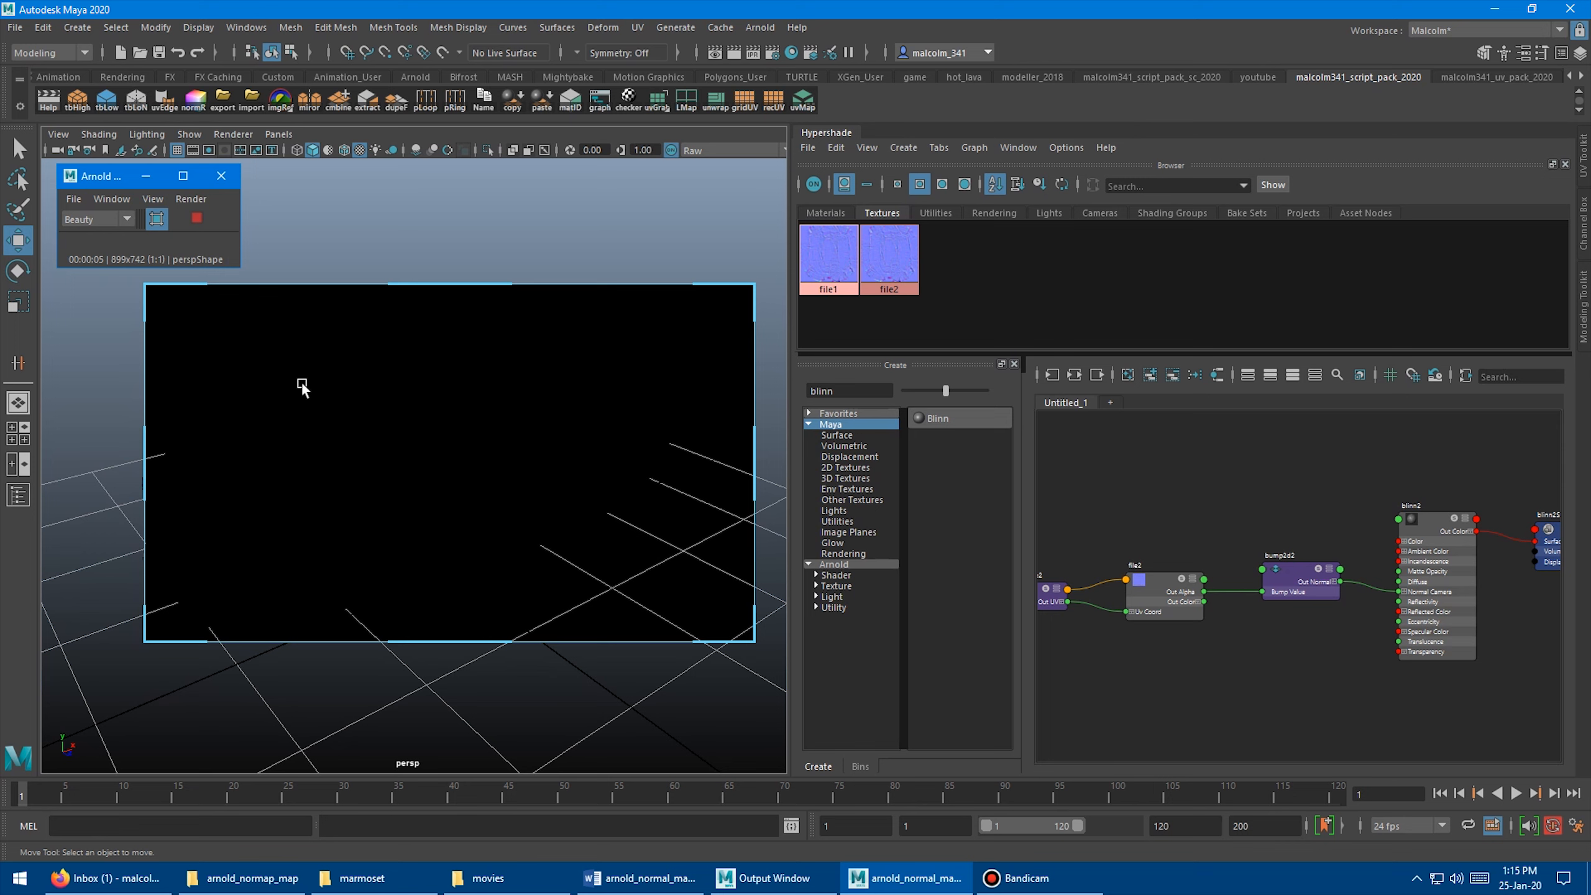
Add a directional light, scale it up, tilt it toward the rock and bring up its attributes
click(77, 28)
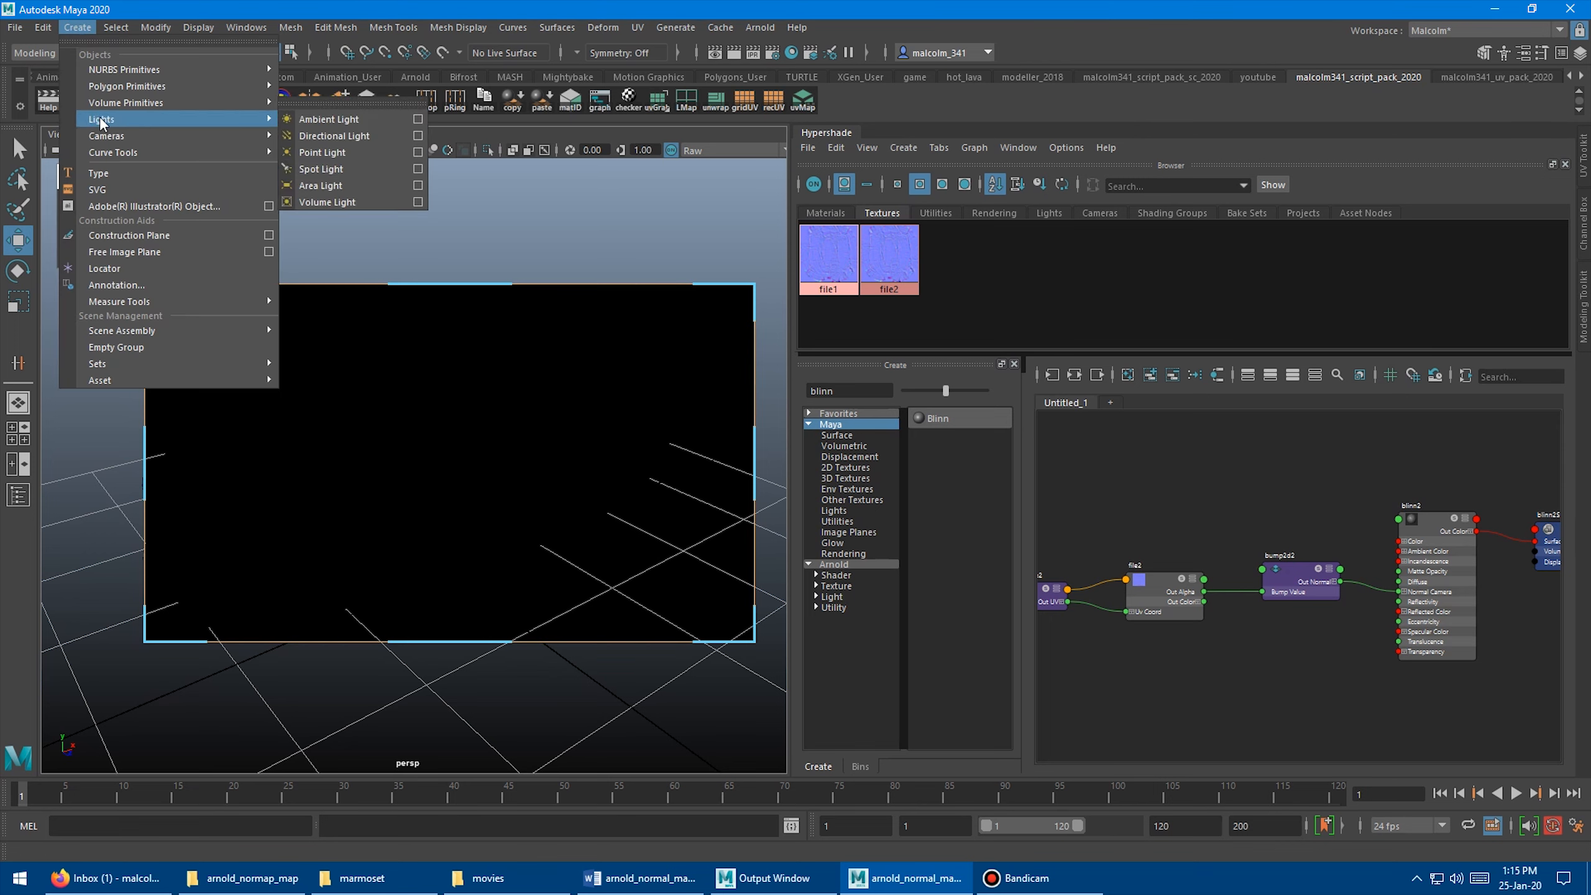
click(333, 135)
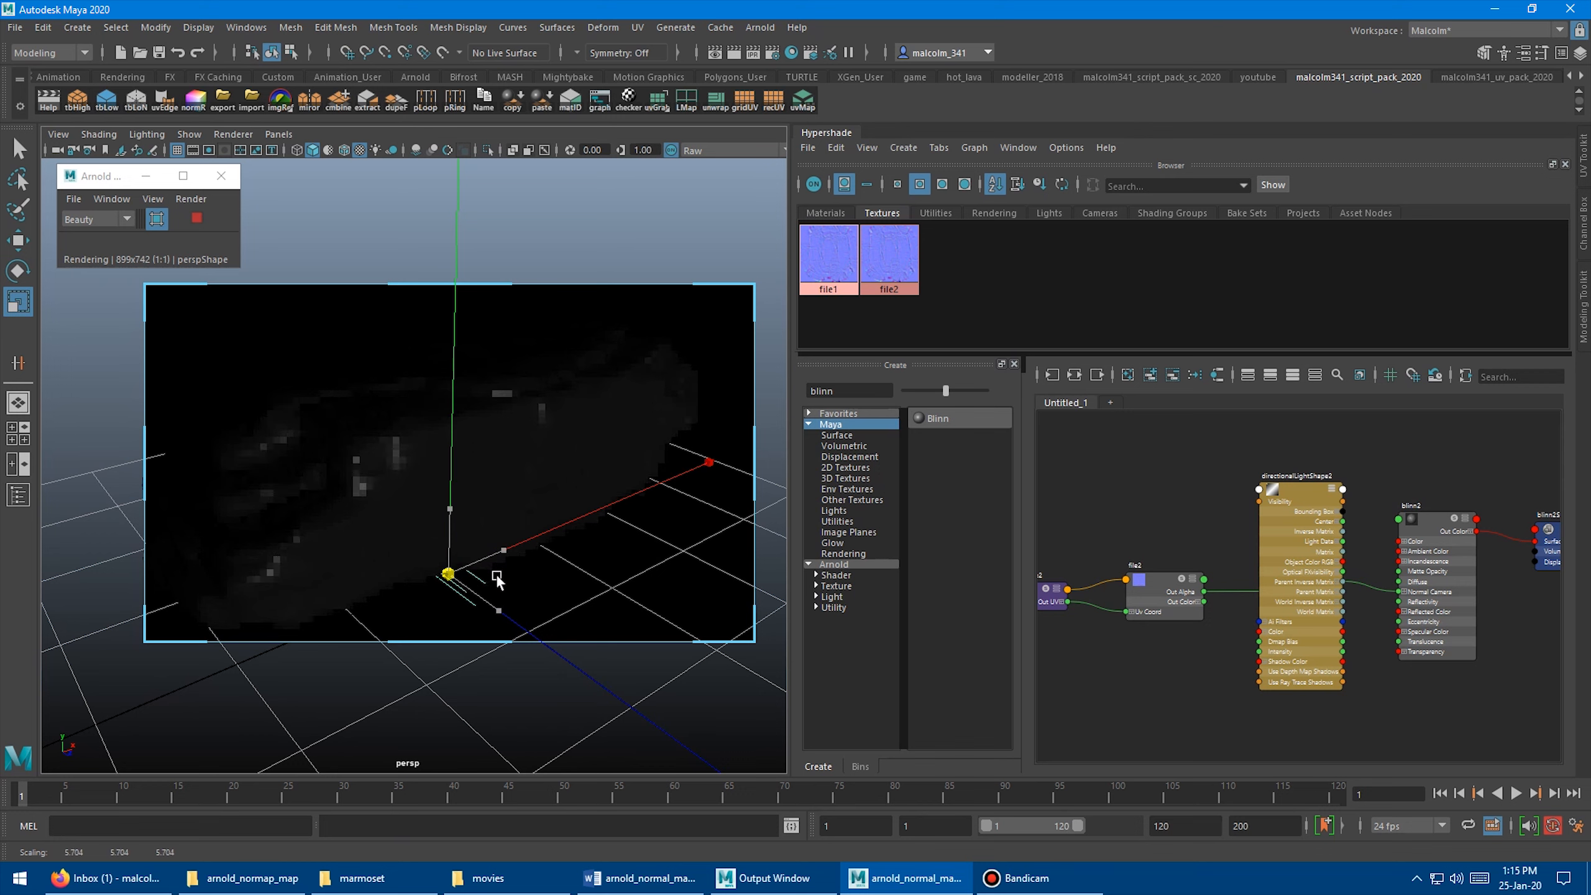
drag(497, 578, 619, 605)
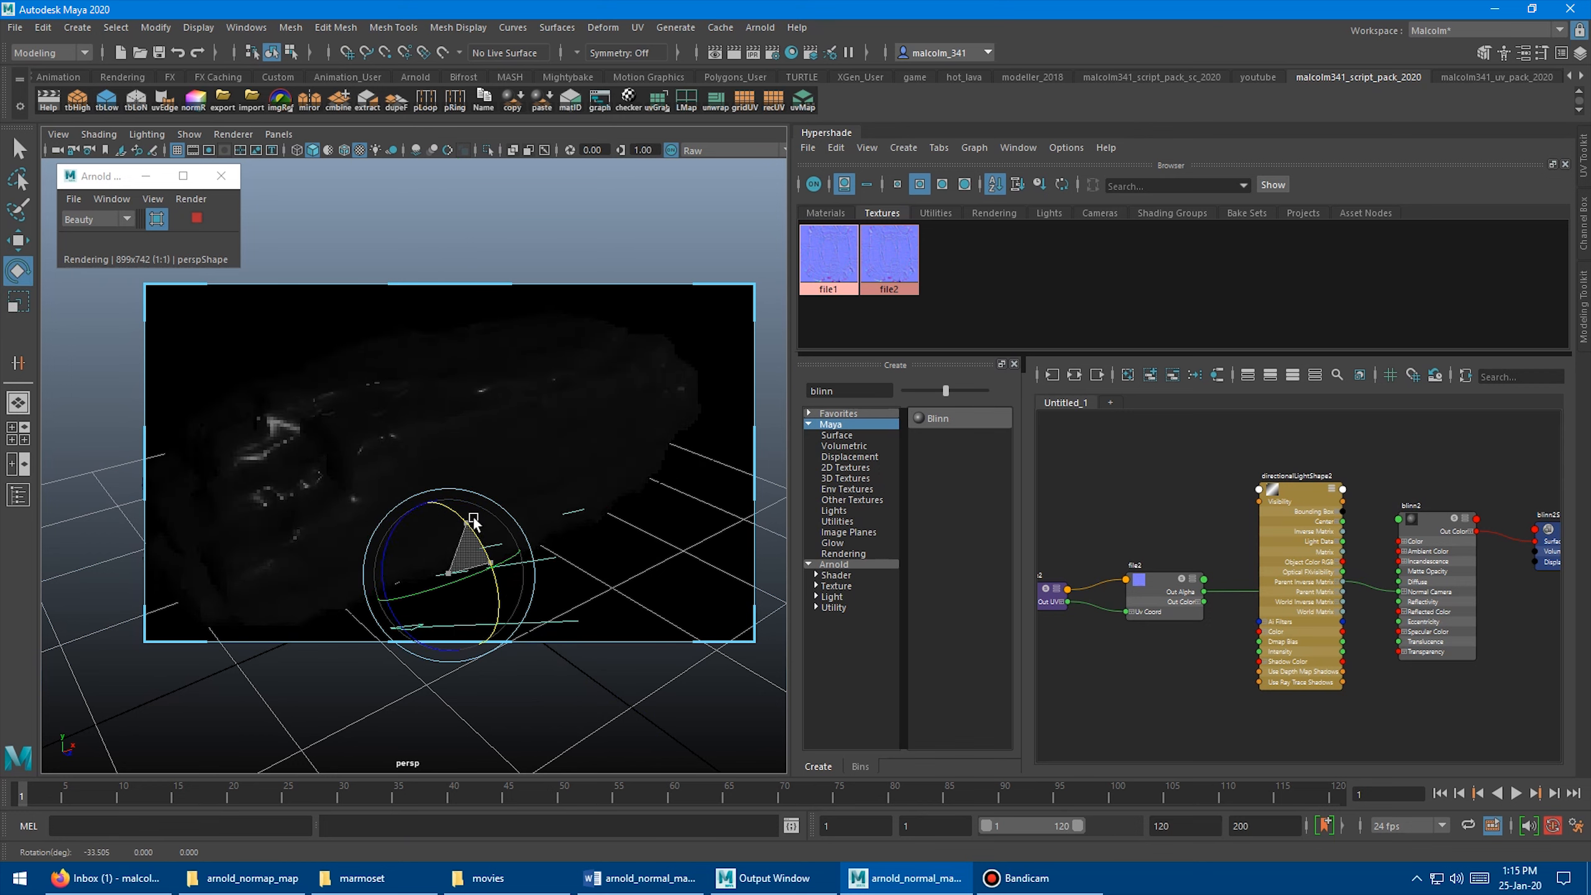
drag(472, 517, 436, 520)
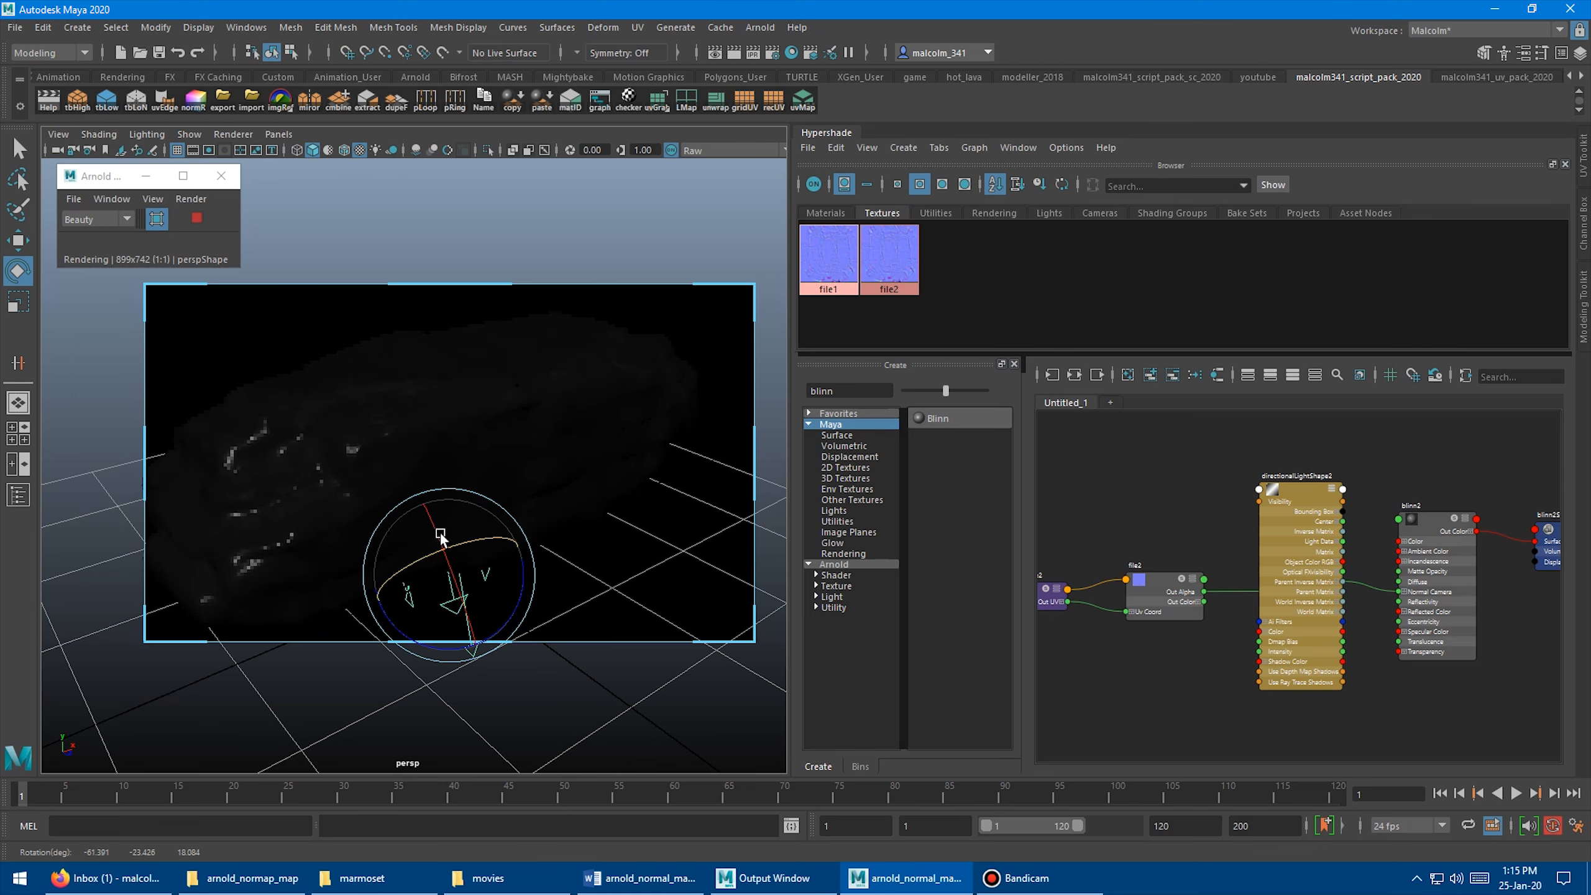
key(ctrl+a)
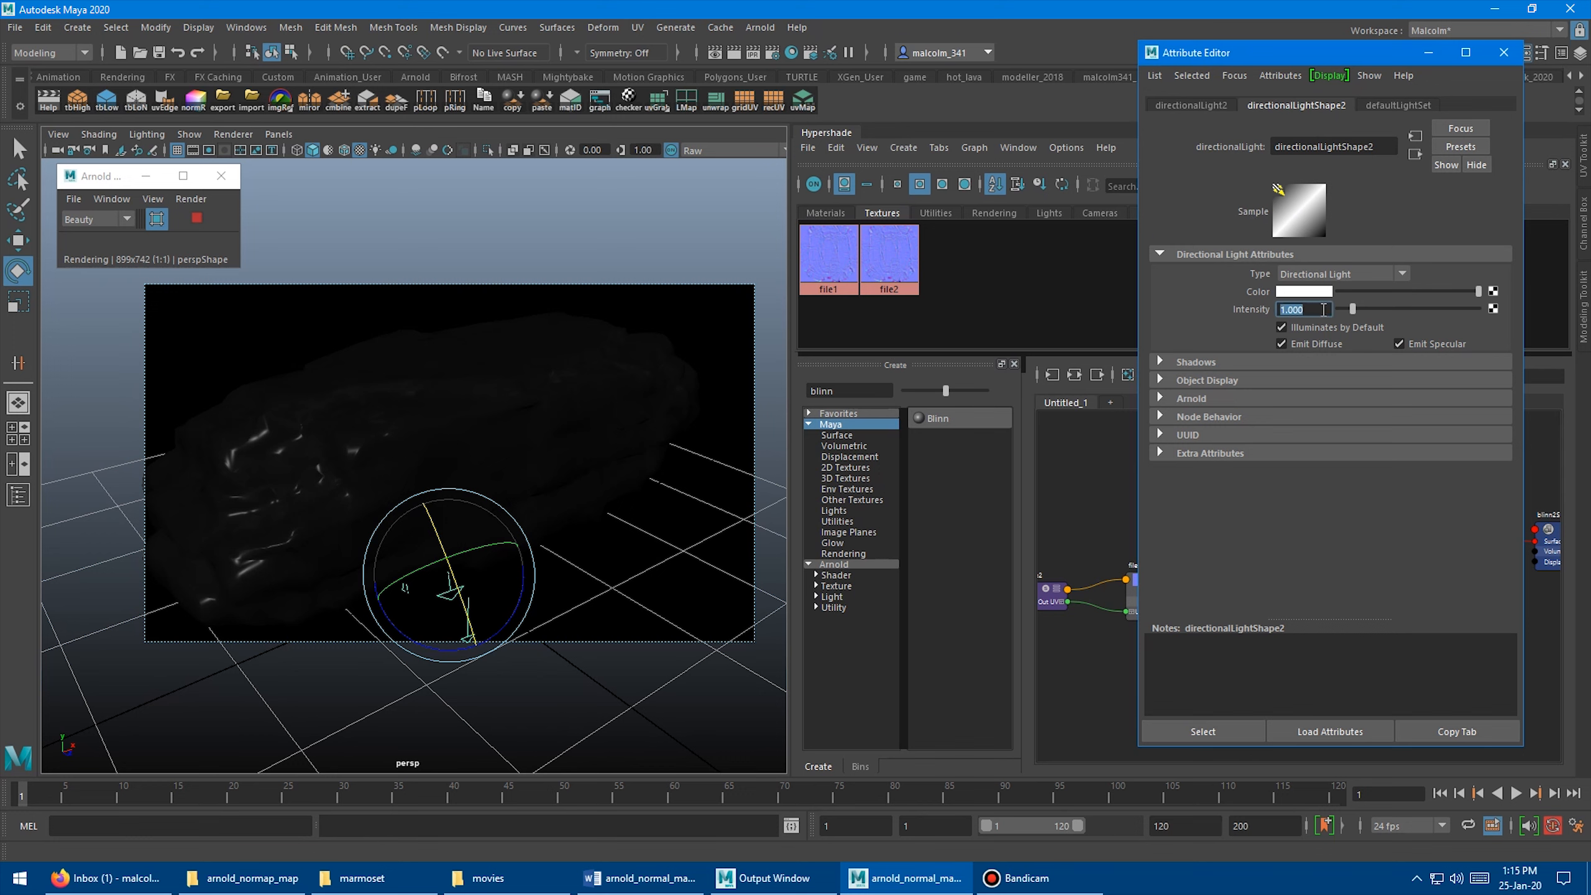
Raise the directional light's Intensity to 2.000, then 4.000
text(2.000)
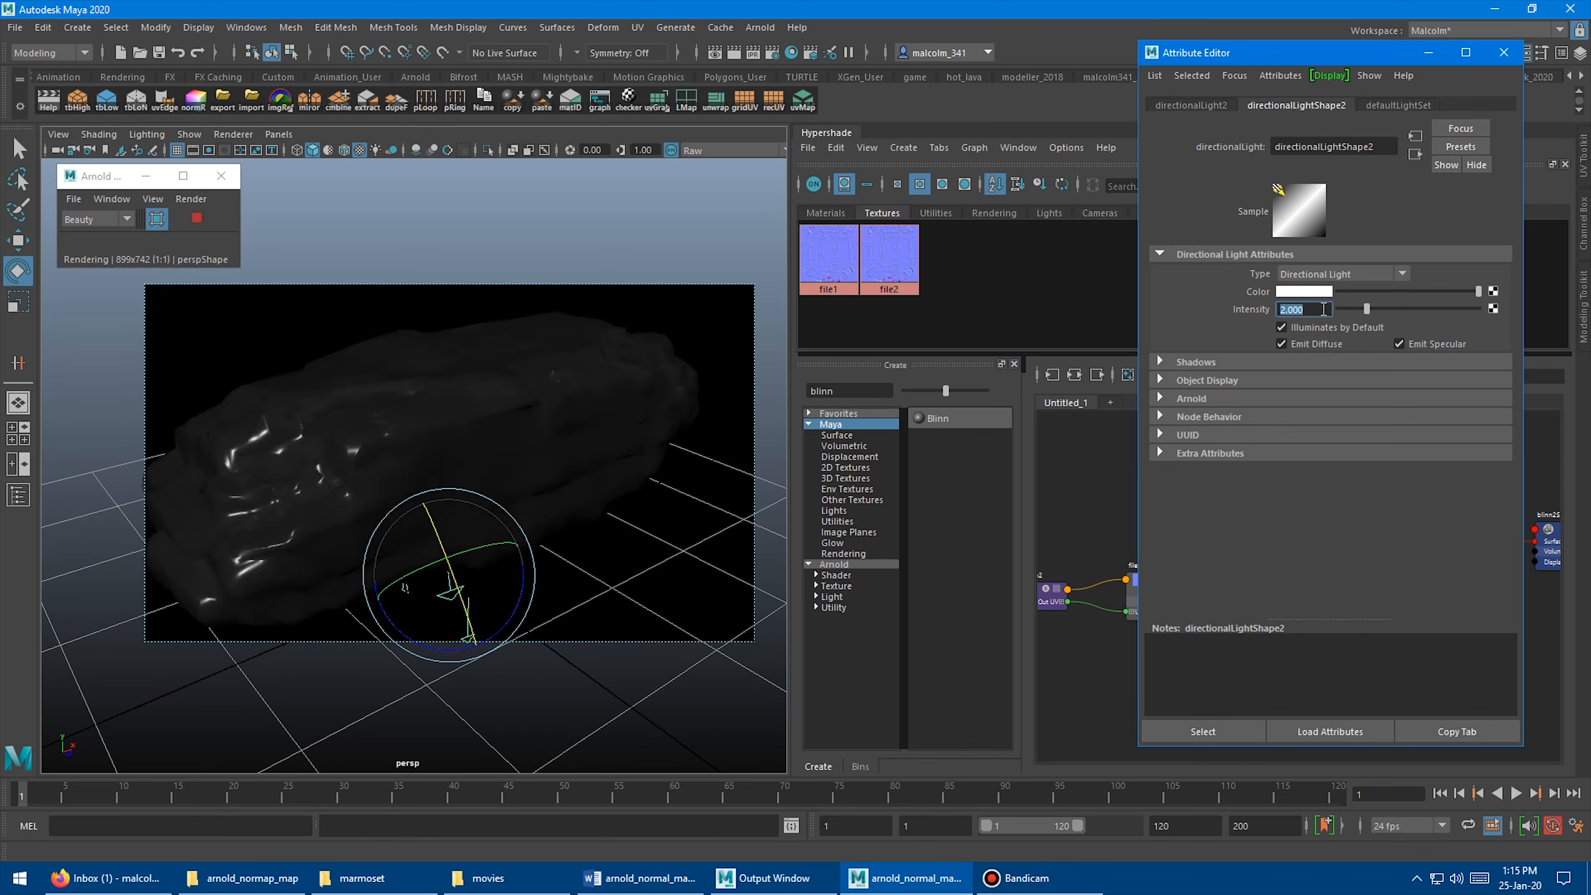
text(4.000)
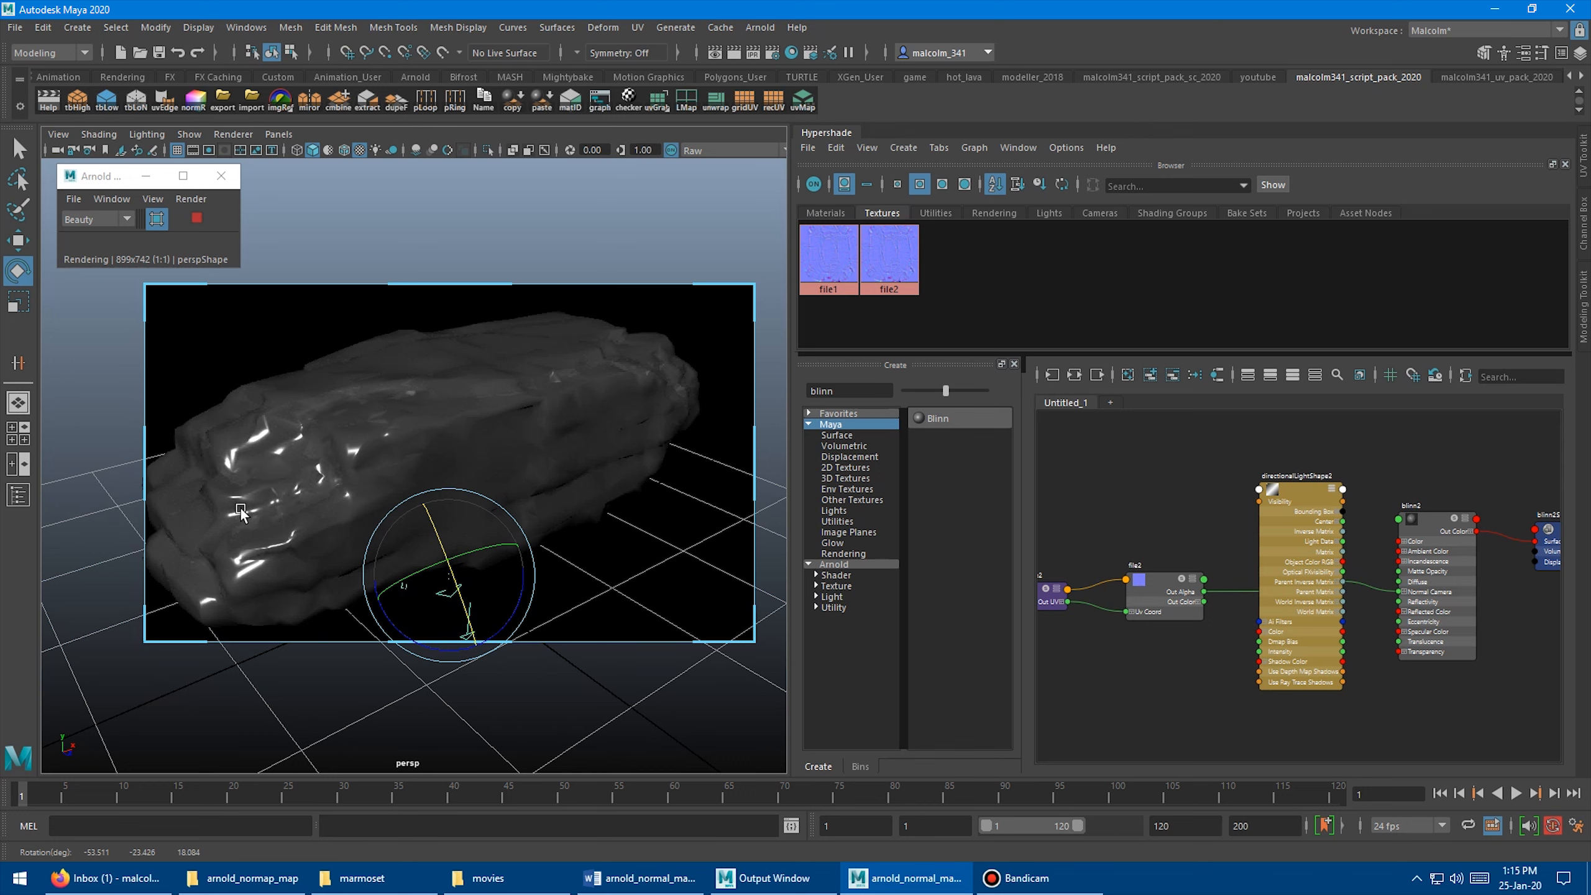
mouse_move(541, 562)
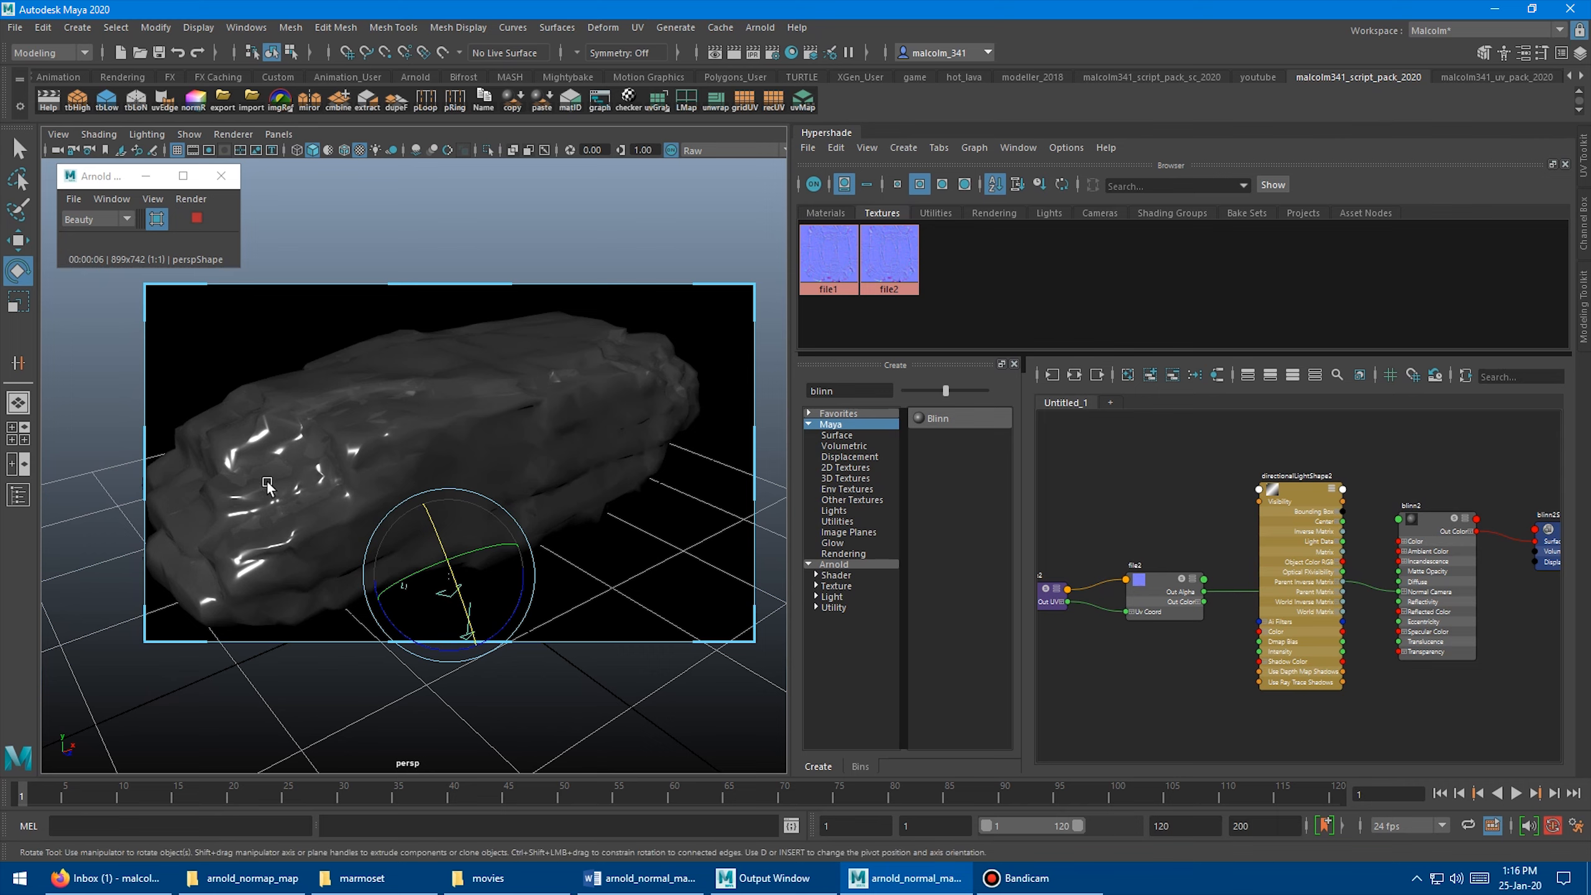
mouse_move(371, 445)
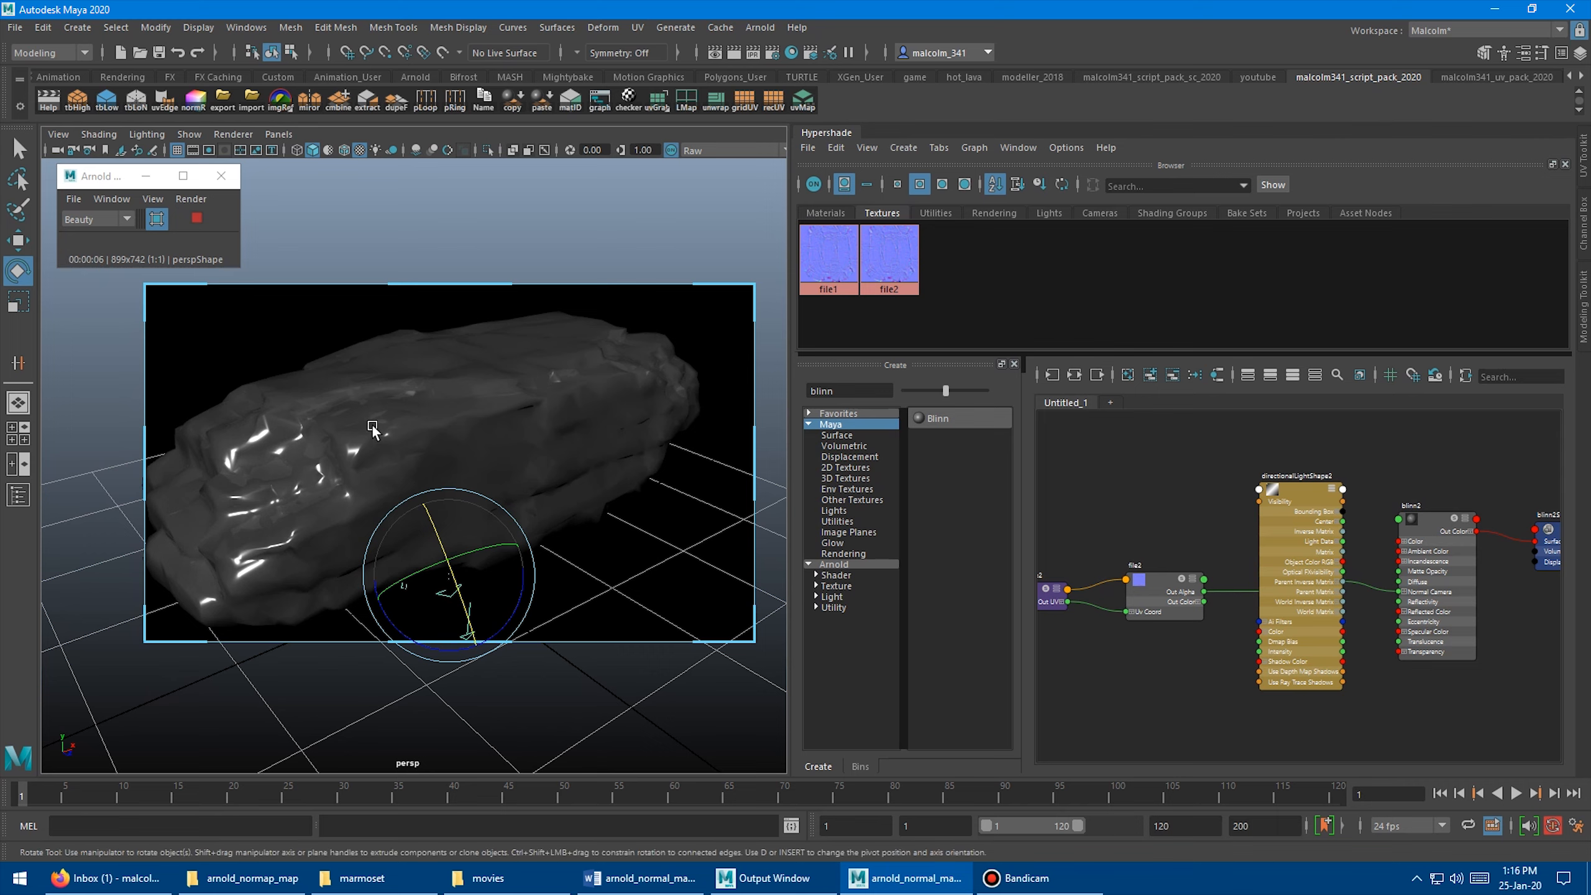
Rotate the directional light to shift the highlights on the rock
drag(373, 426, 441, 388)
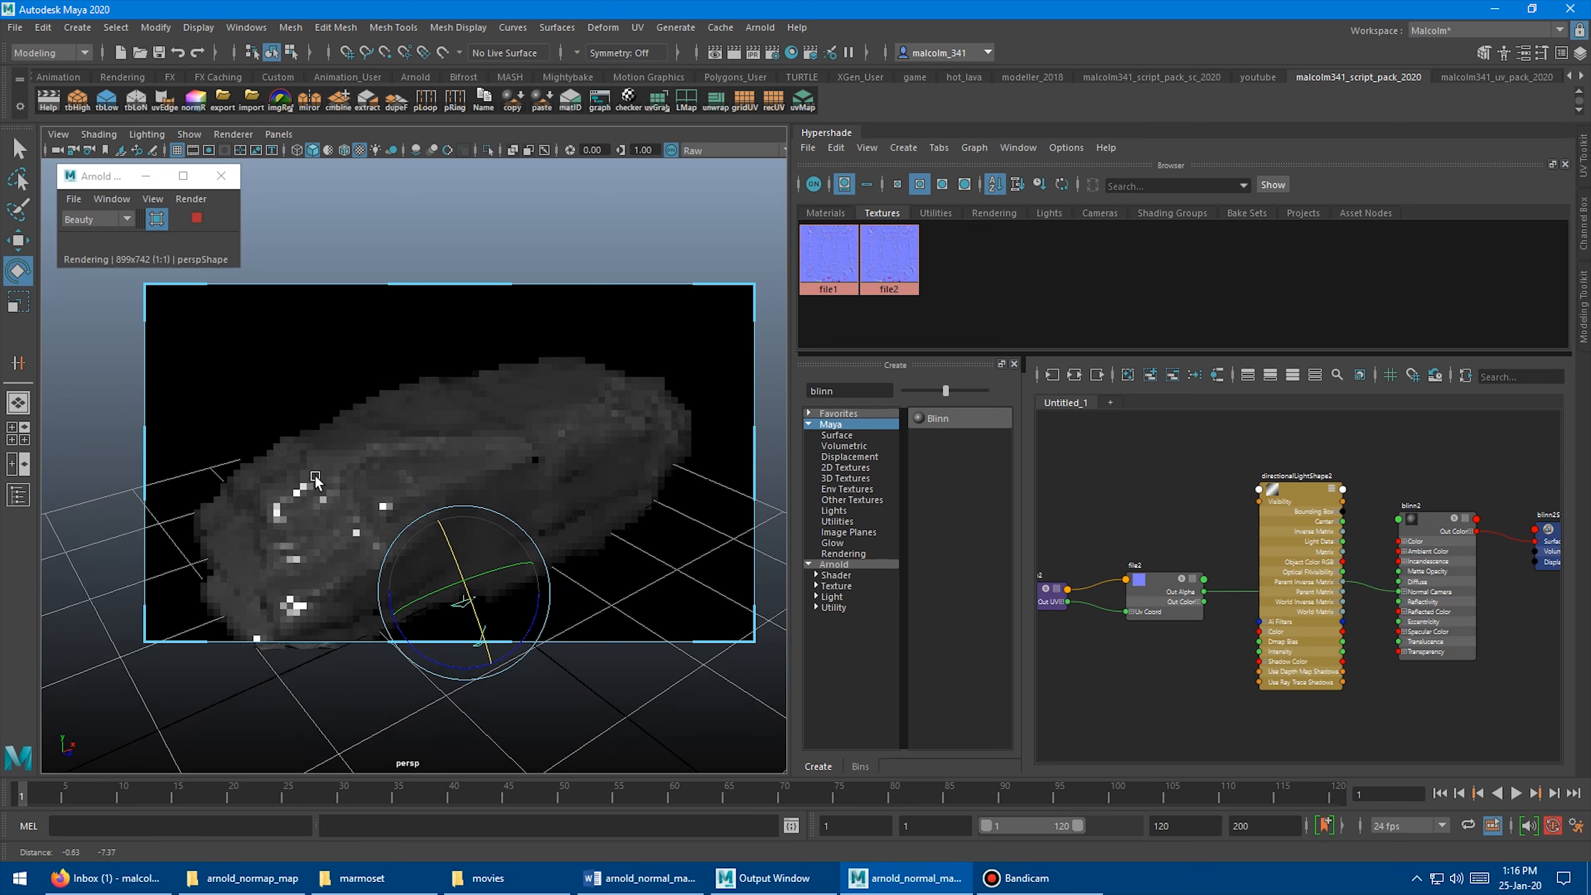
drag(468, 563, 452, 558)
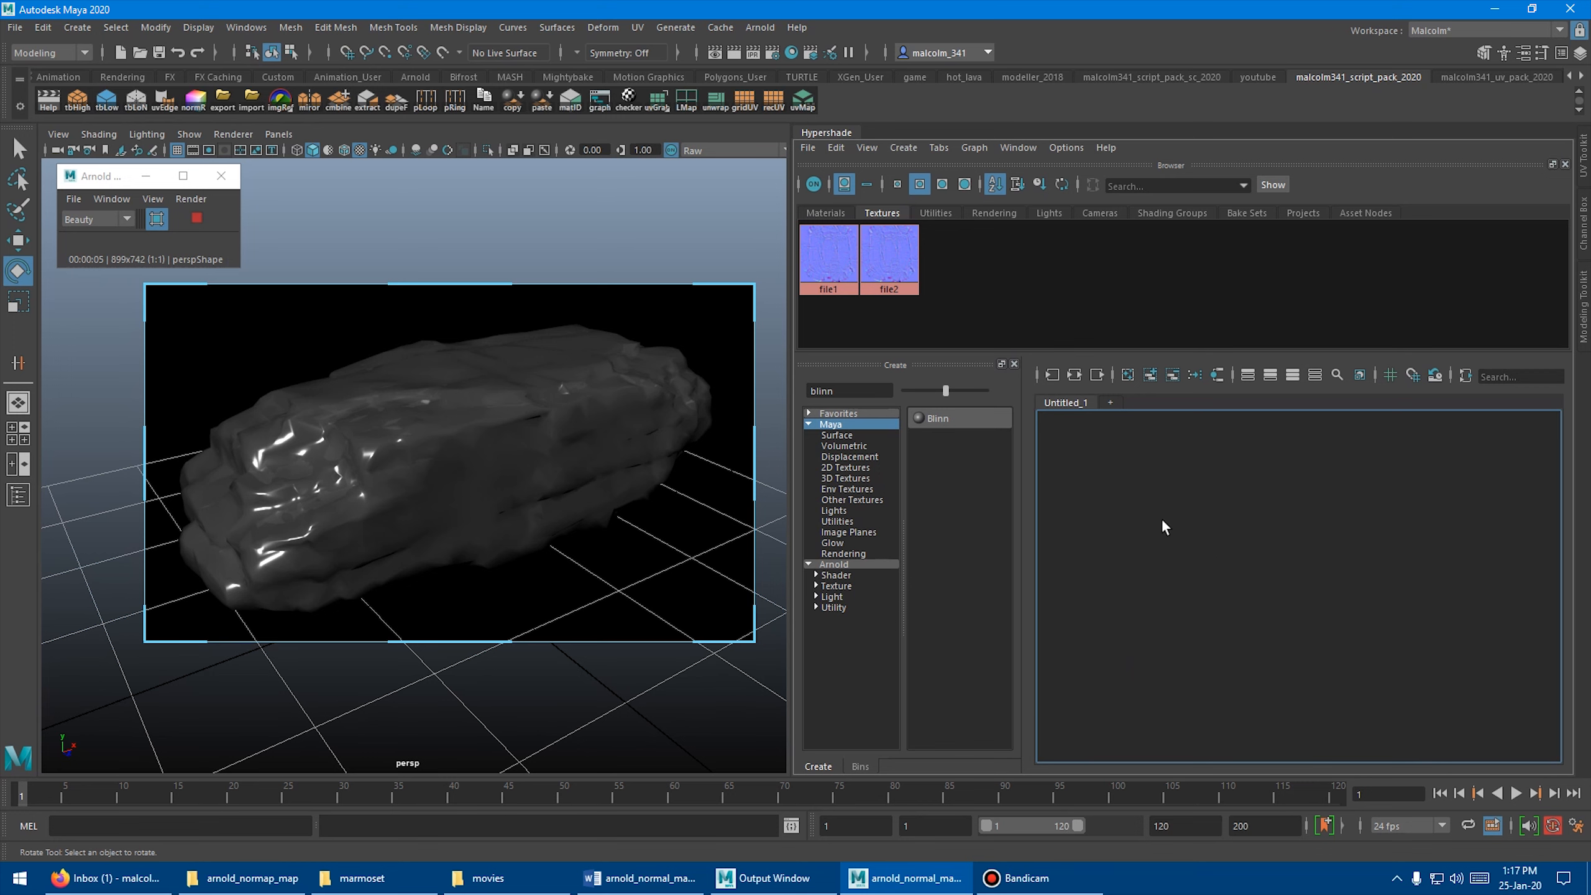
mouse_move(1159, 510)
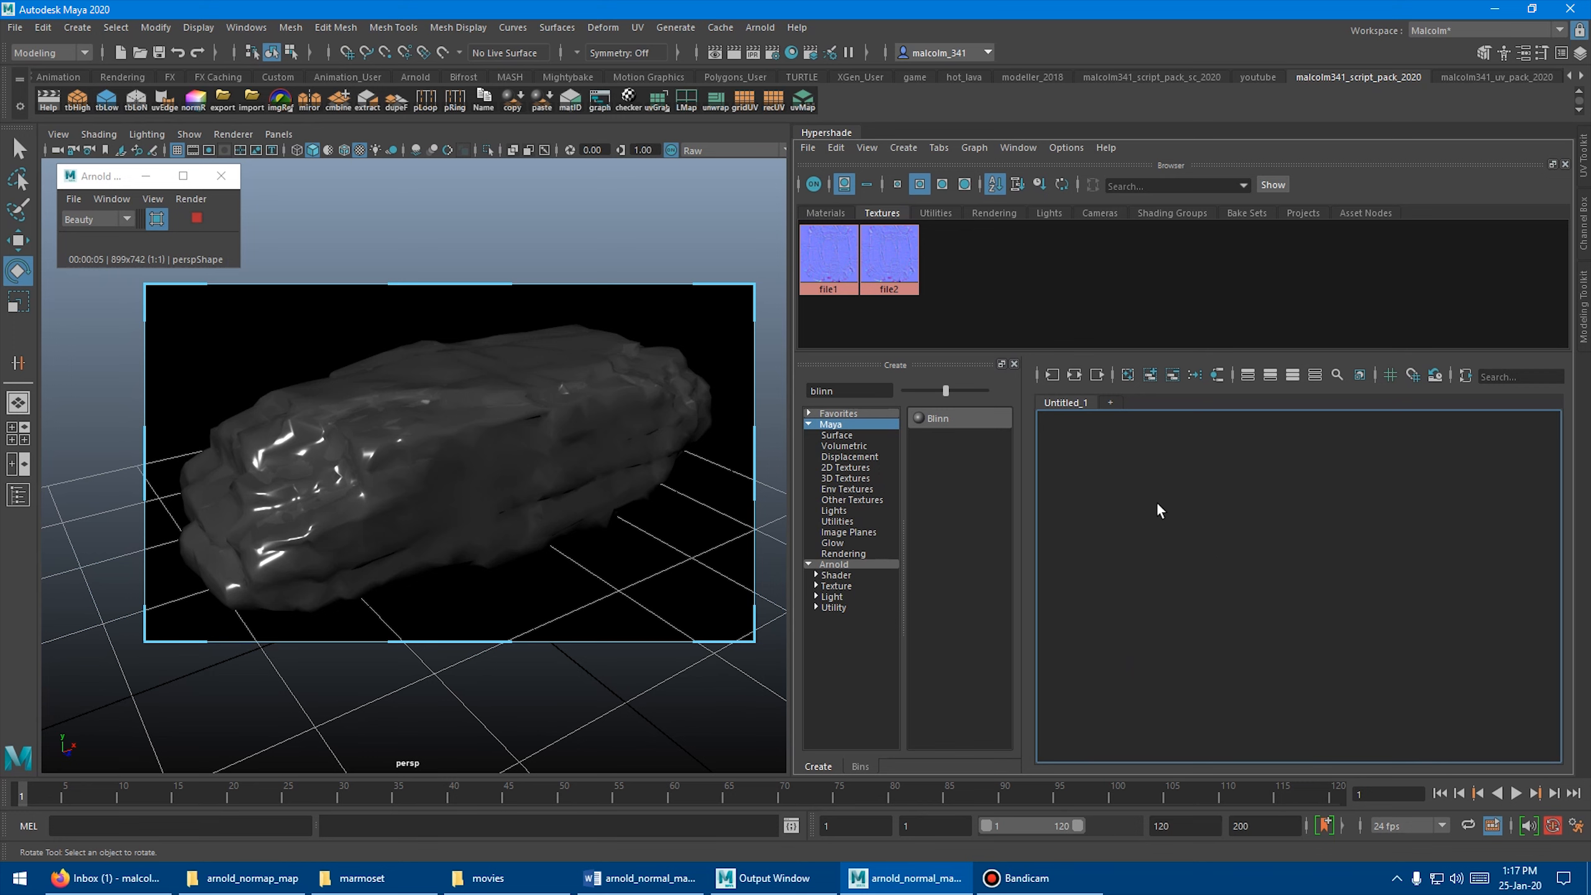
mouse_move(1165, 497)
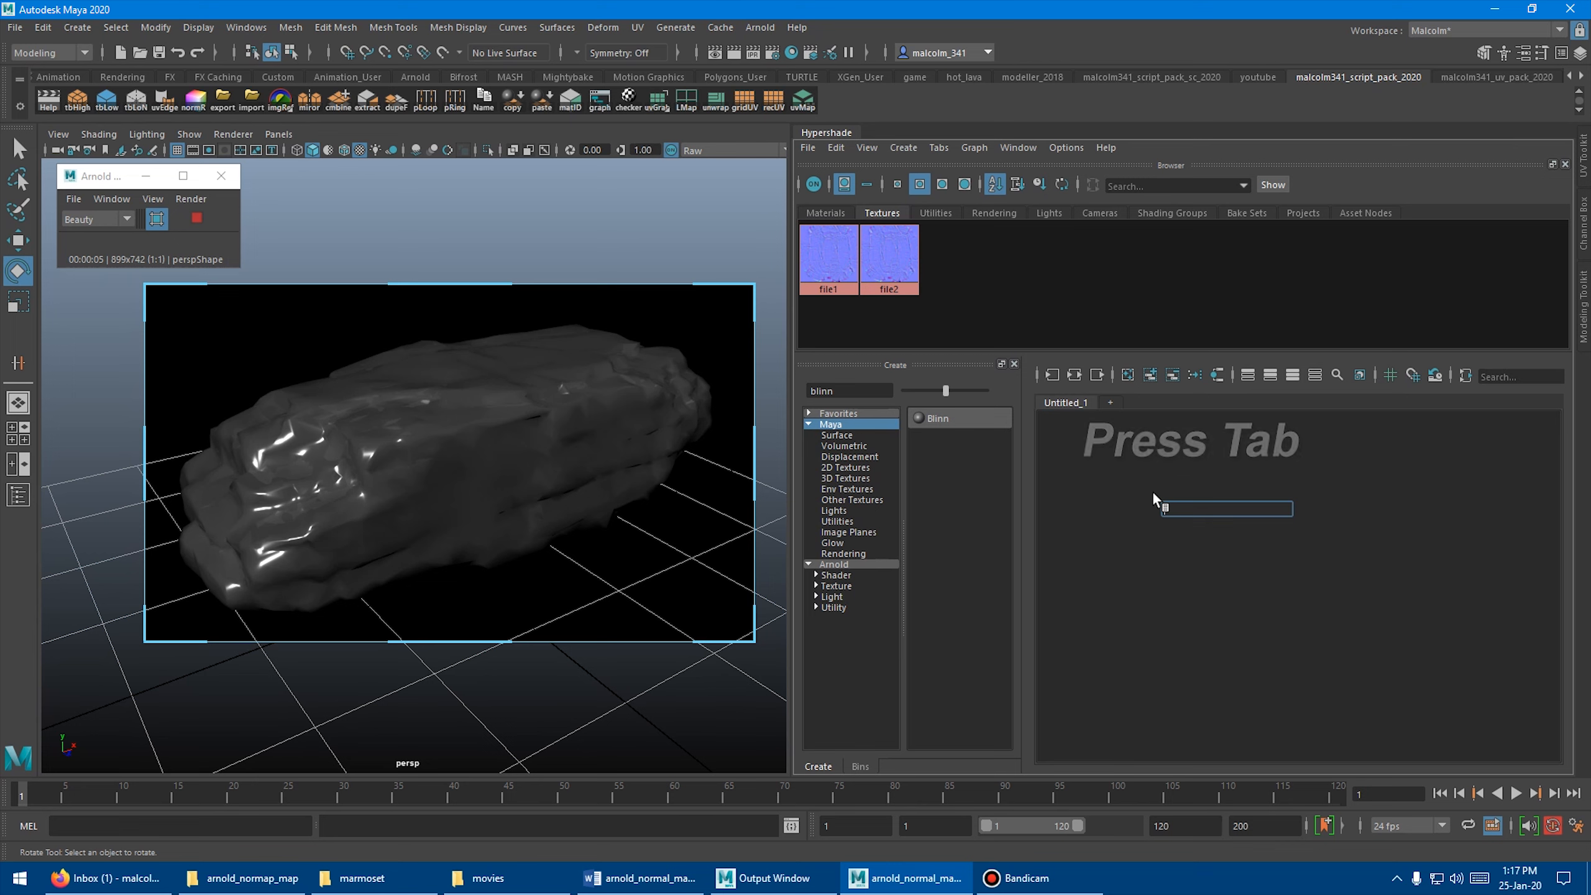
Create an Arnold standardSurface shader via Tab search 'stan' and assign it to the rock
text(standar)
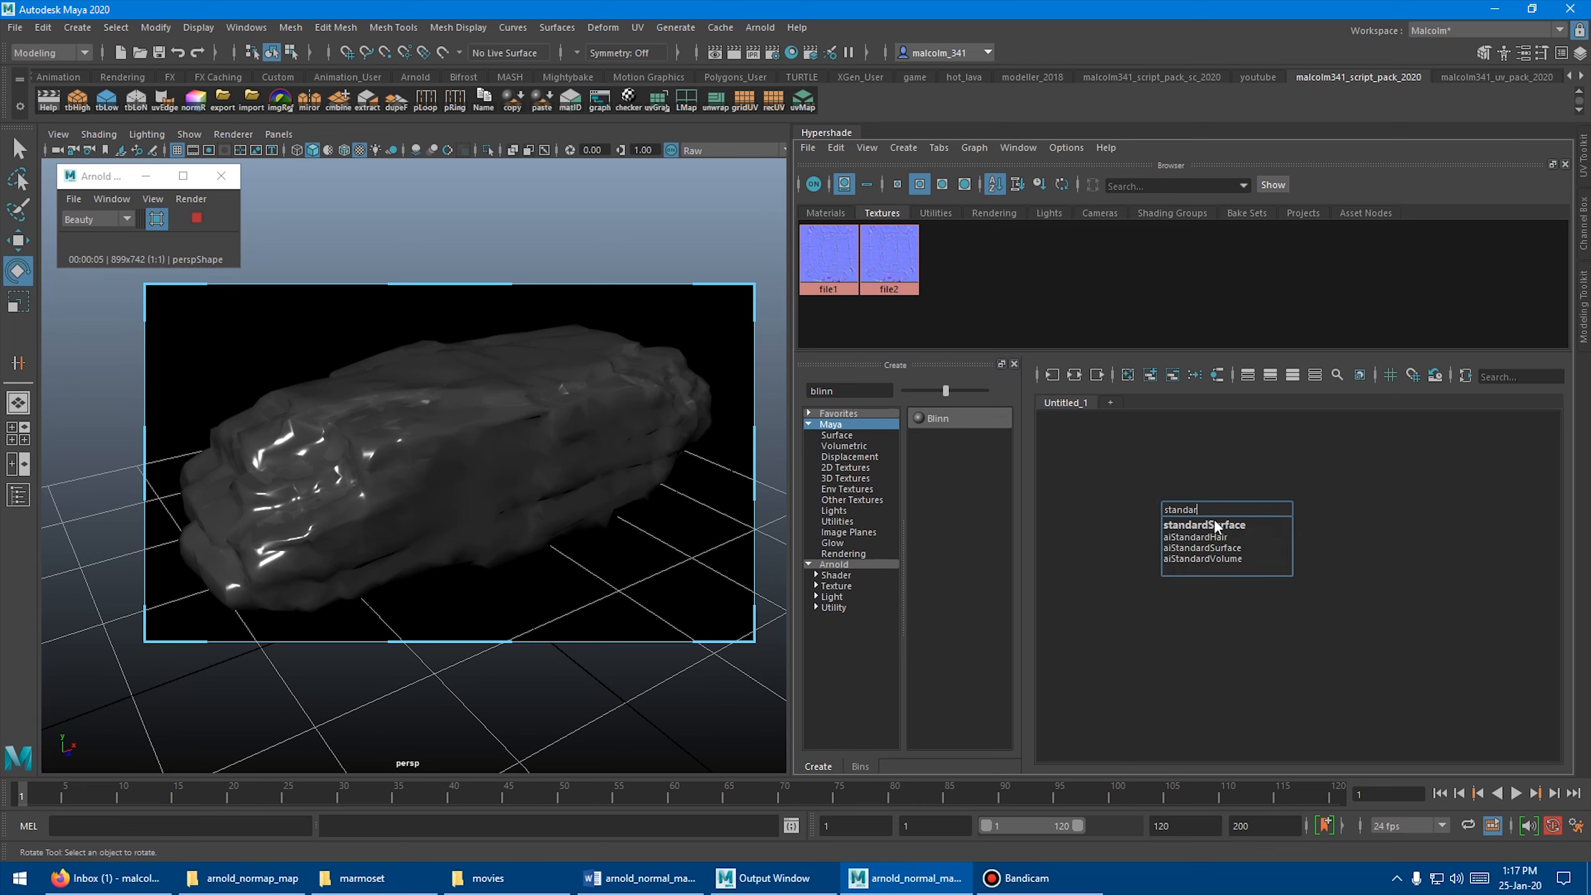
click(1203, 524)
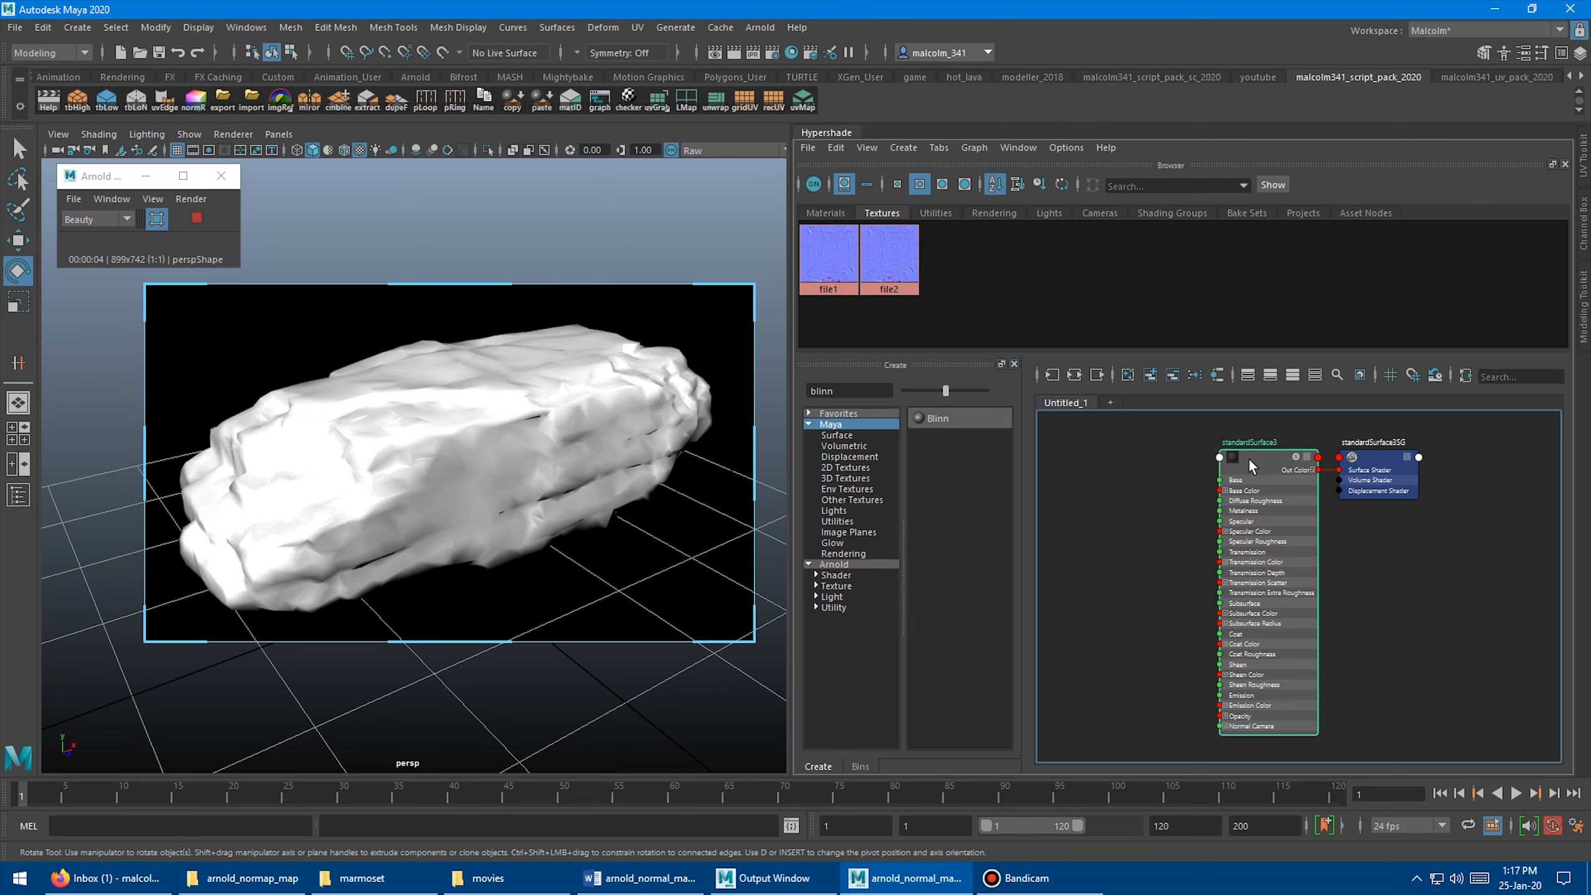
double_click(1253, 456)
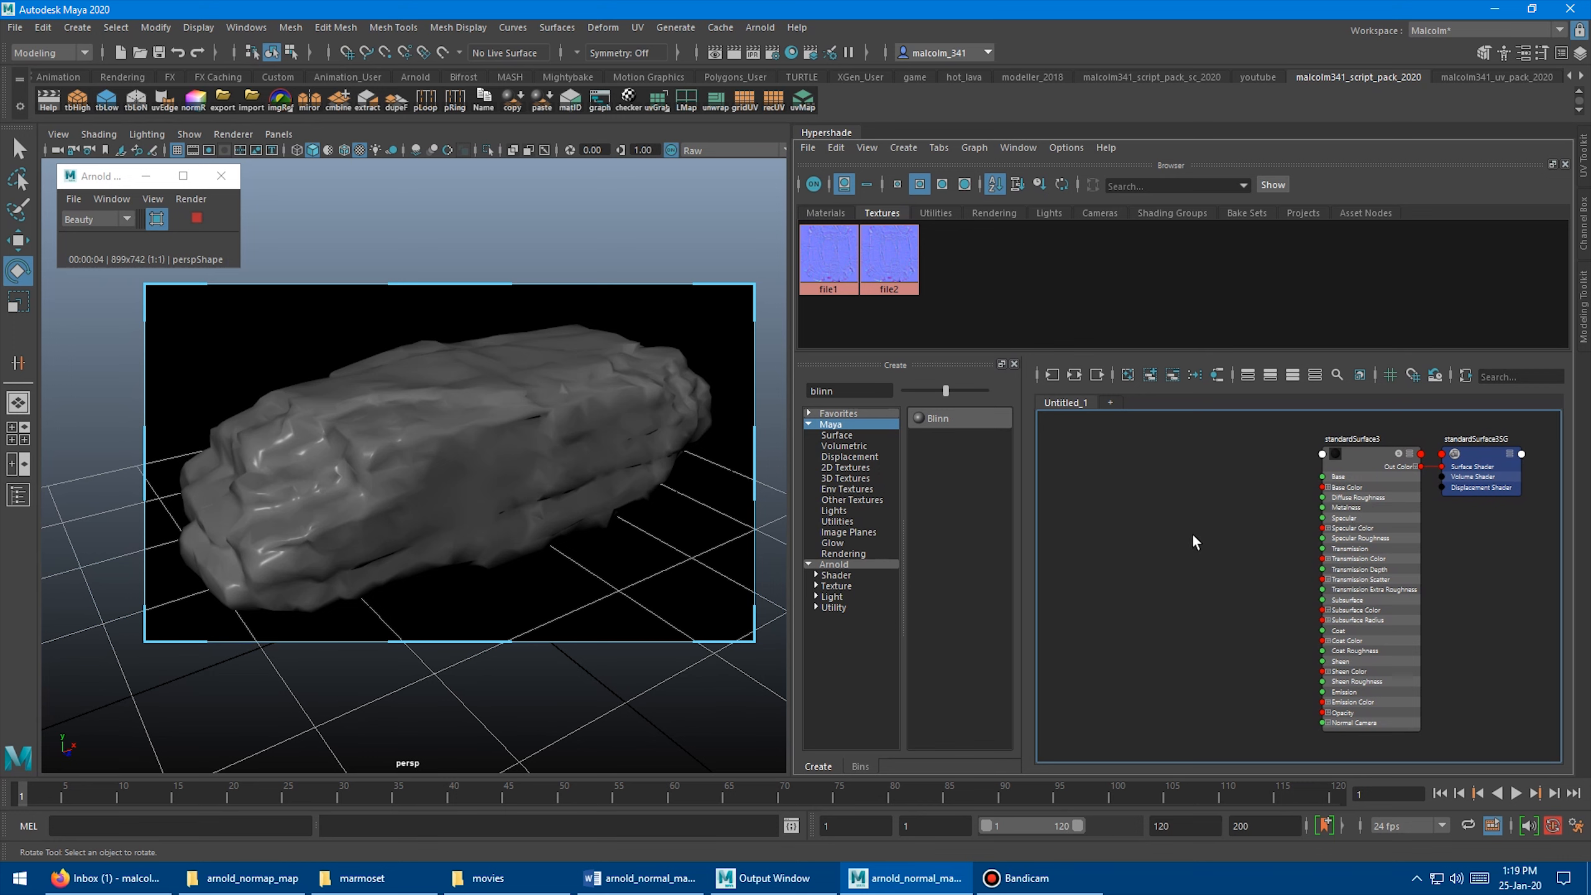
mouse_move(1380, 475)
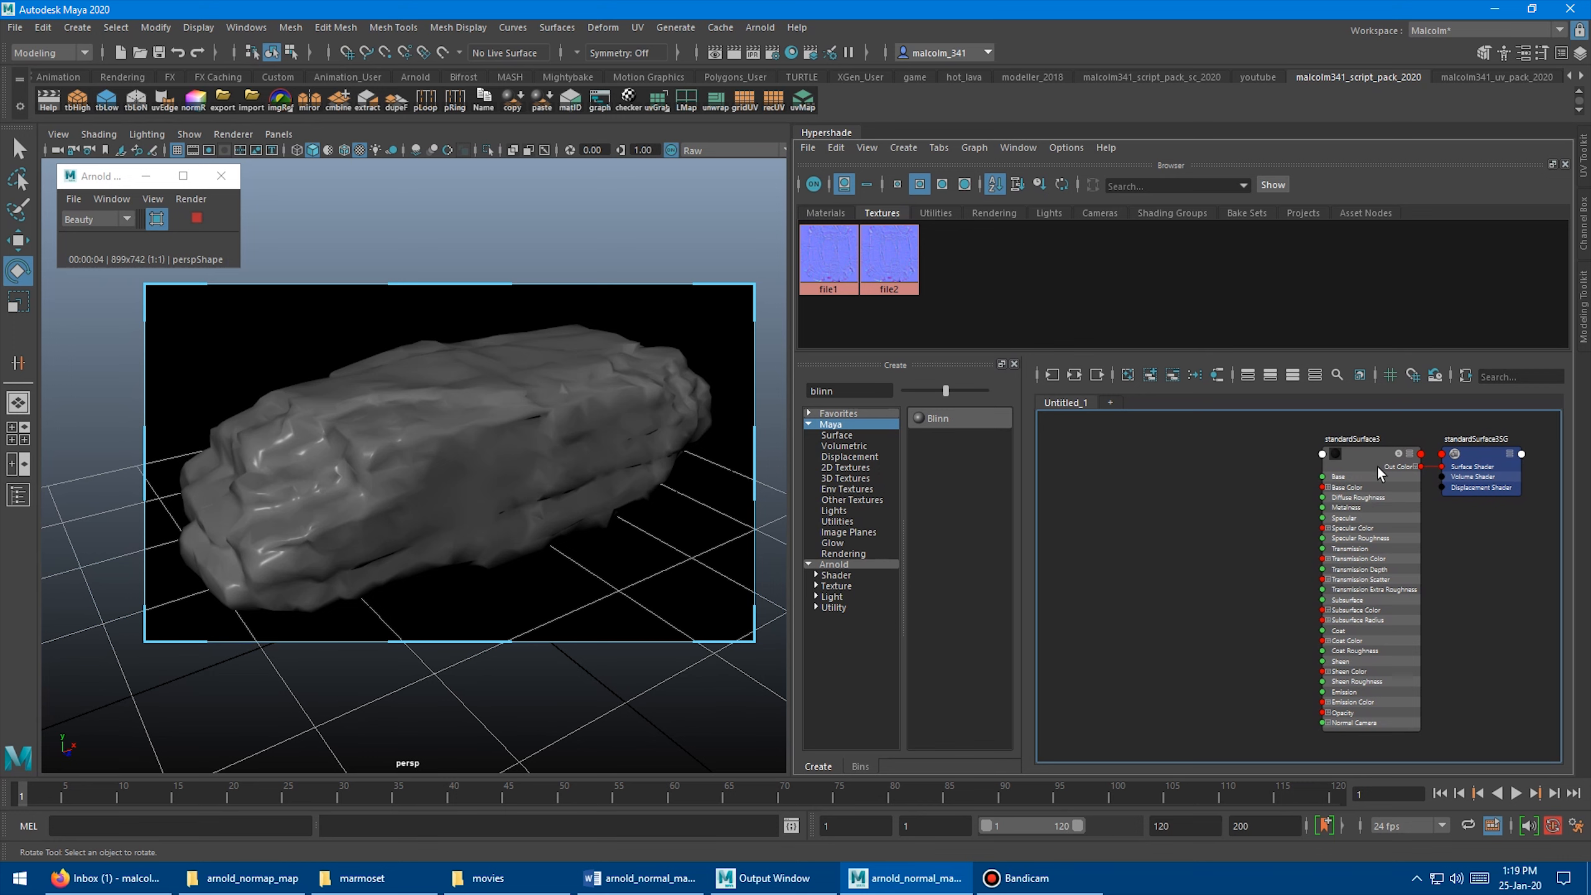
mouse_move(1191, 514)
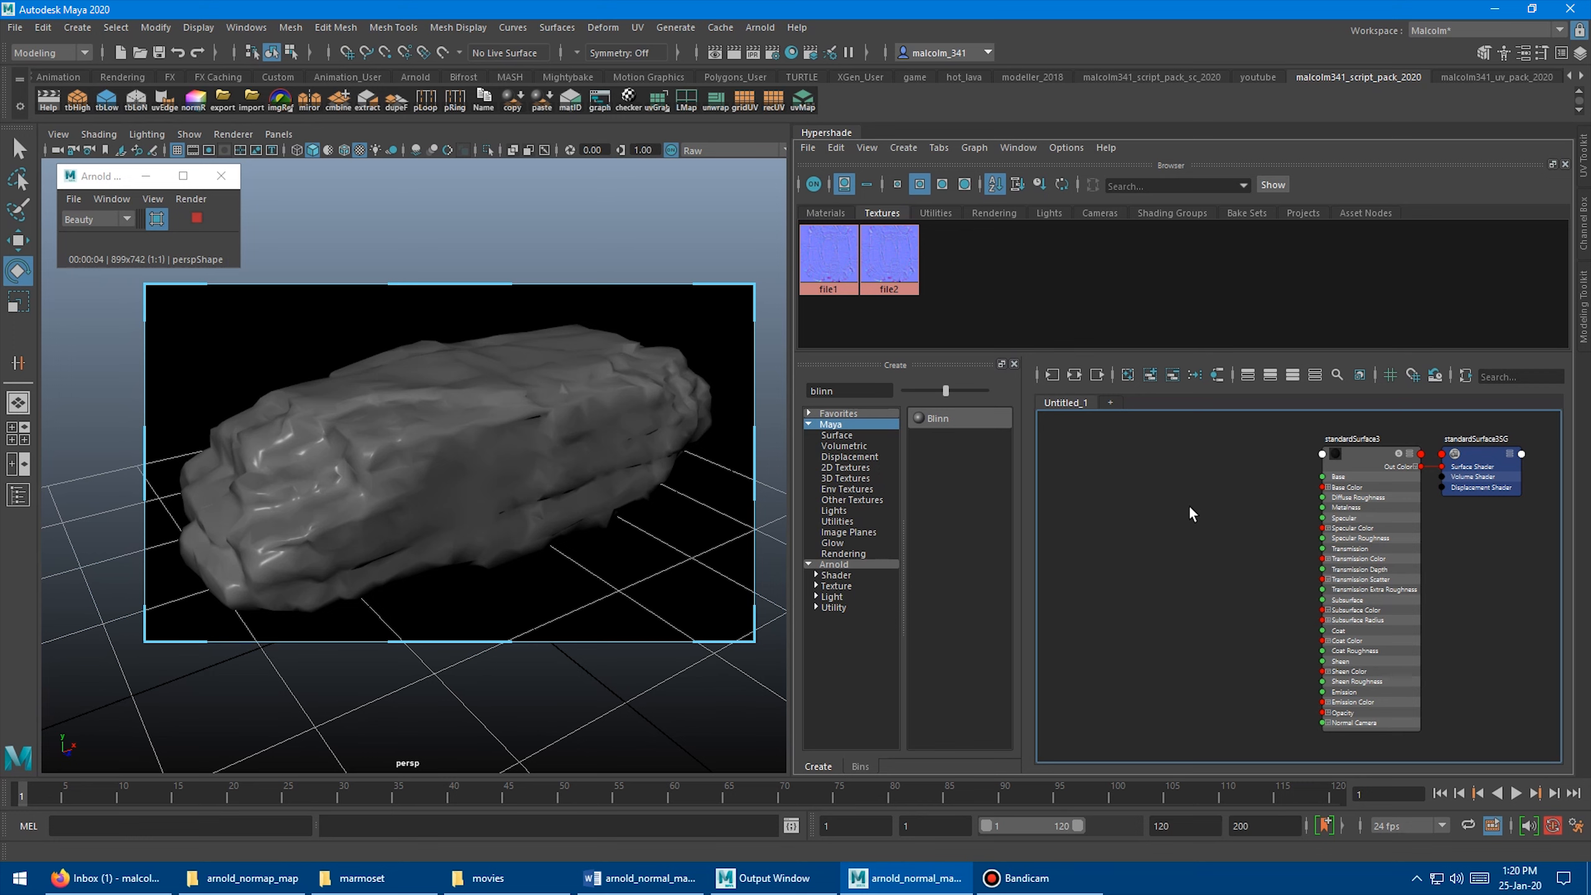
mouse_move(1163, 496)
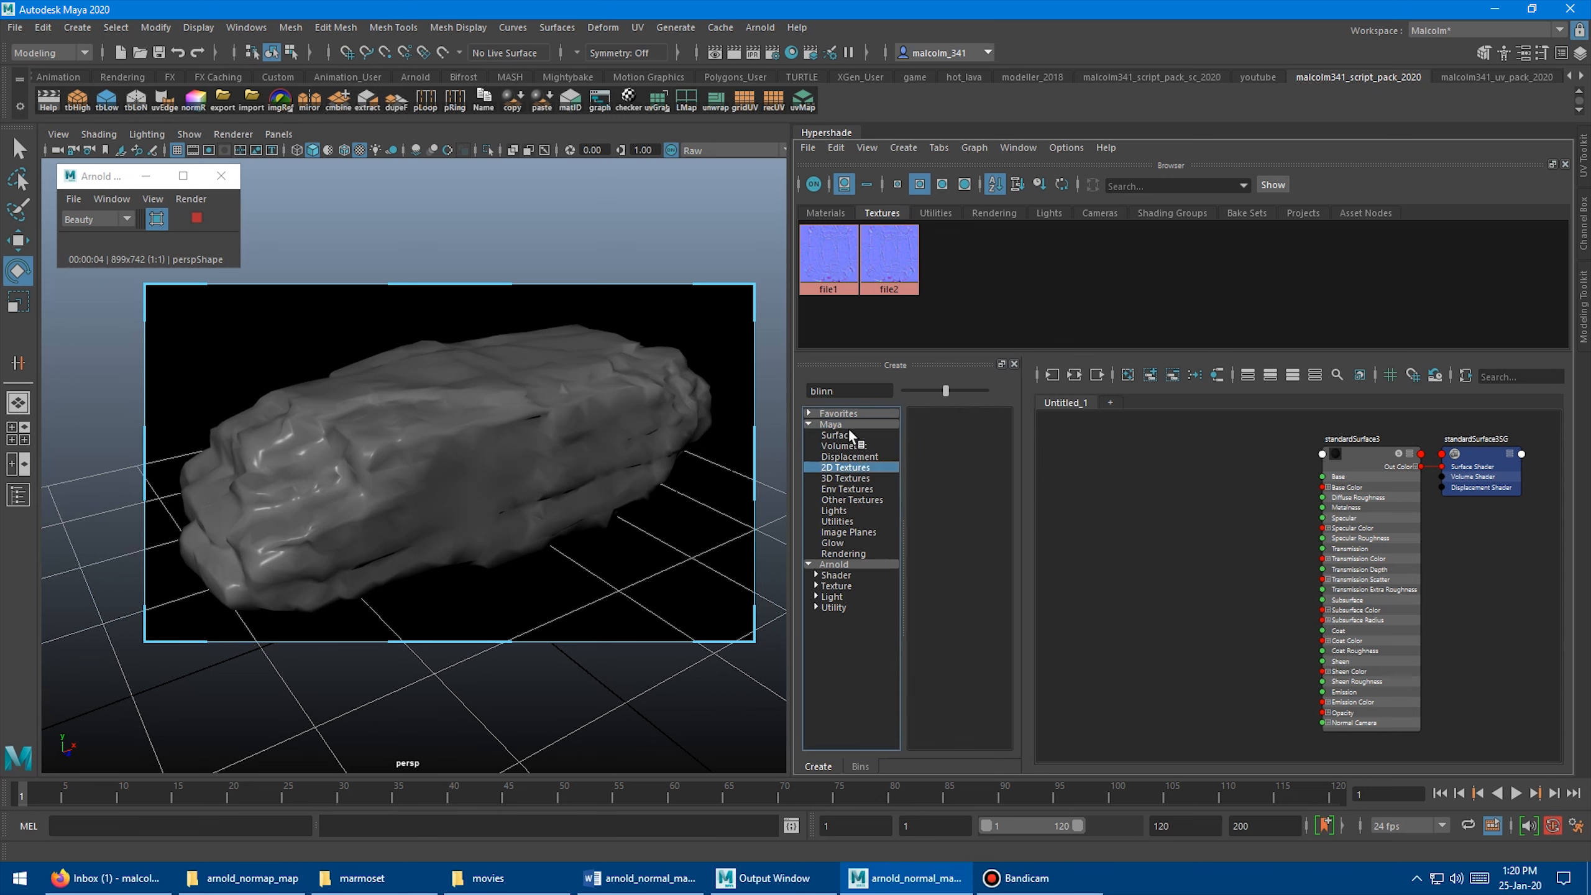
Add an aiNormalMap node beside the standardSurface by Tab-searching 'normal'
click(833, 435)
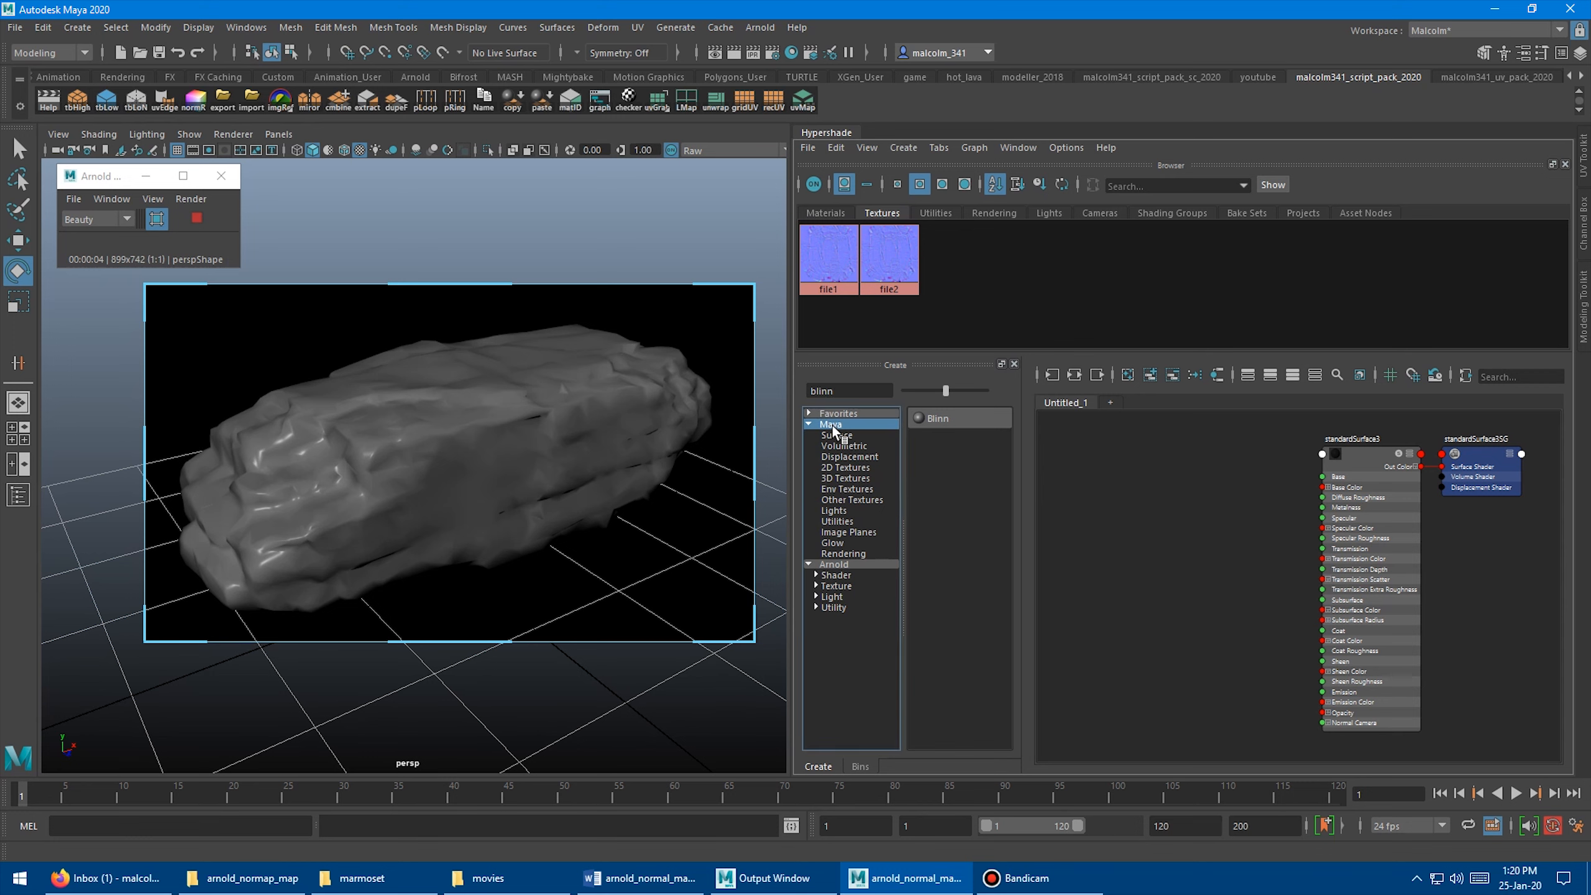
click(847, 391)
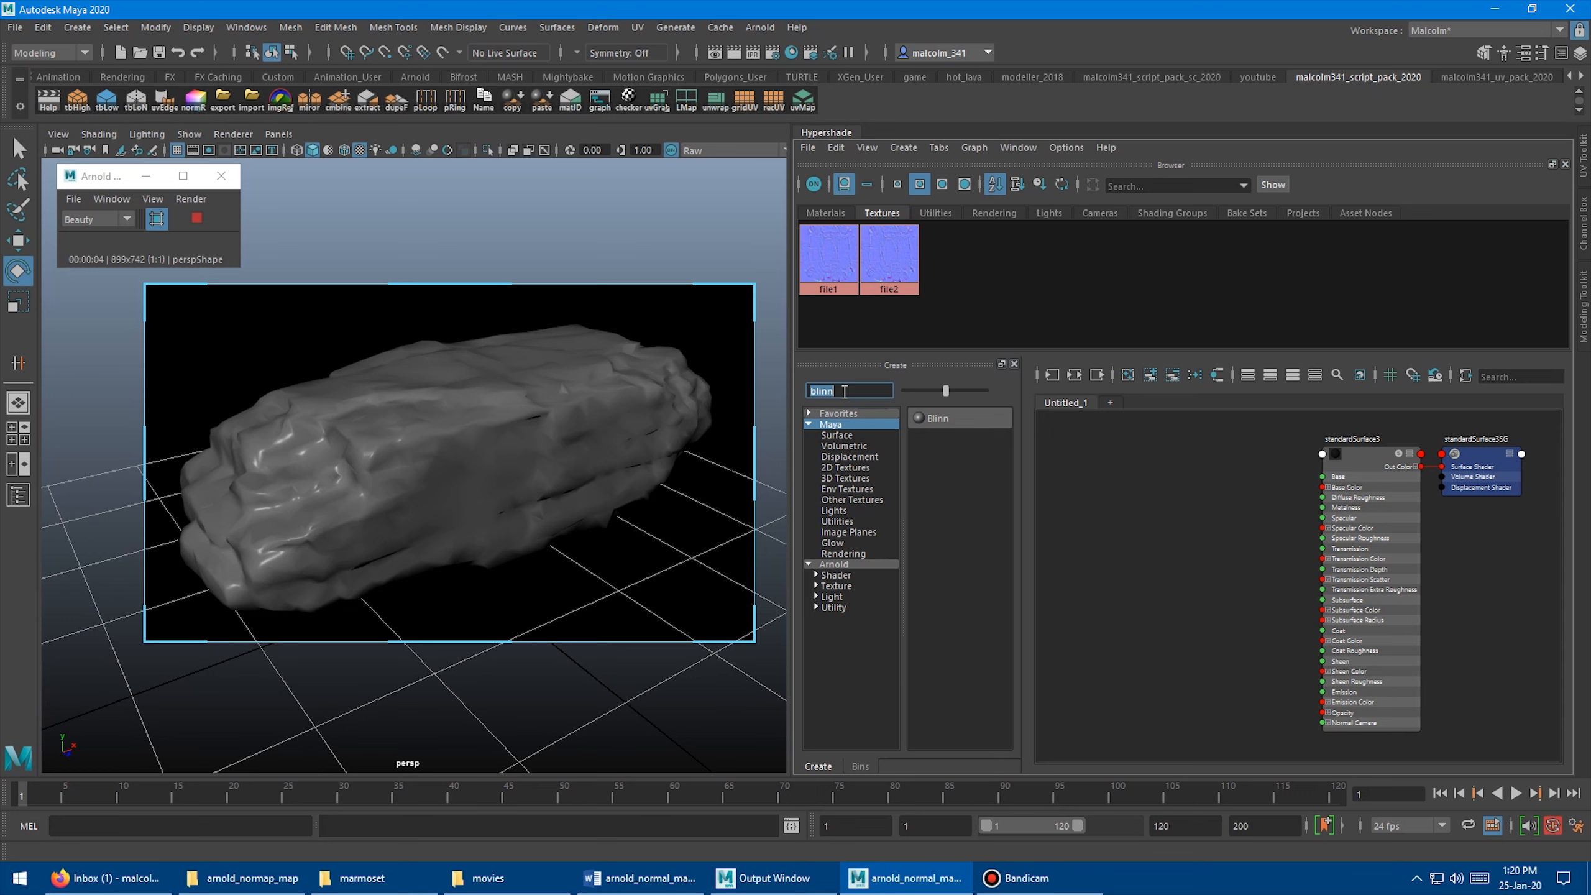
text(normal)
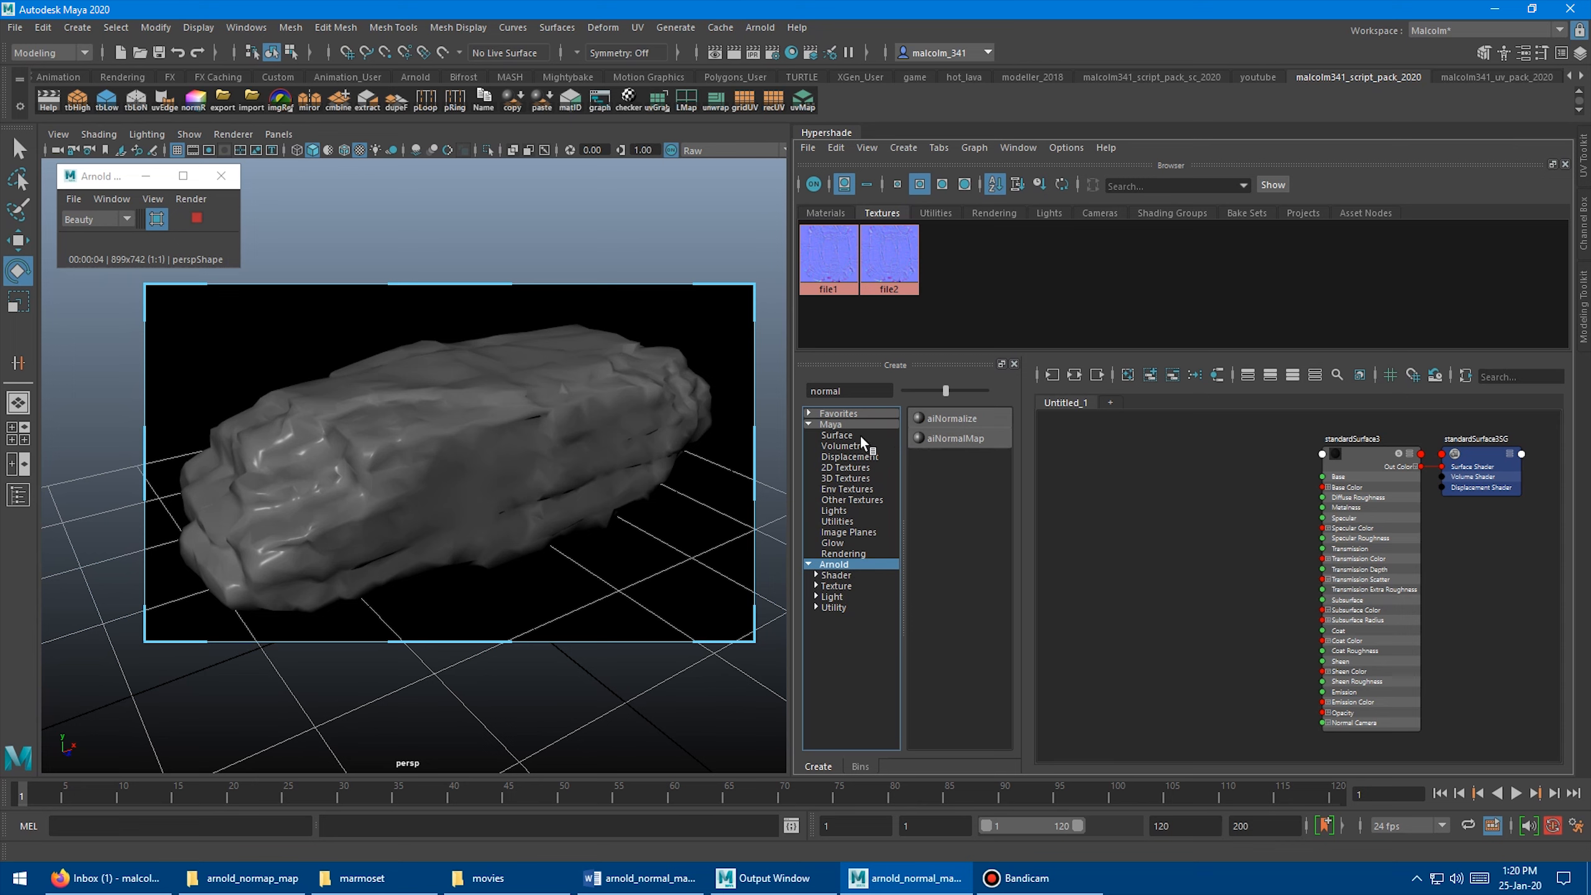
click(836, 435)
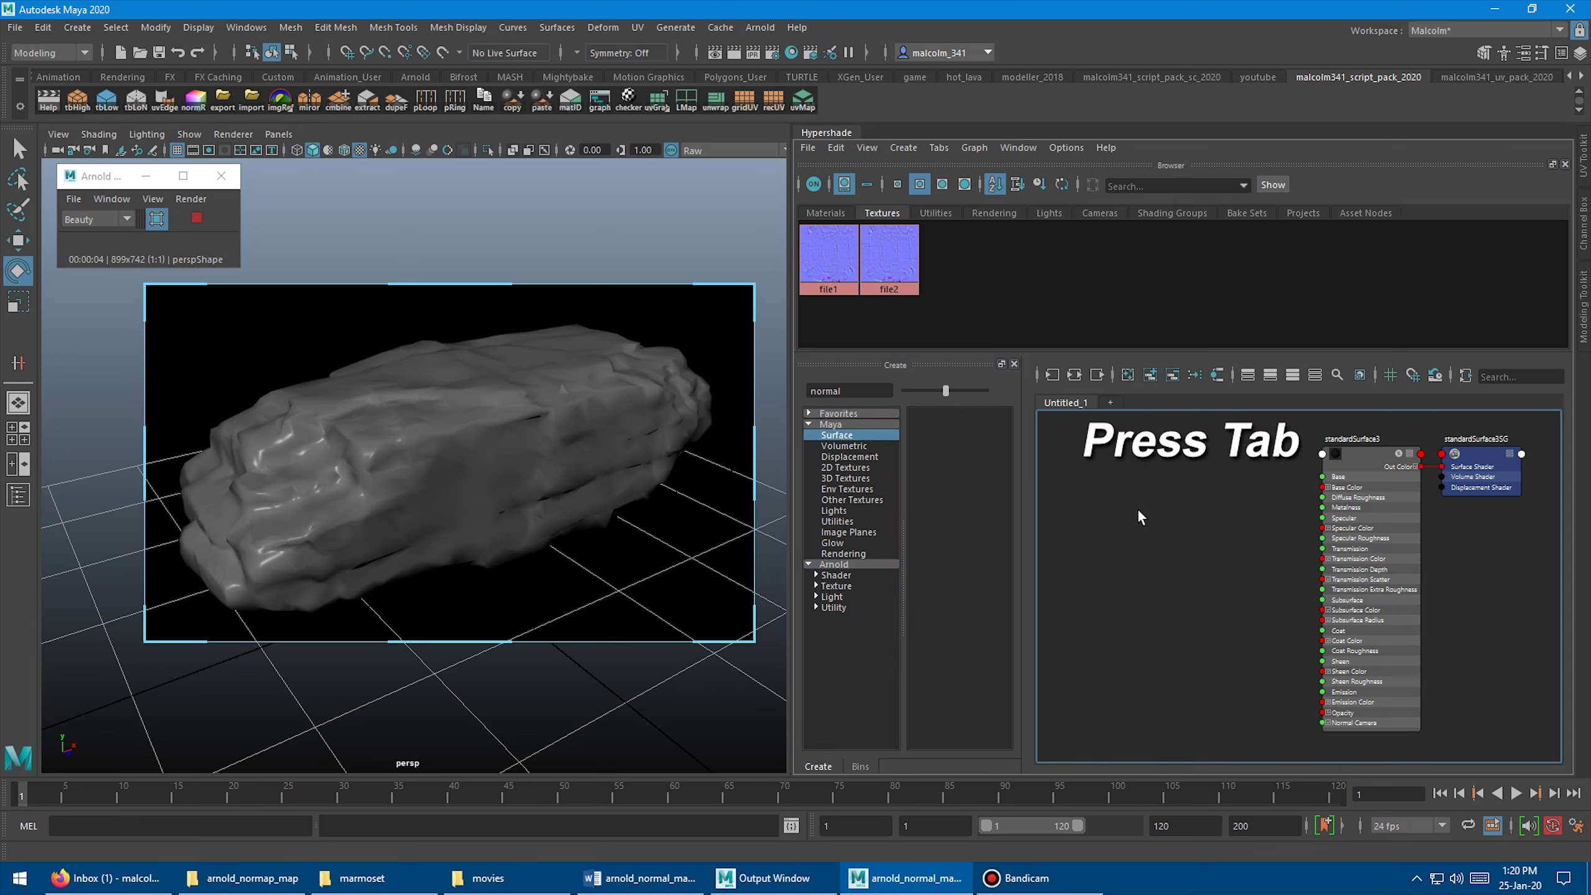
text(normal)
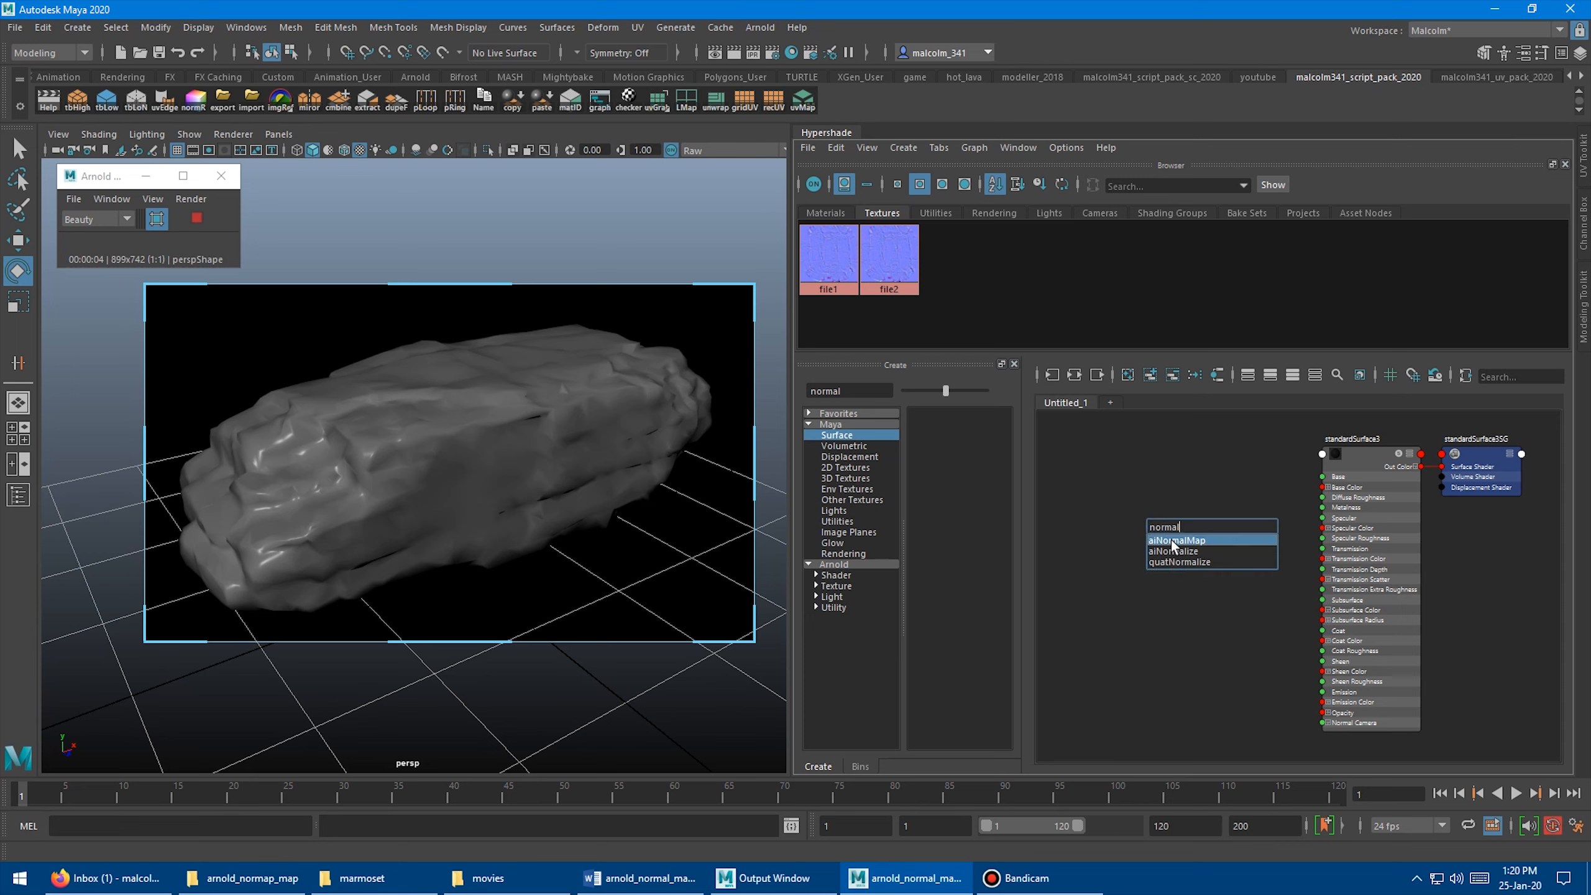
click(1179, 540)
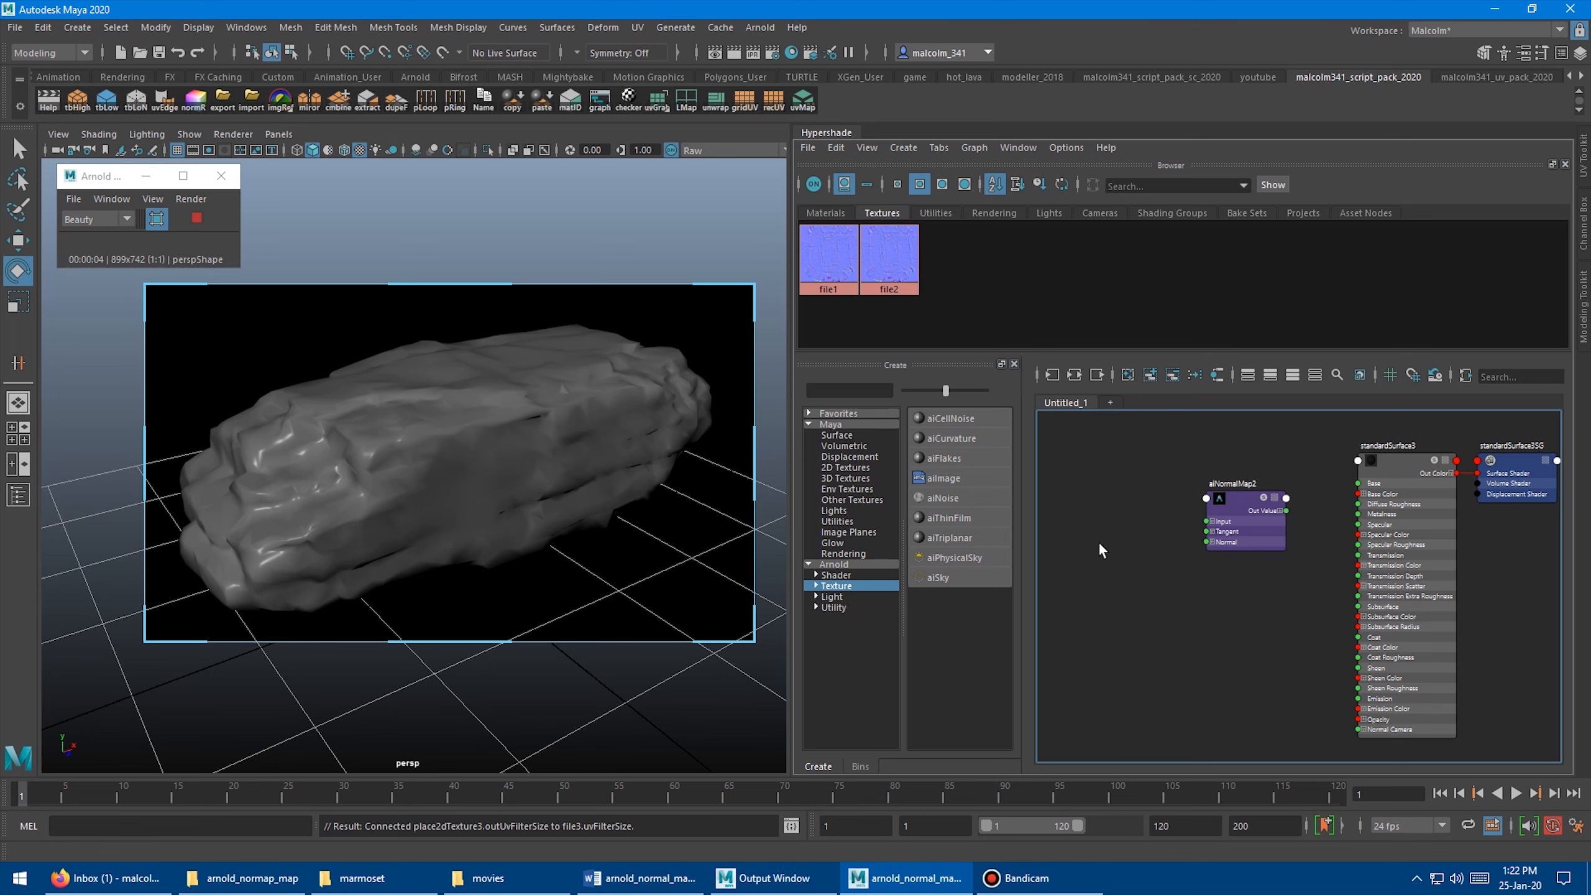
mouse_move(1005, 393)
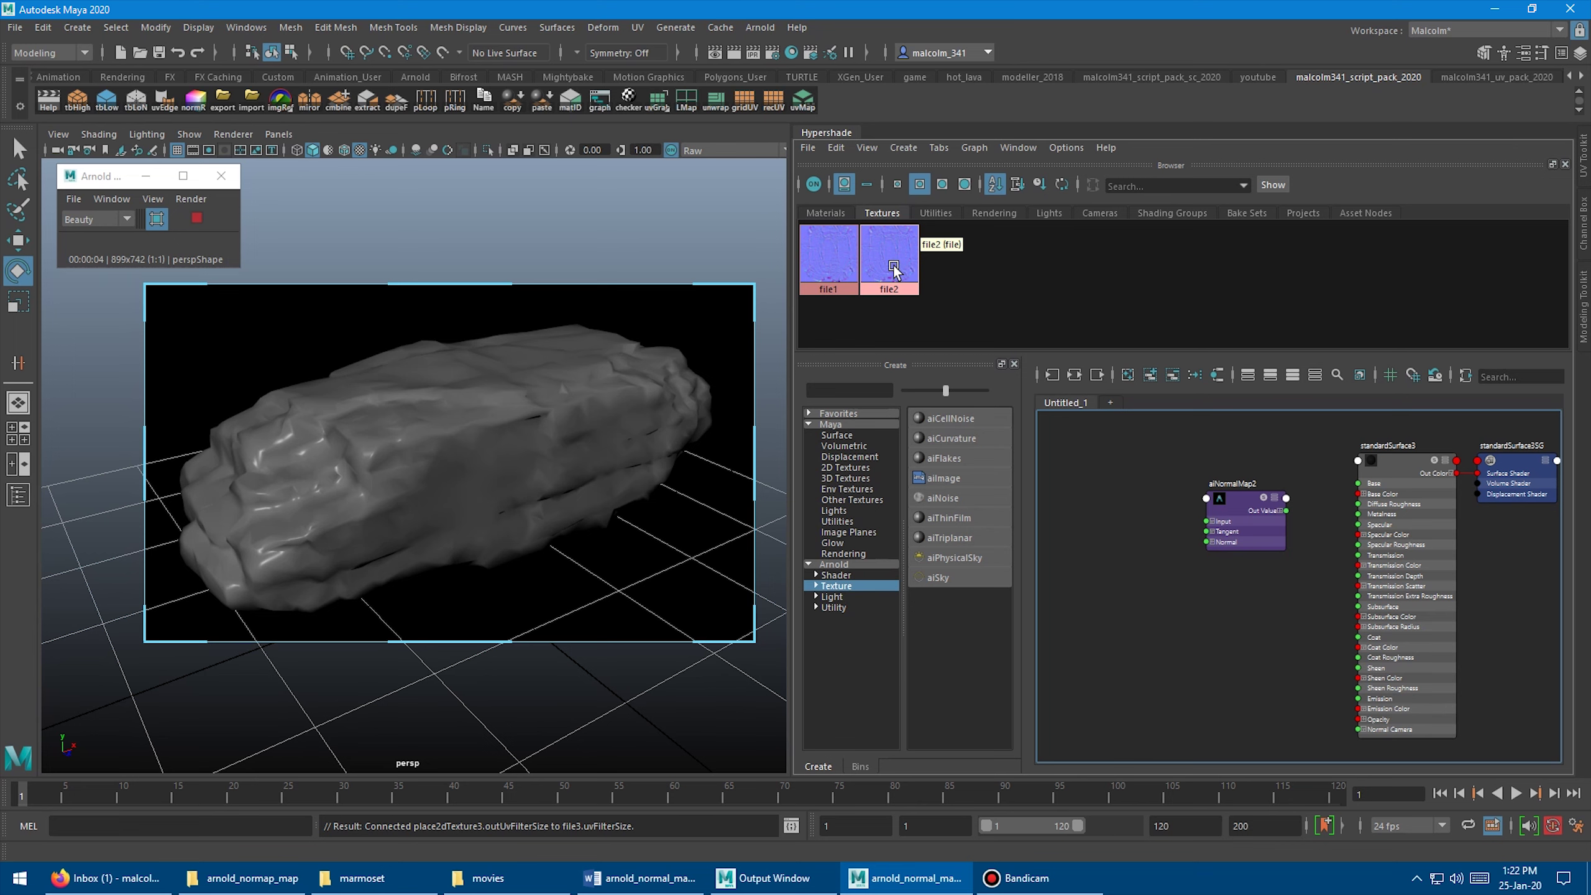
Create an aiImage node and set its Image Name to rocks\rock_tnm_maya.tif
double_click(890, 257)
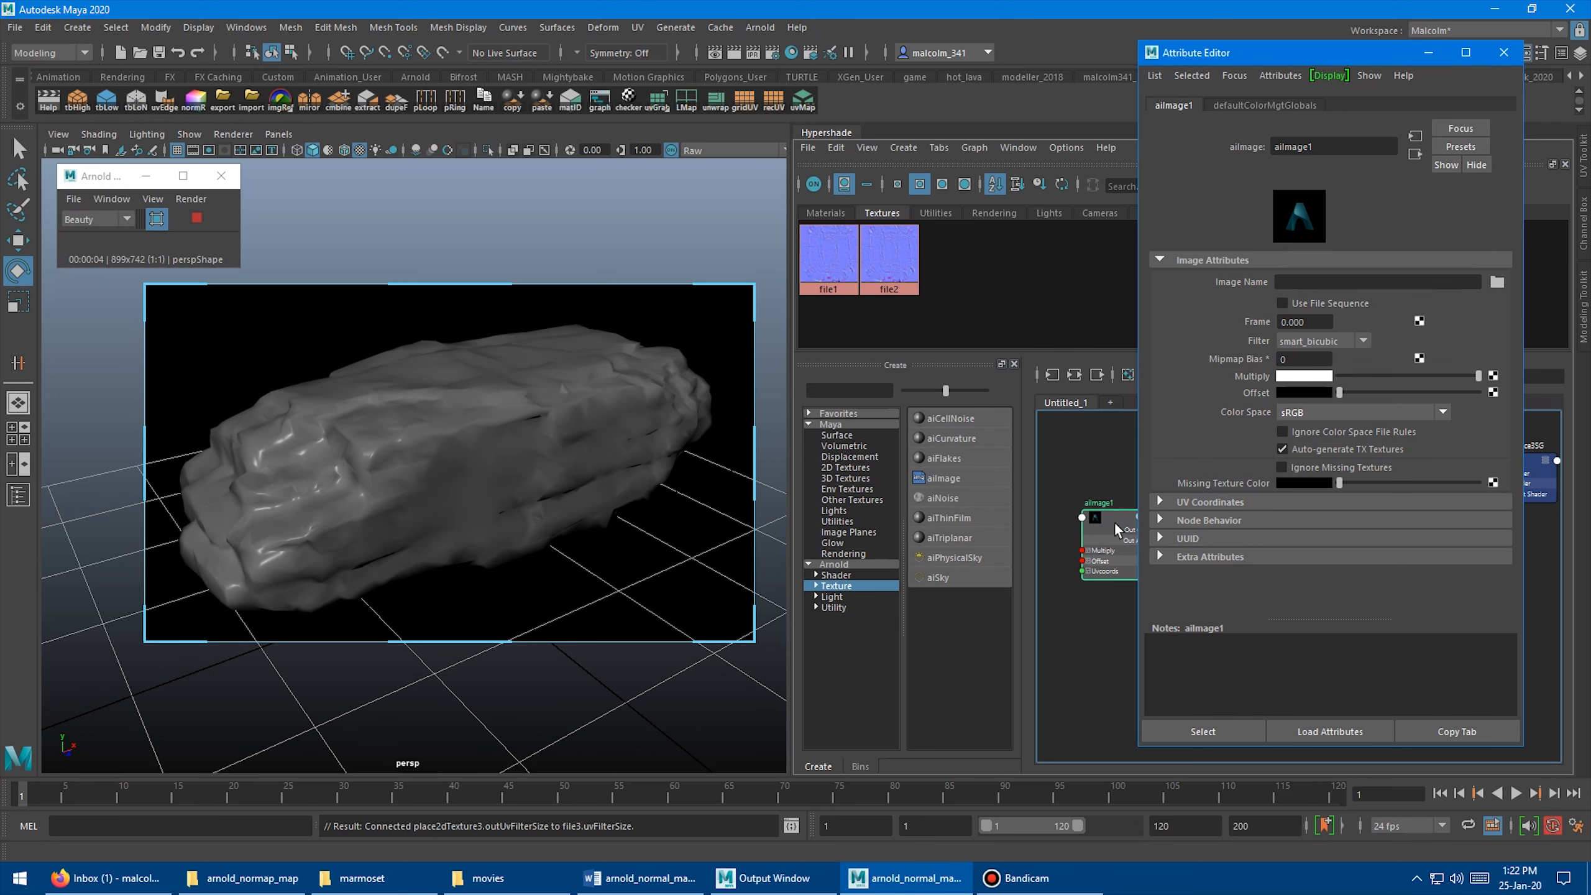
text(rocks\rock_tnm_maya.tif)
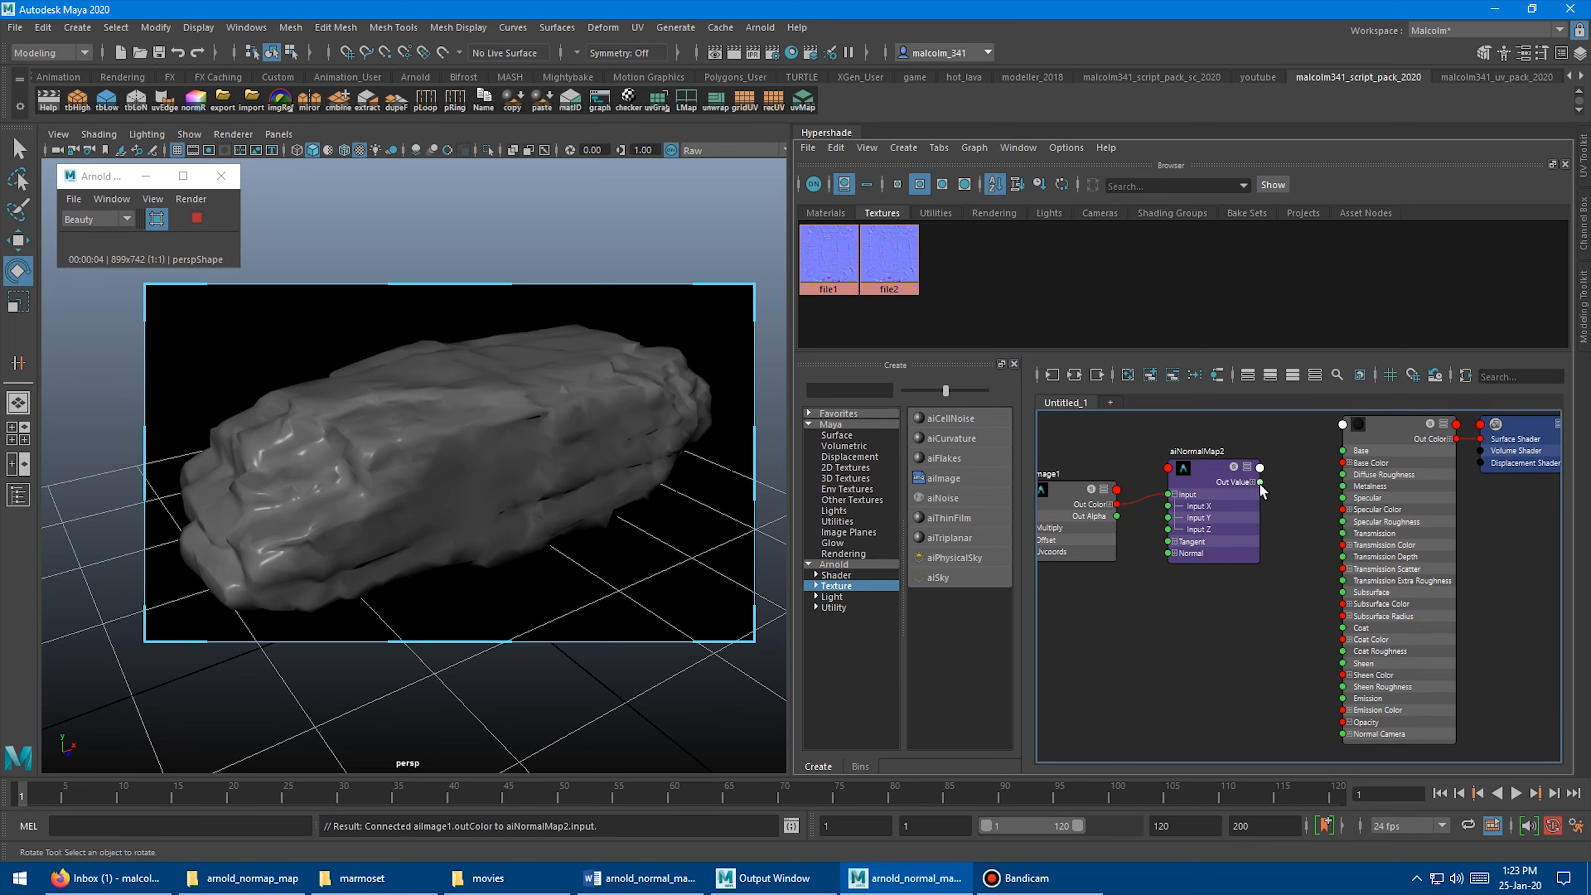
Wire aiNormalMap2 Out Value into standardSurface3 Normal Camera and inspect the rock from several angles
drag(1262, 467, 1332, 741)
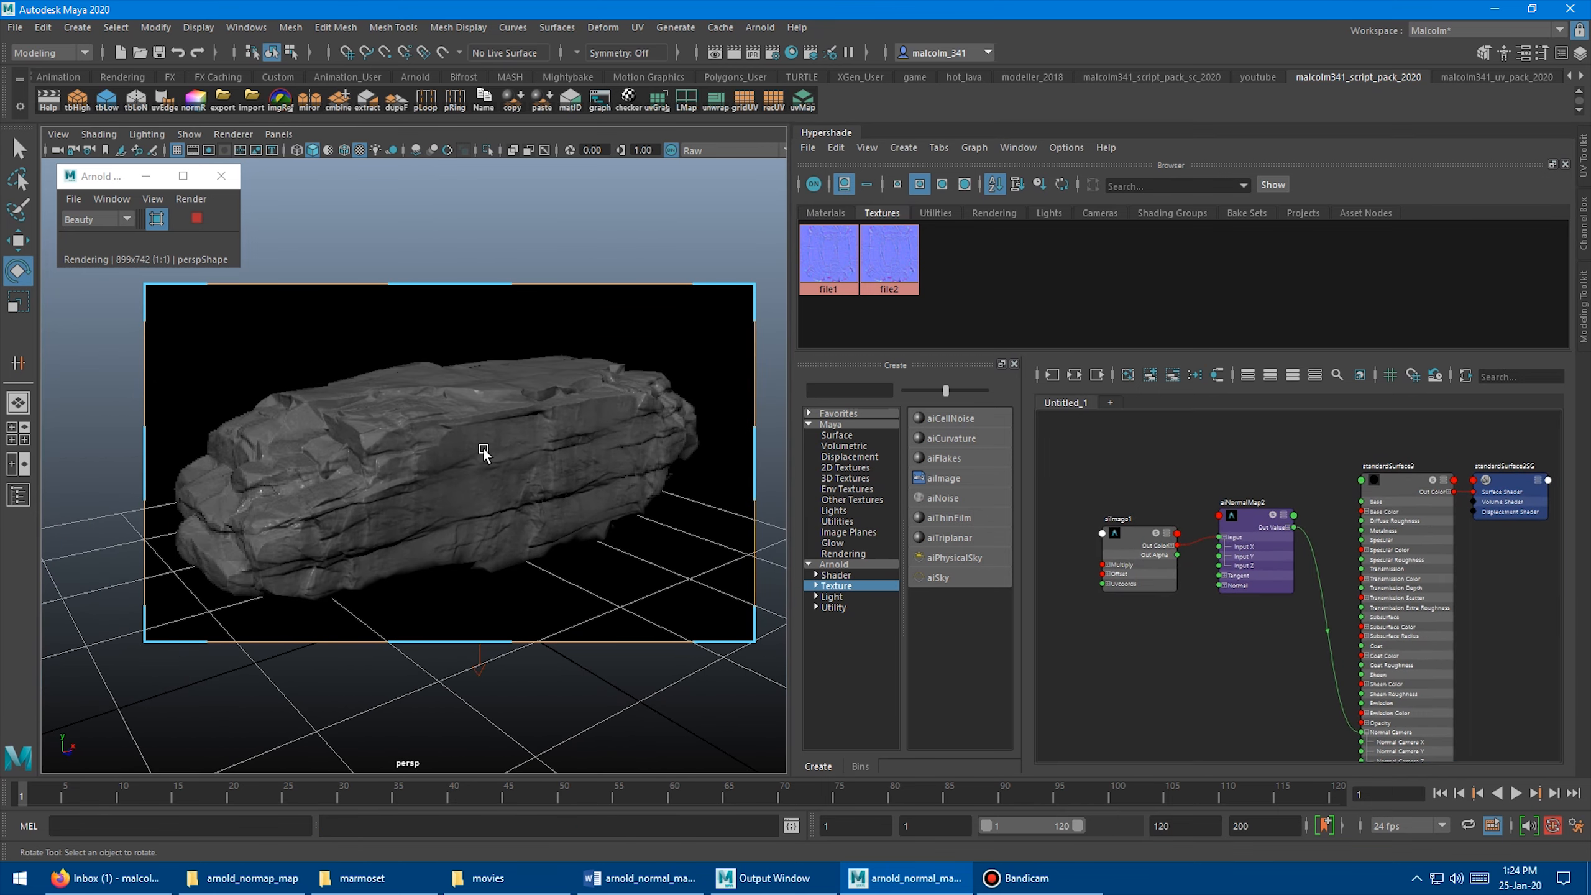
drag(484, 452, 499, 434)
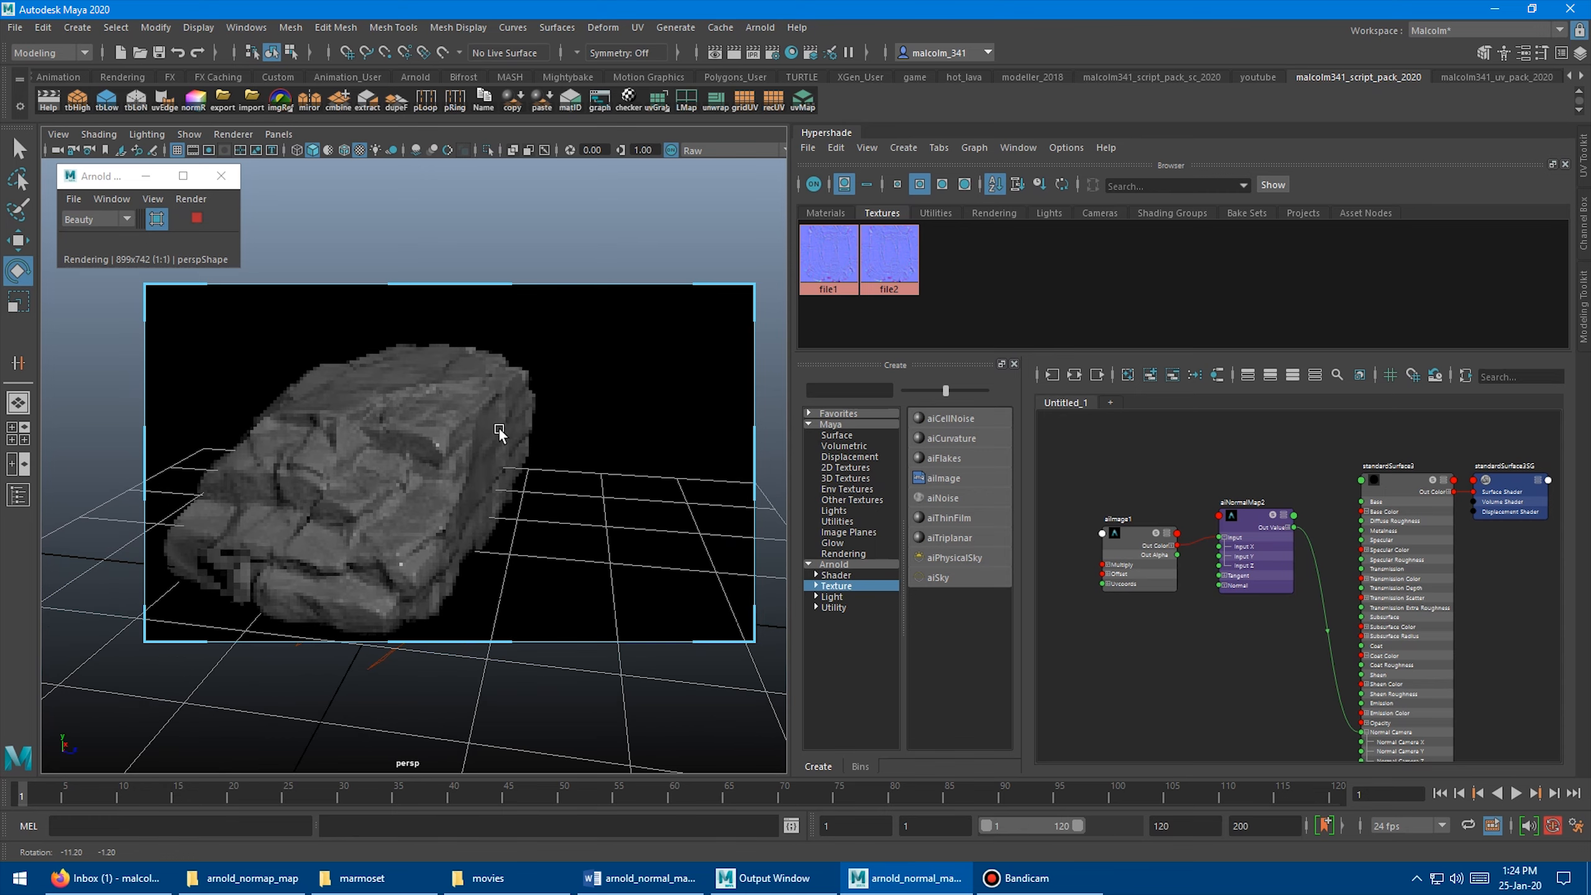
drag(497, 431, 526, 451)
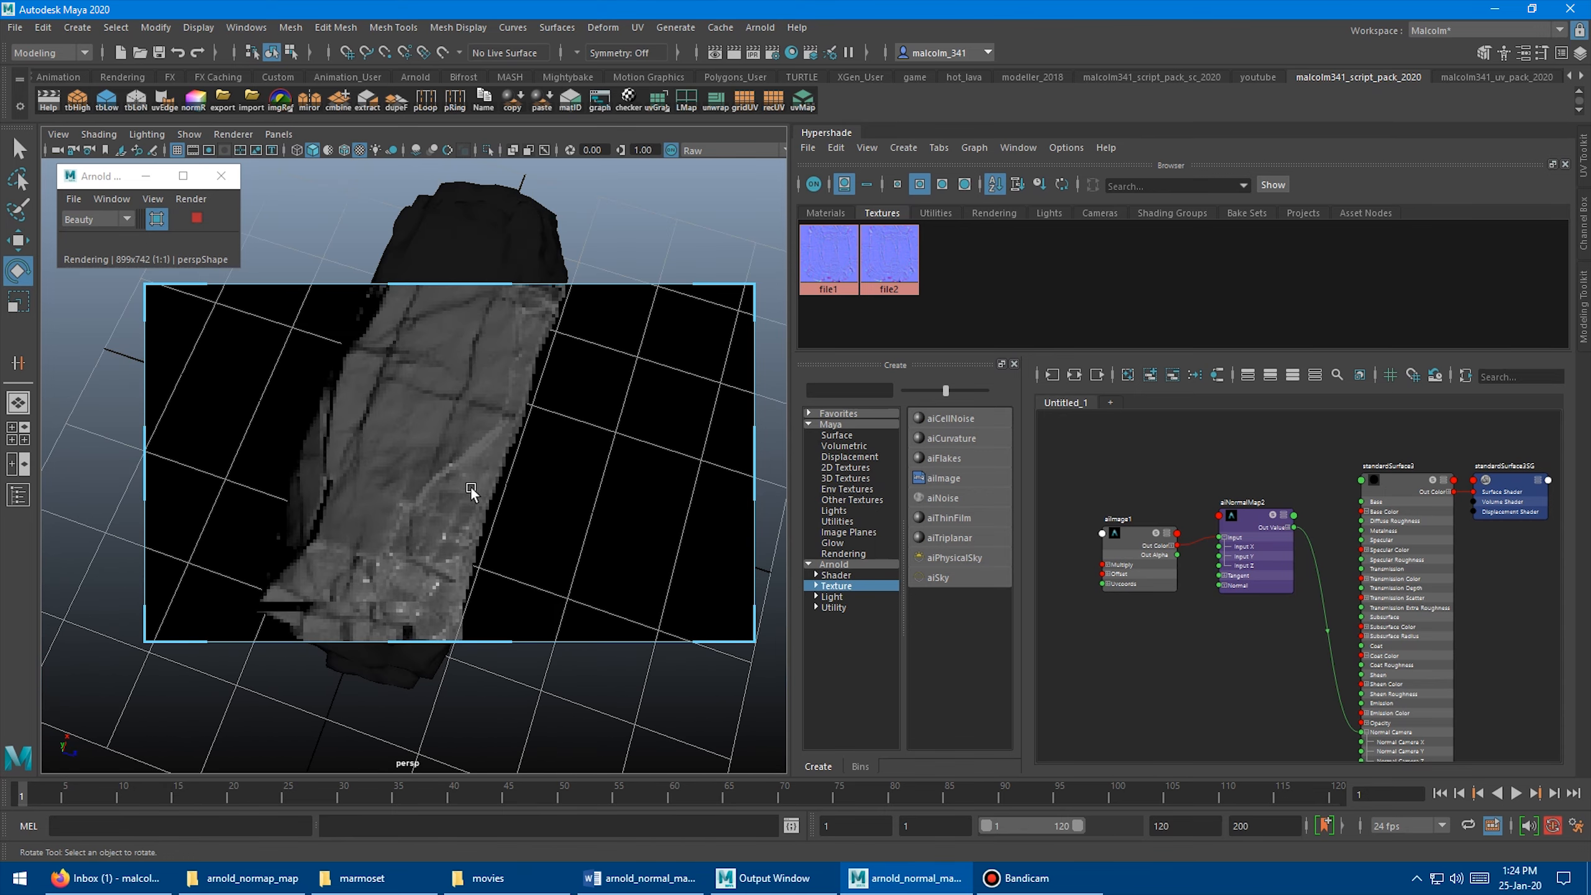
drag(470, 493, 450, 416)
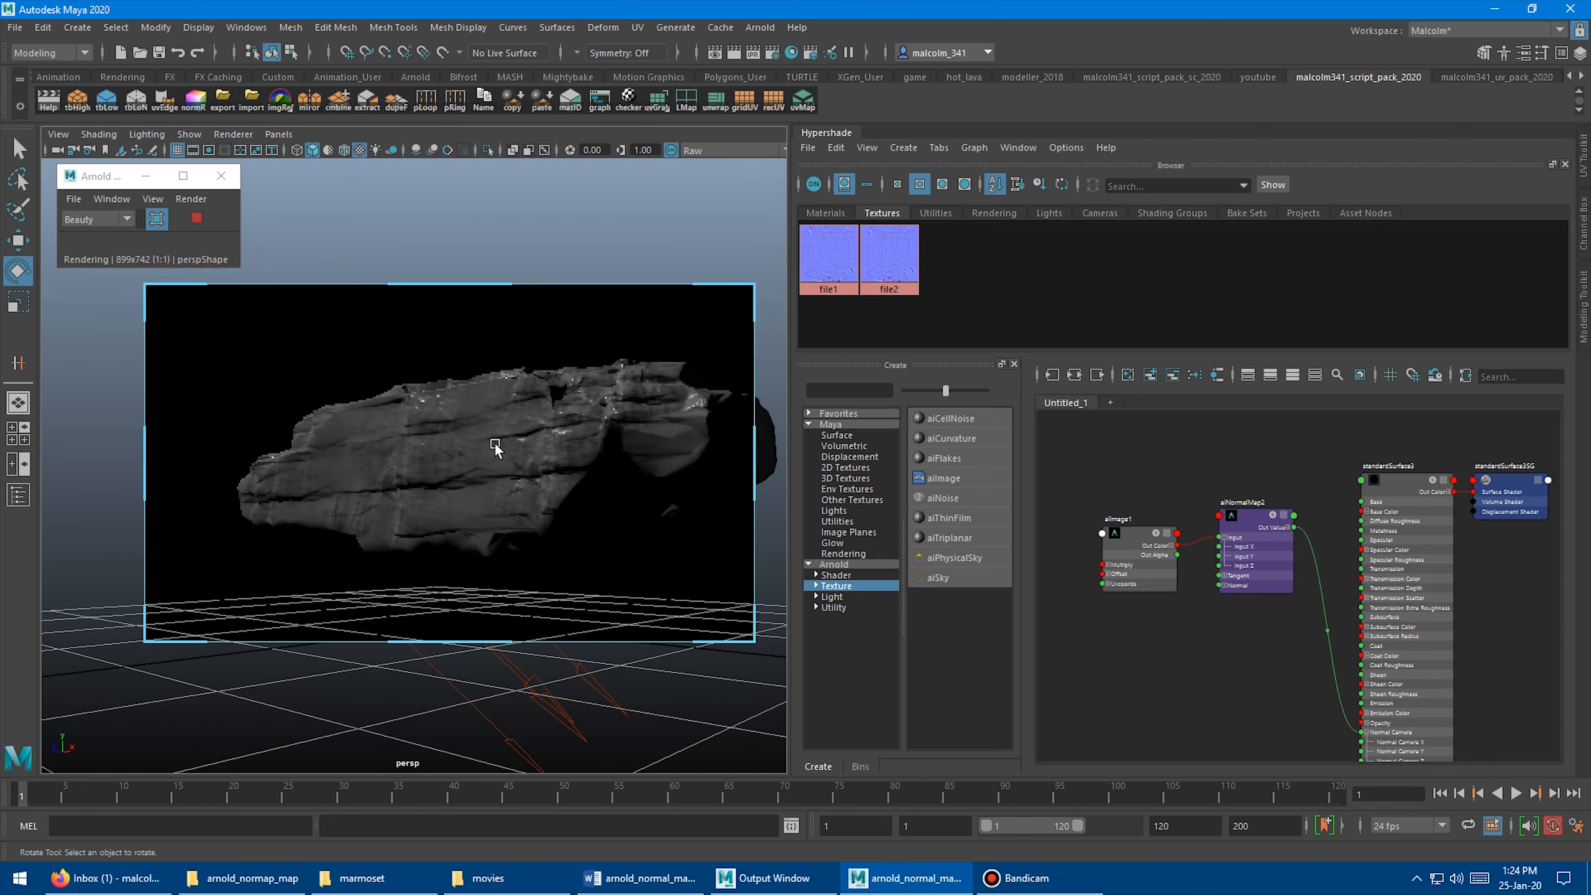
drag(495, 446, 639, 478)
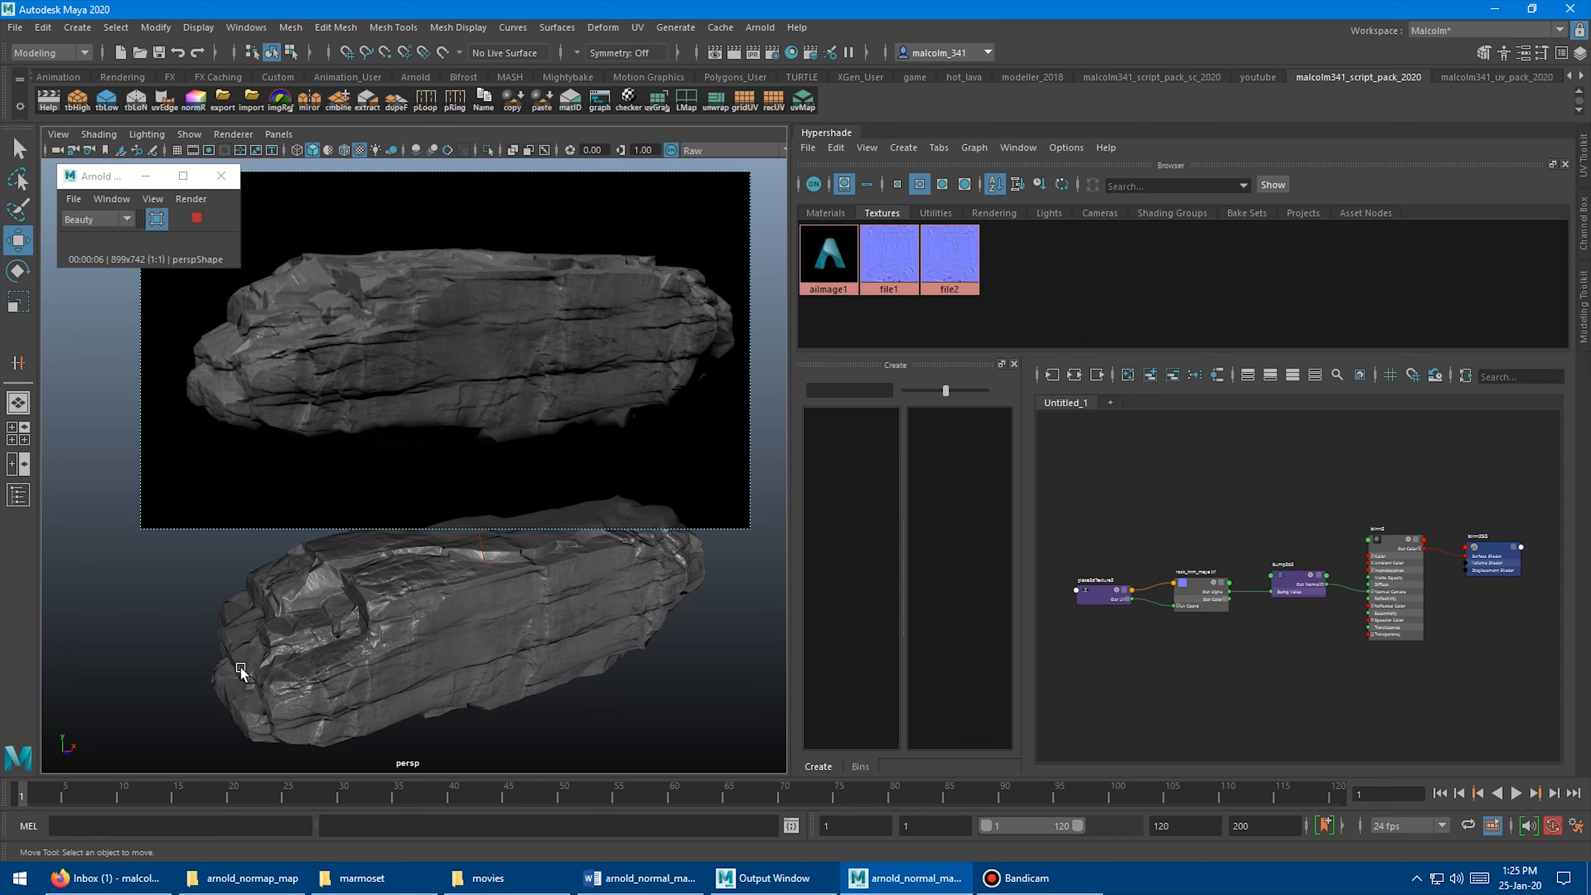
mouse_move(453, 618)
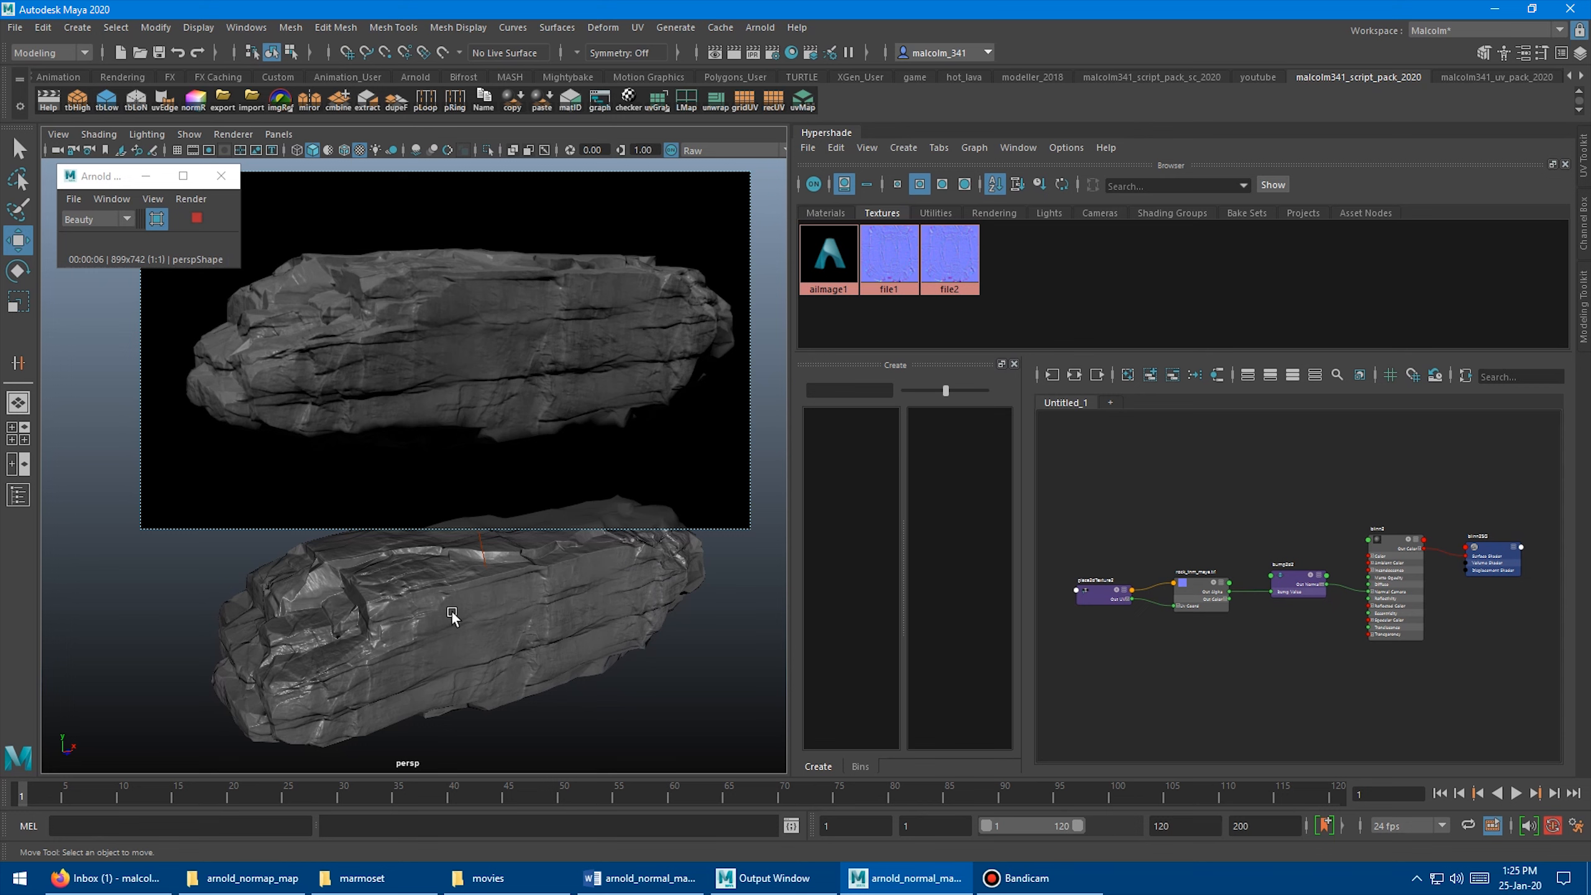
mouse_move(450, 430)
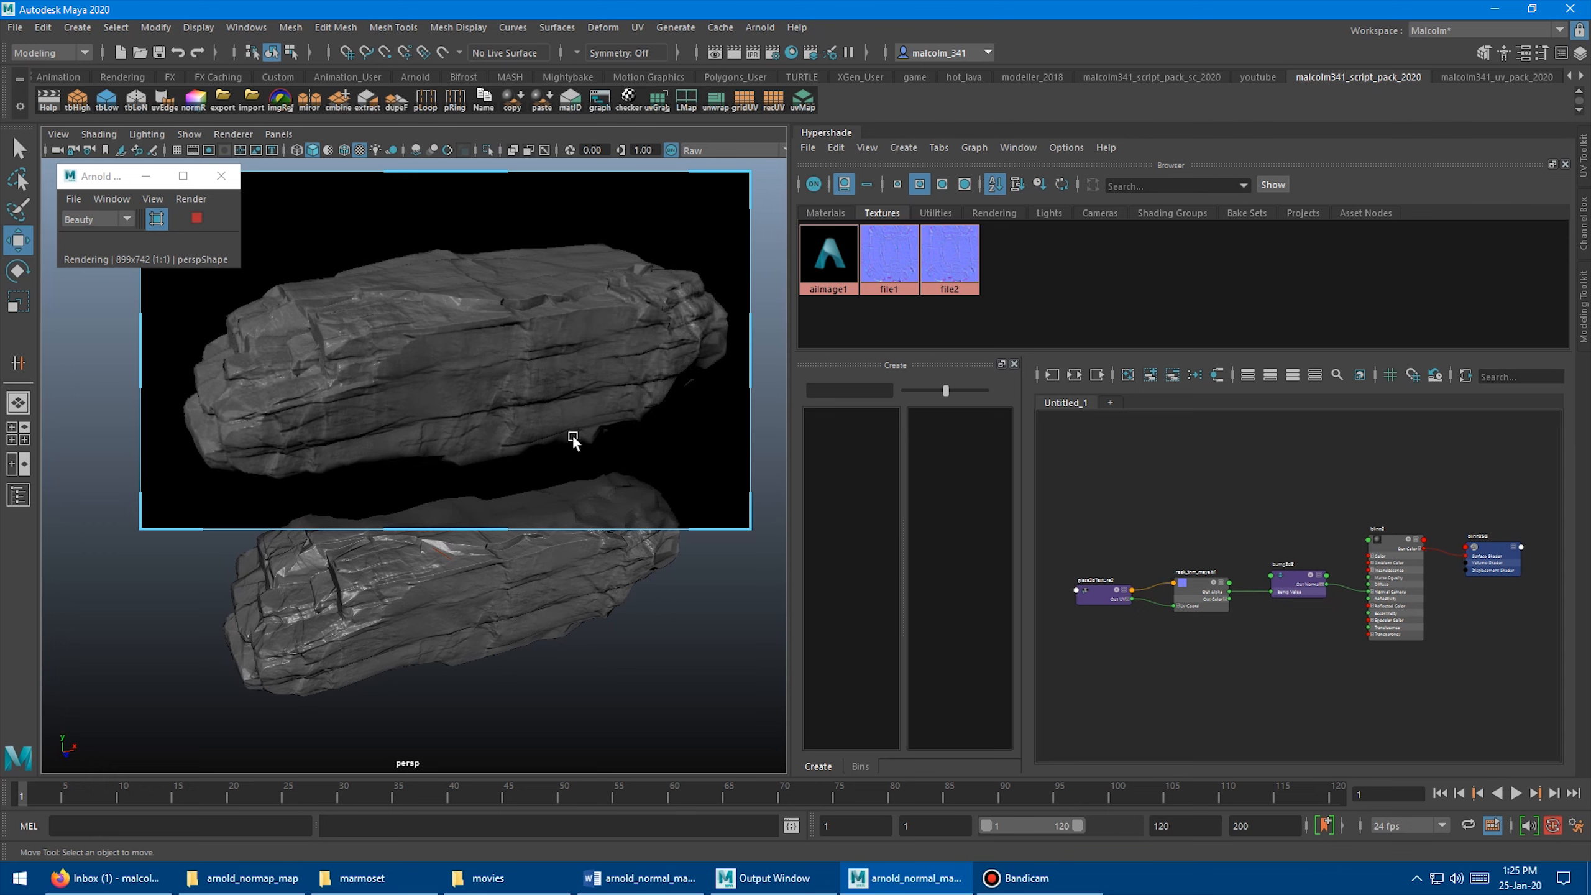
mouse_move(225, 342)
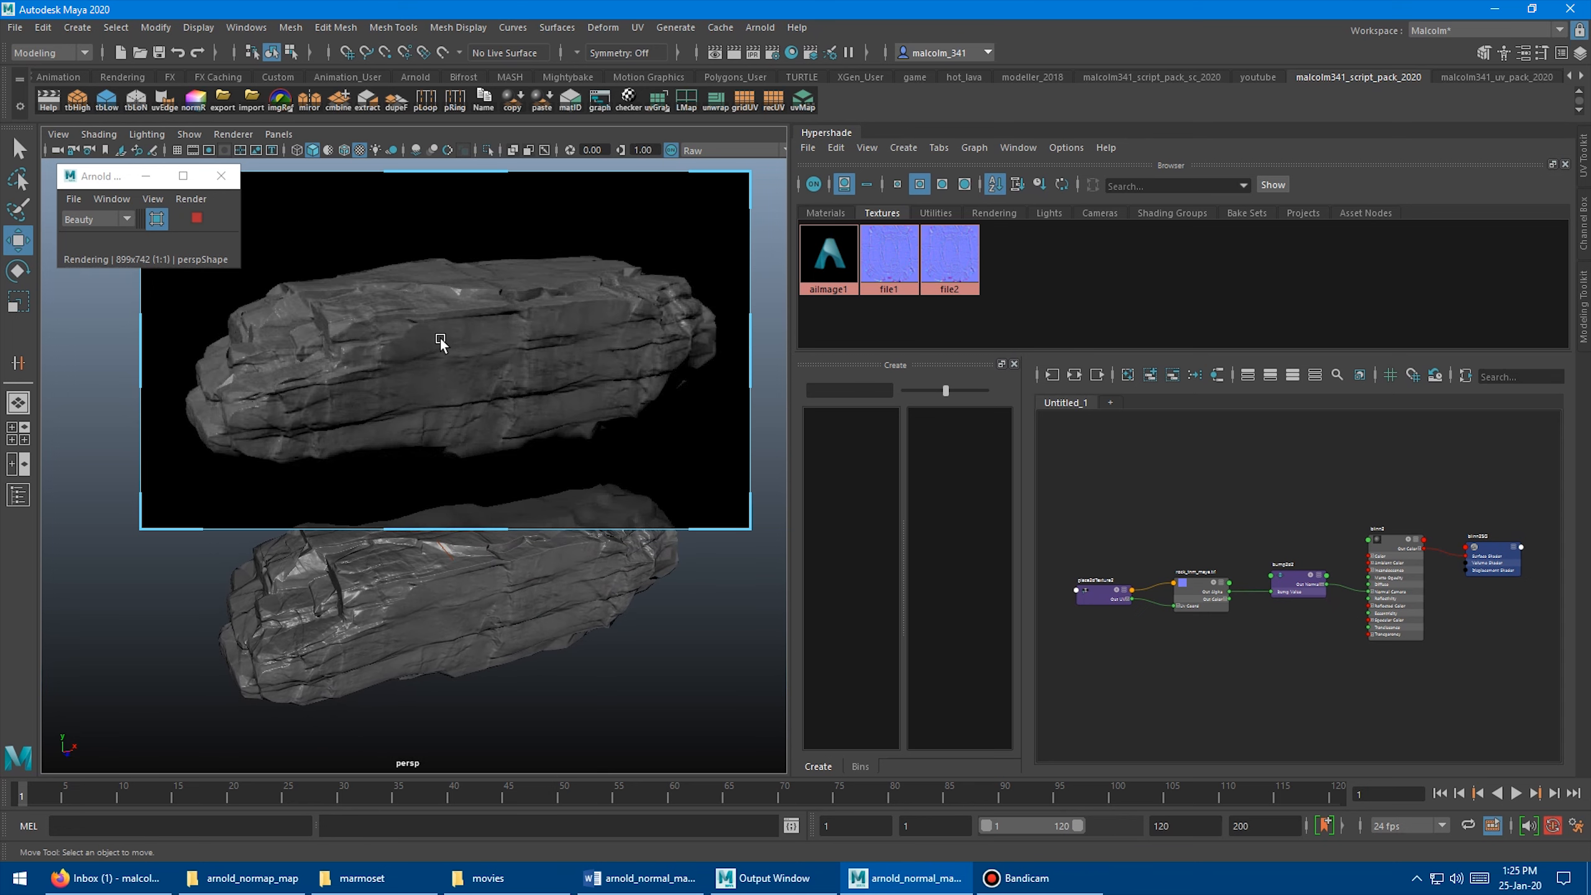
mouse_move(556, 437)
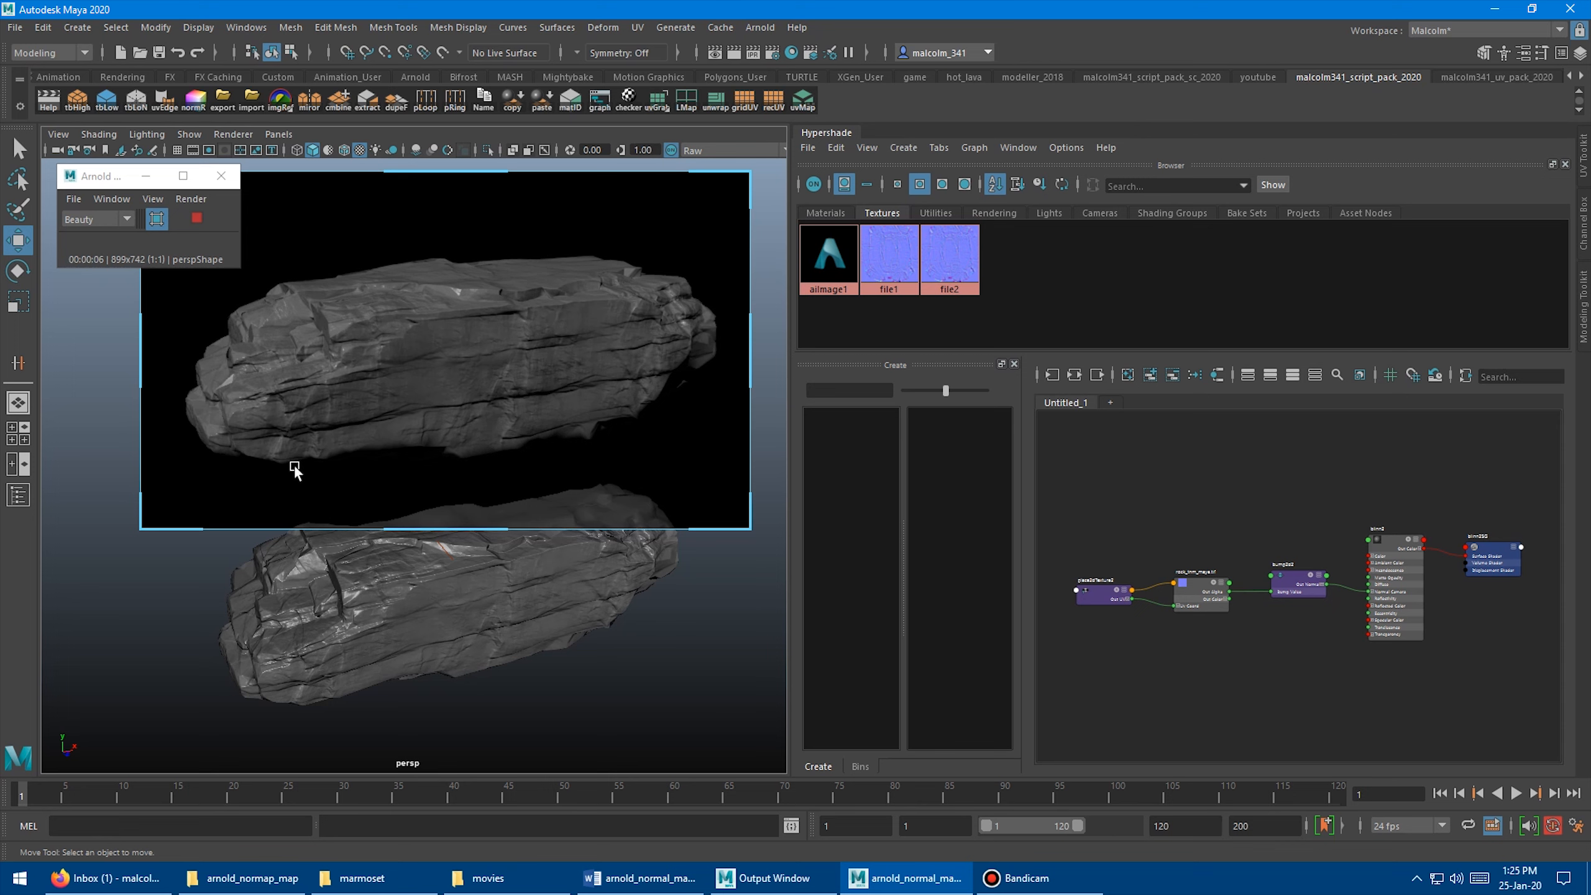
mouse_move(570, 442)
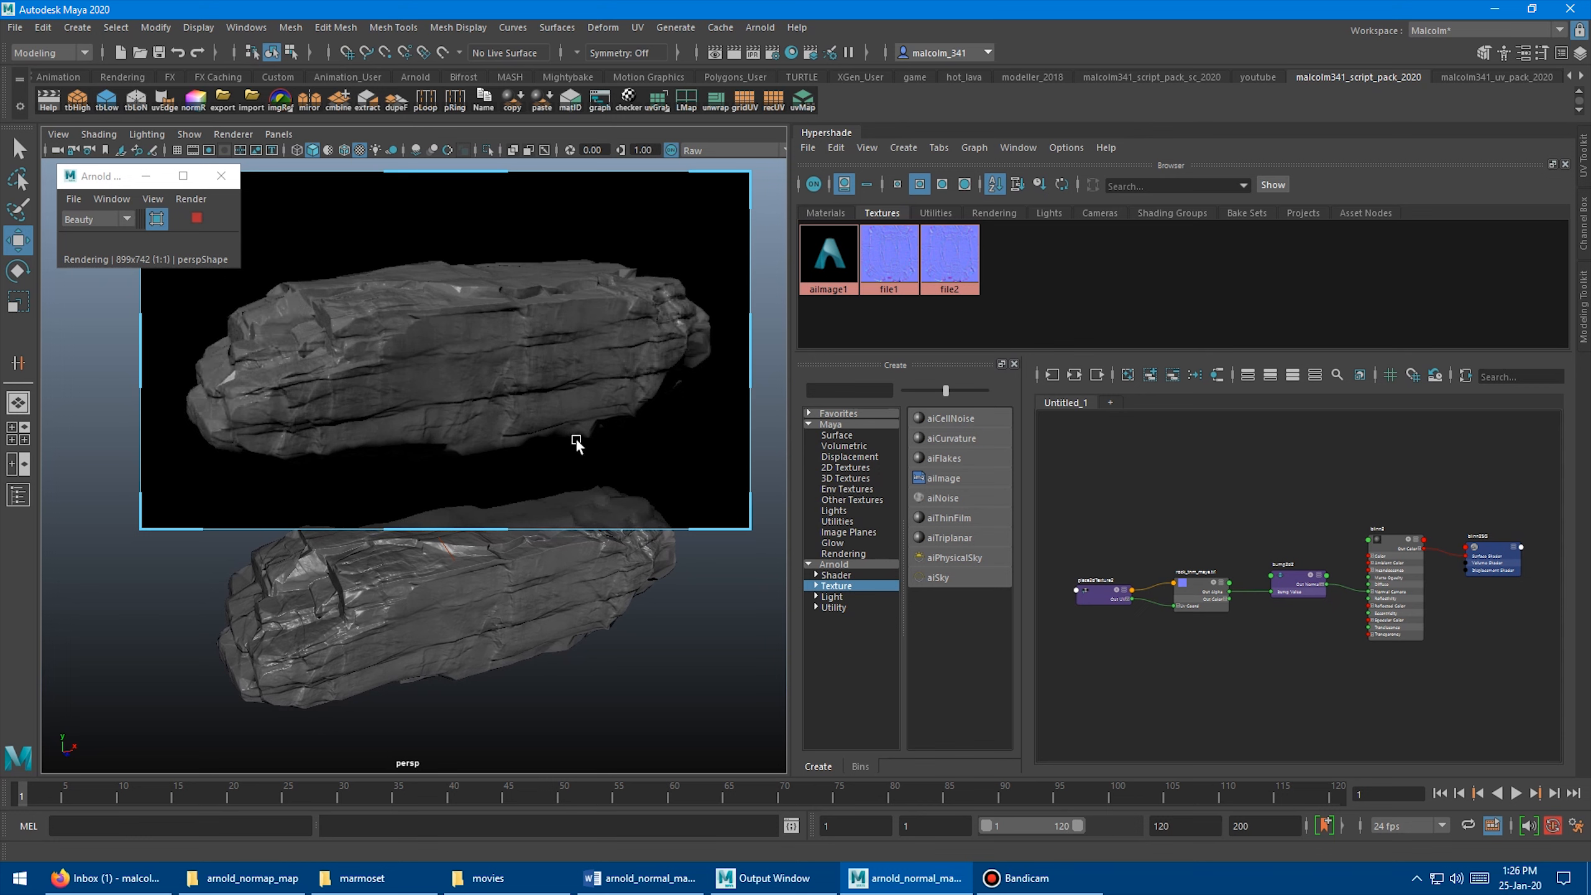
mouse_move(679, 370)
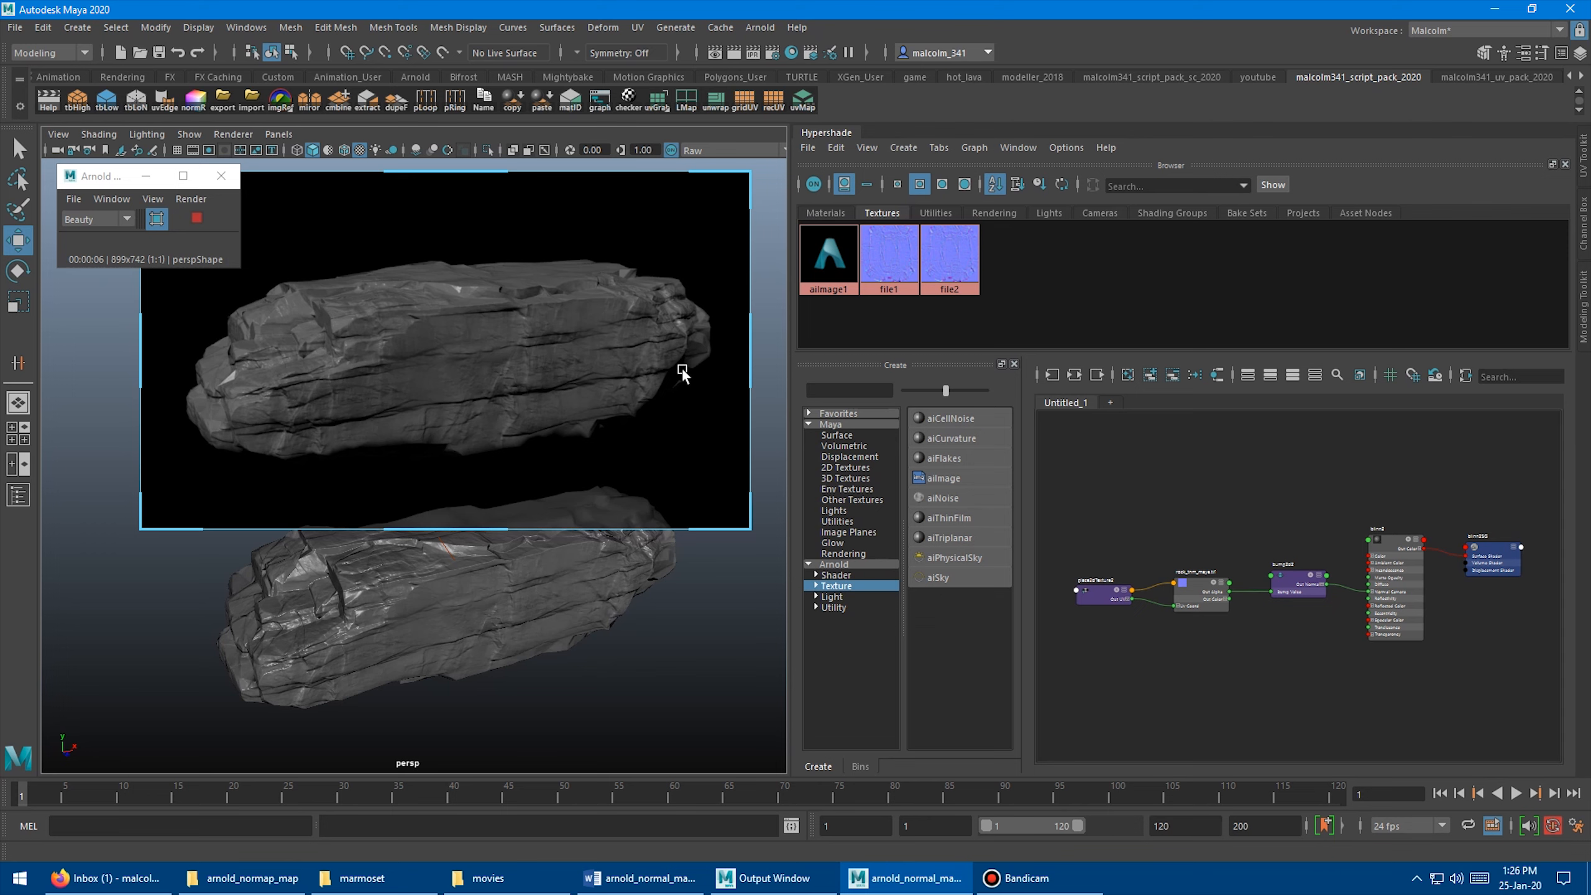
mouse_move(609, 432)
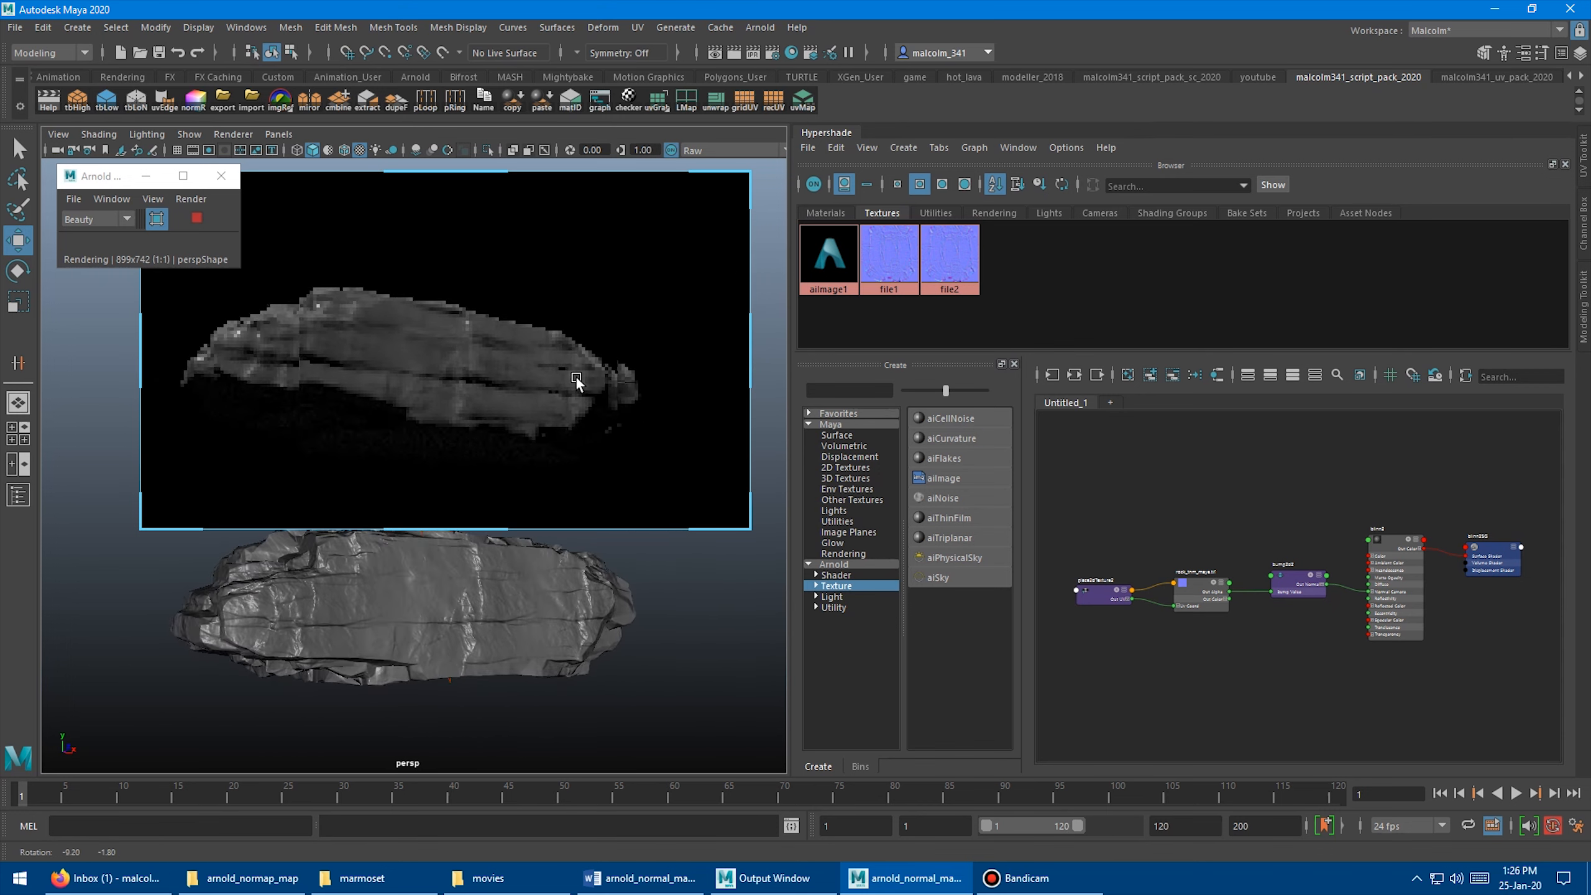
Orbit the viewport to compare the IPR-rendered rock with its viewport-shaded duplicate
drag(578, 382, 409, 351)
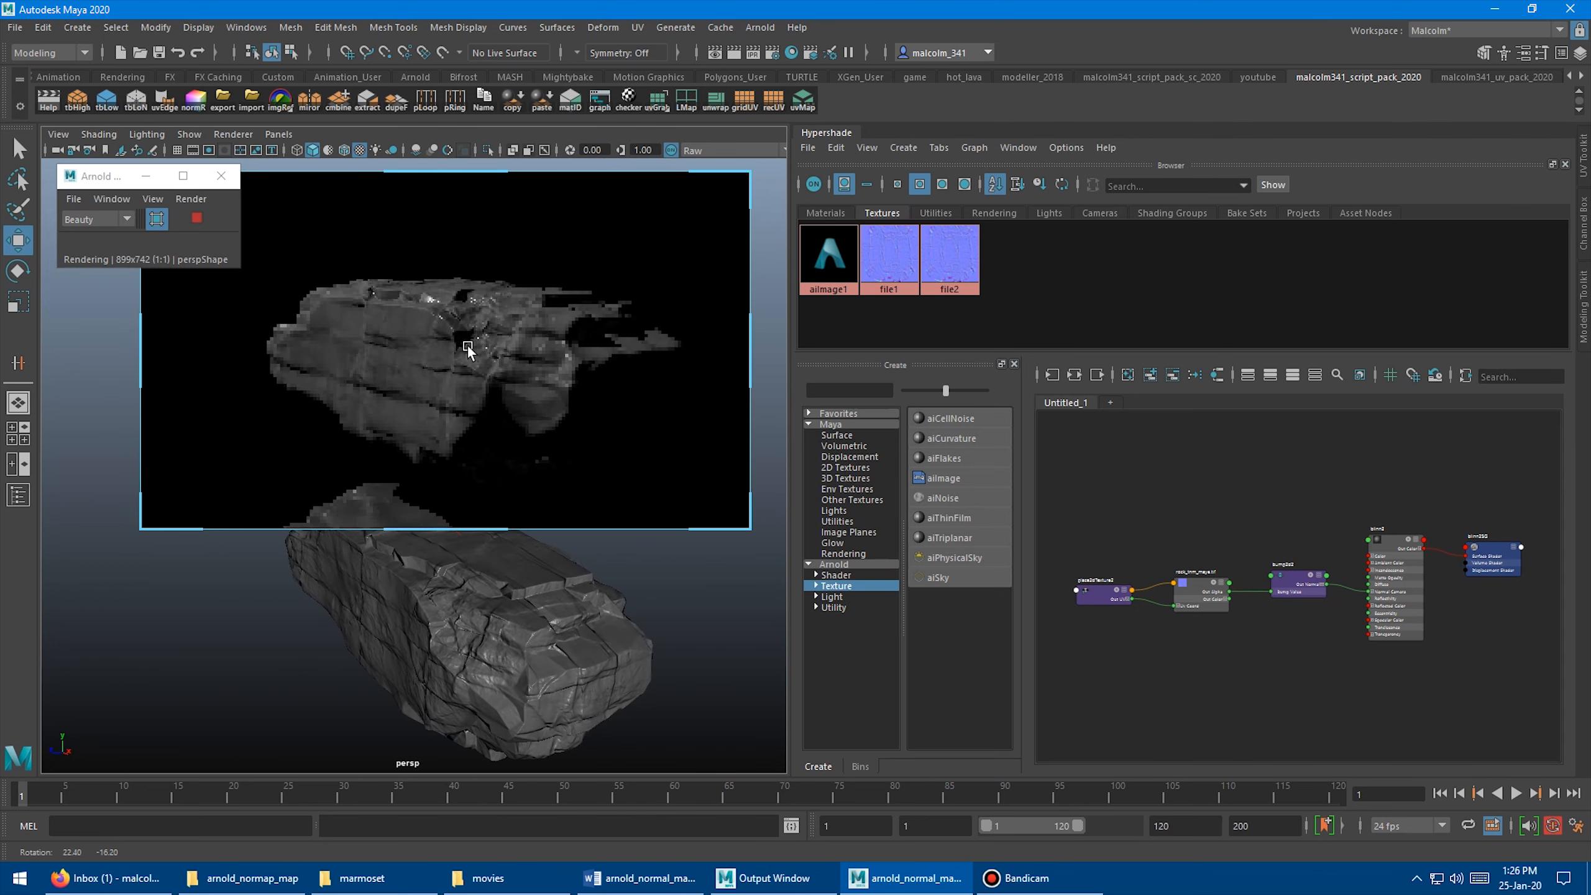
drag(468, 351, 384, 400)
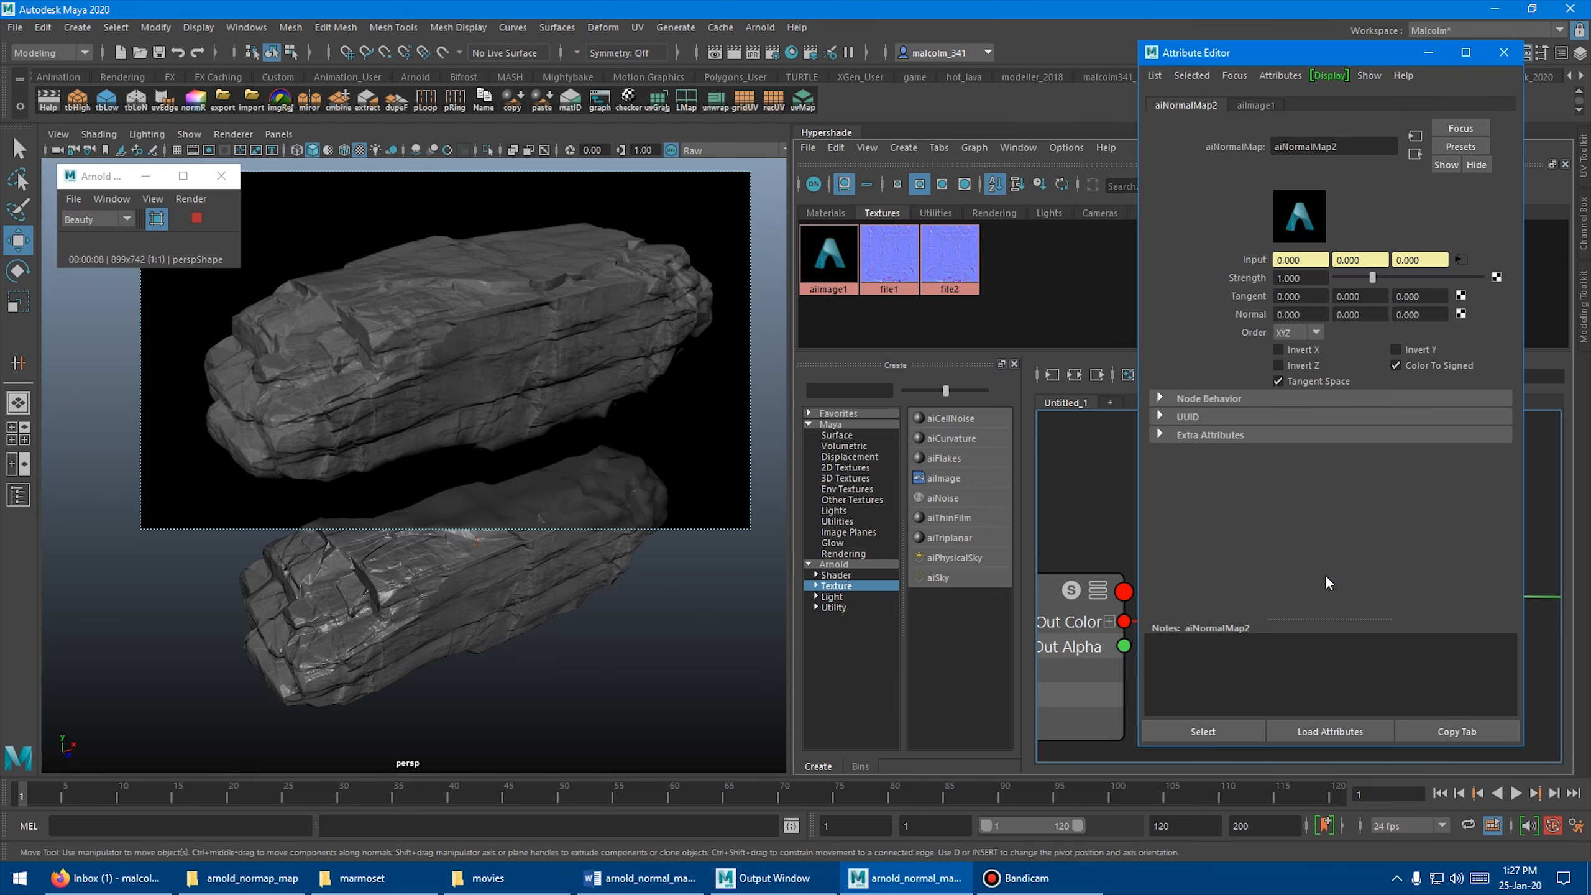
click(1395, 366)
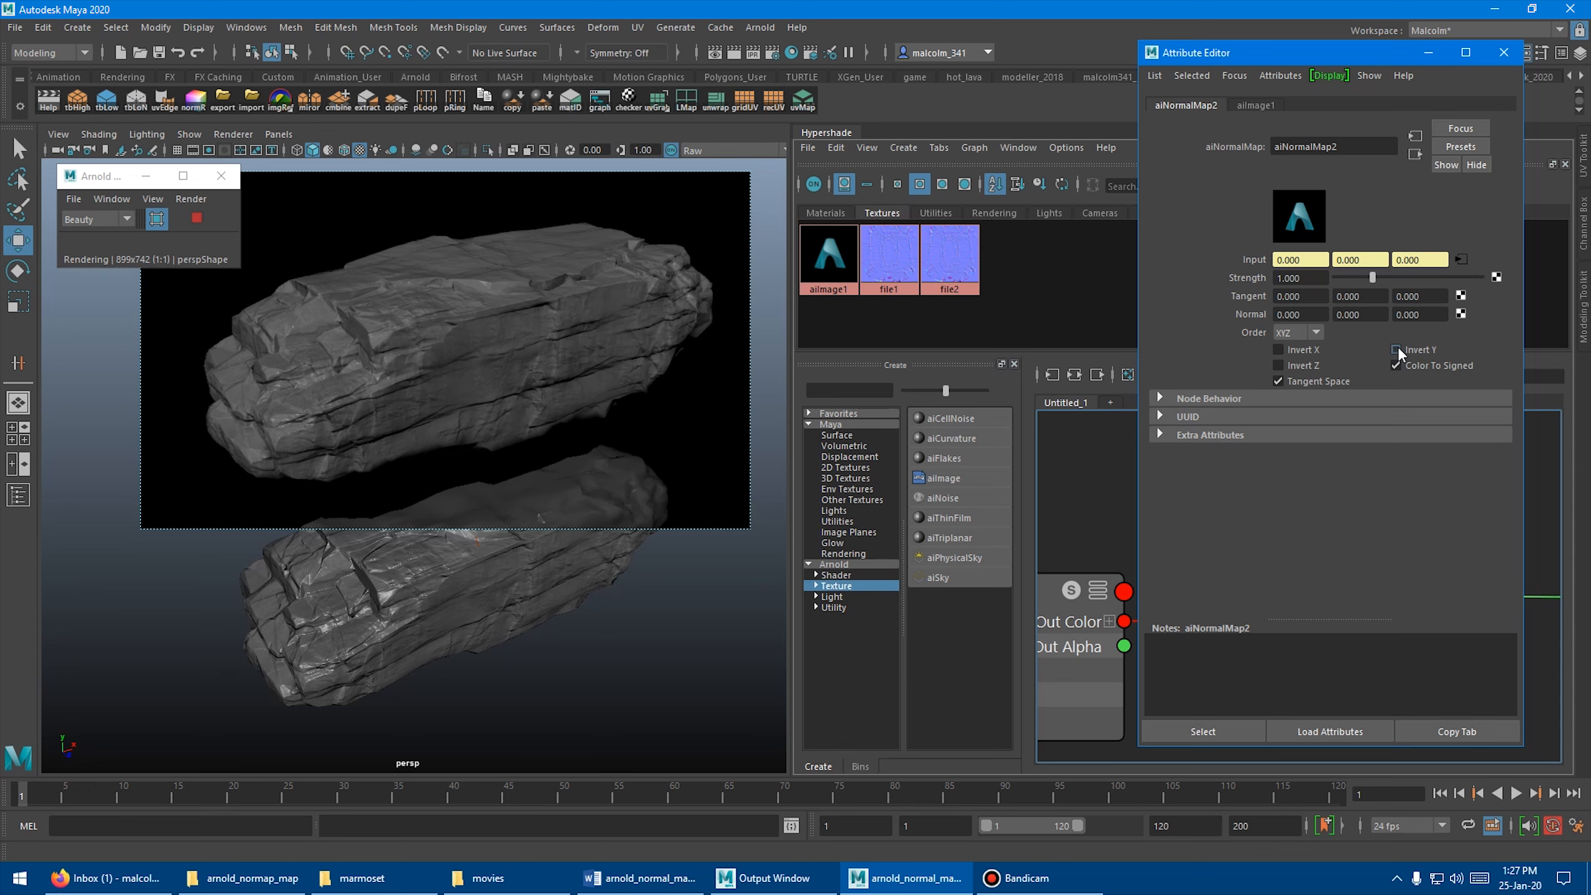
click(1395, 350)
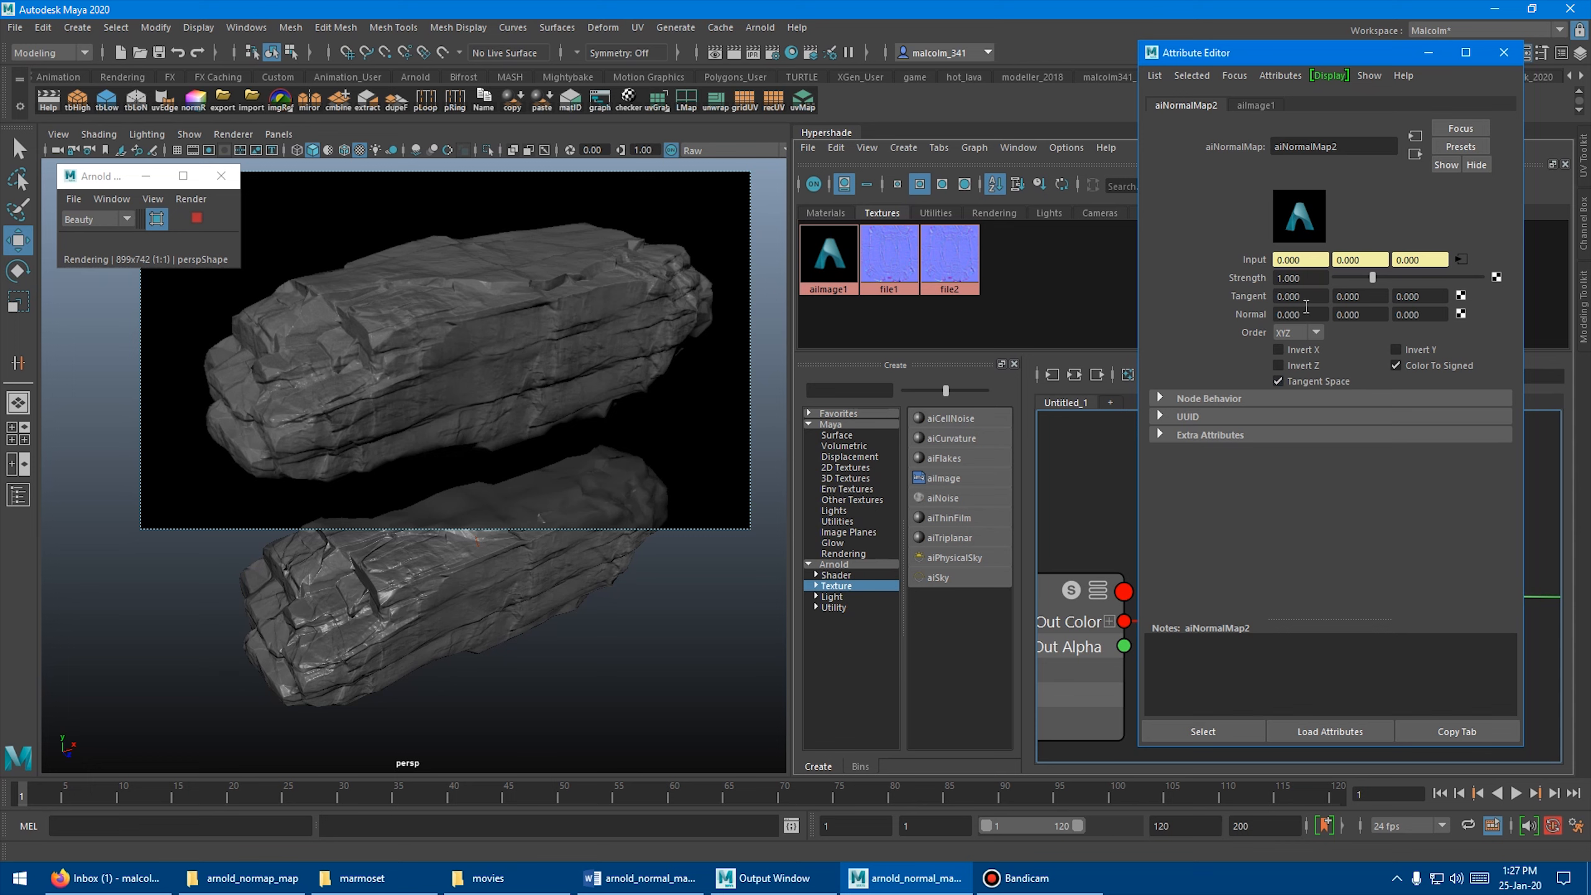
click(1298, 277)
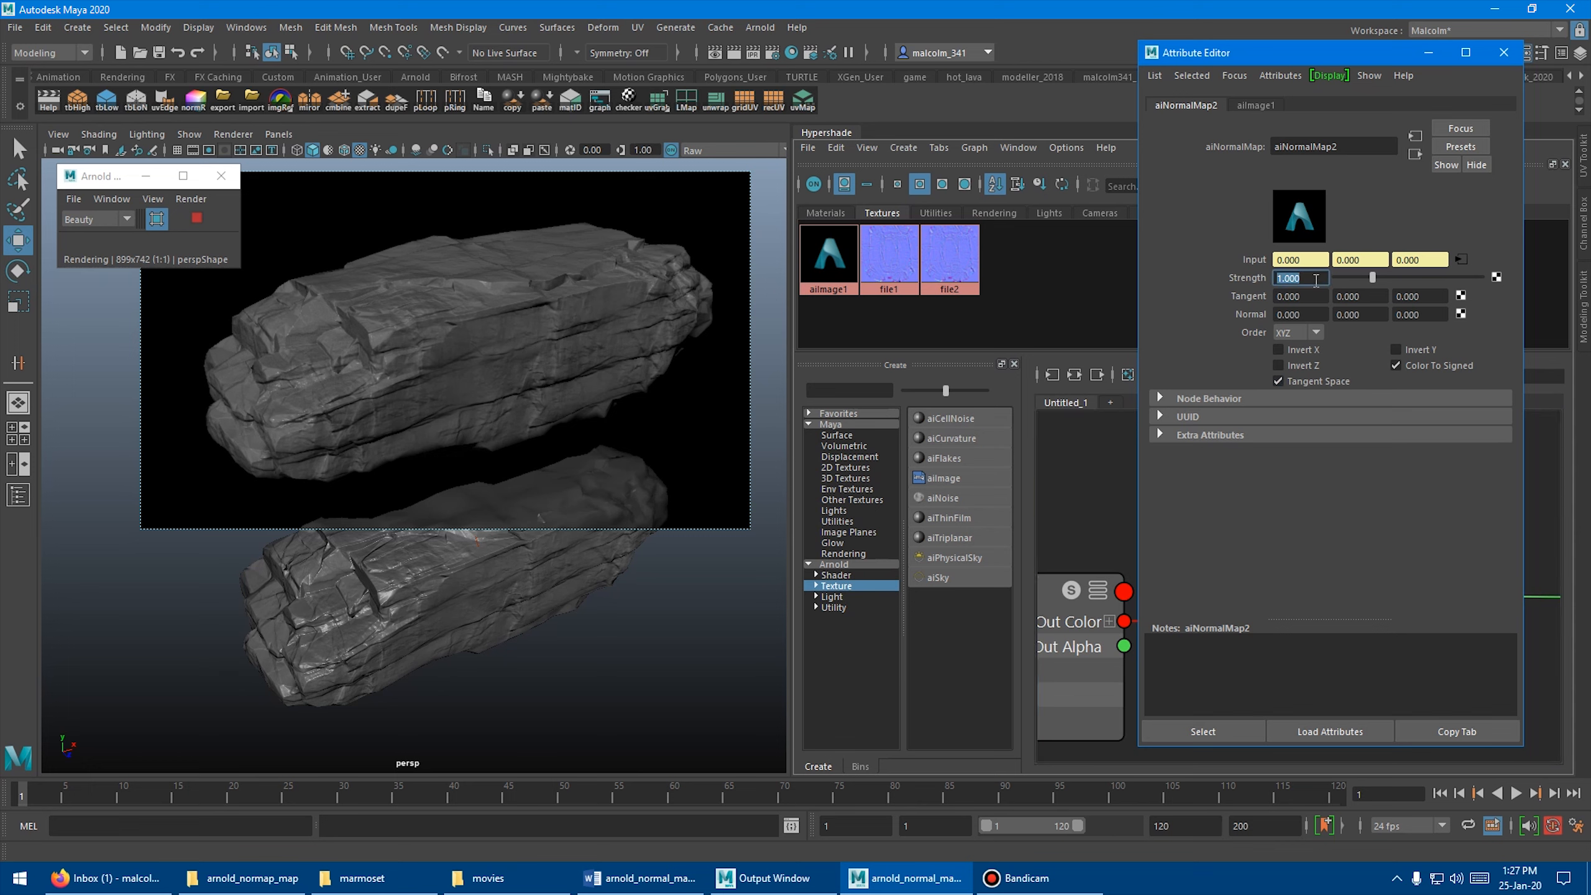
text(2.000)
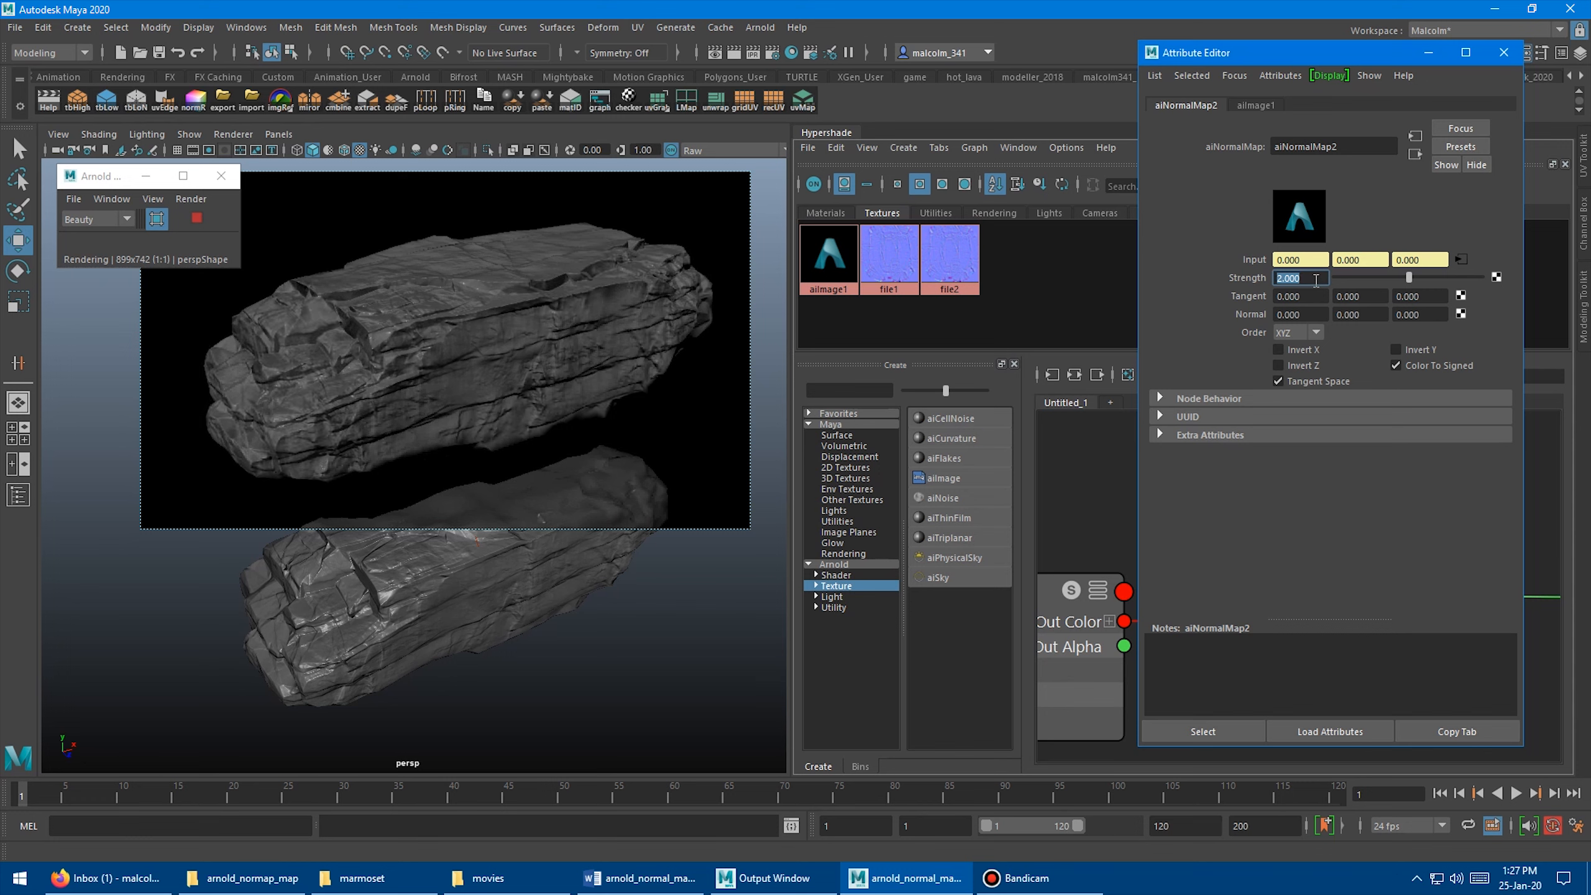
text(1.000)
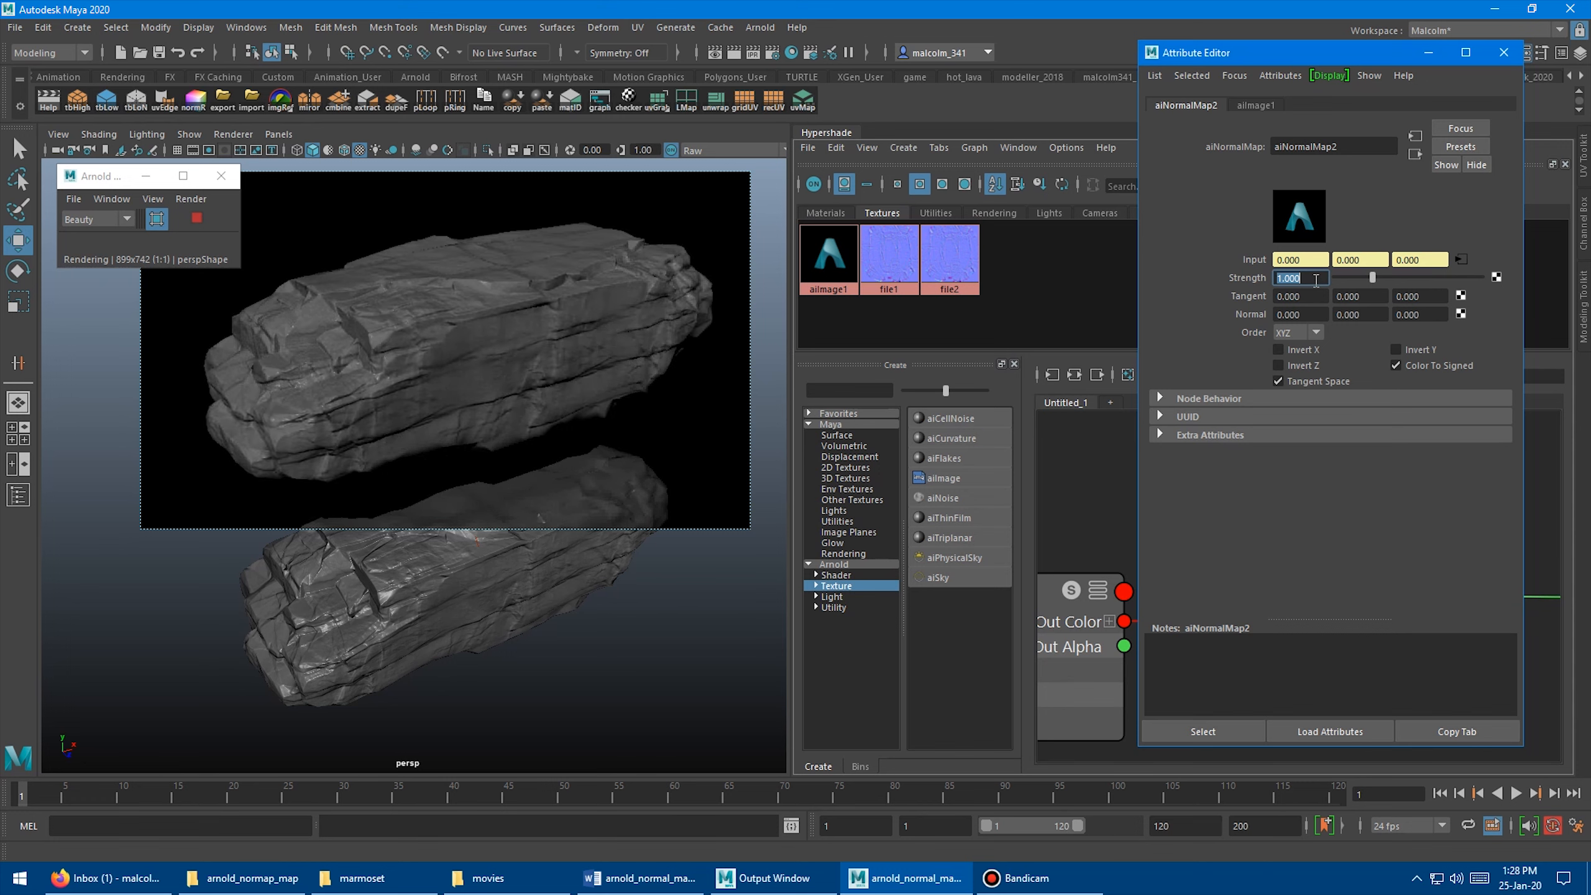
text(1.500)
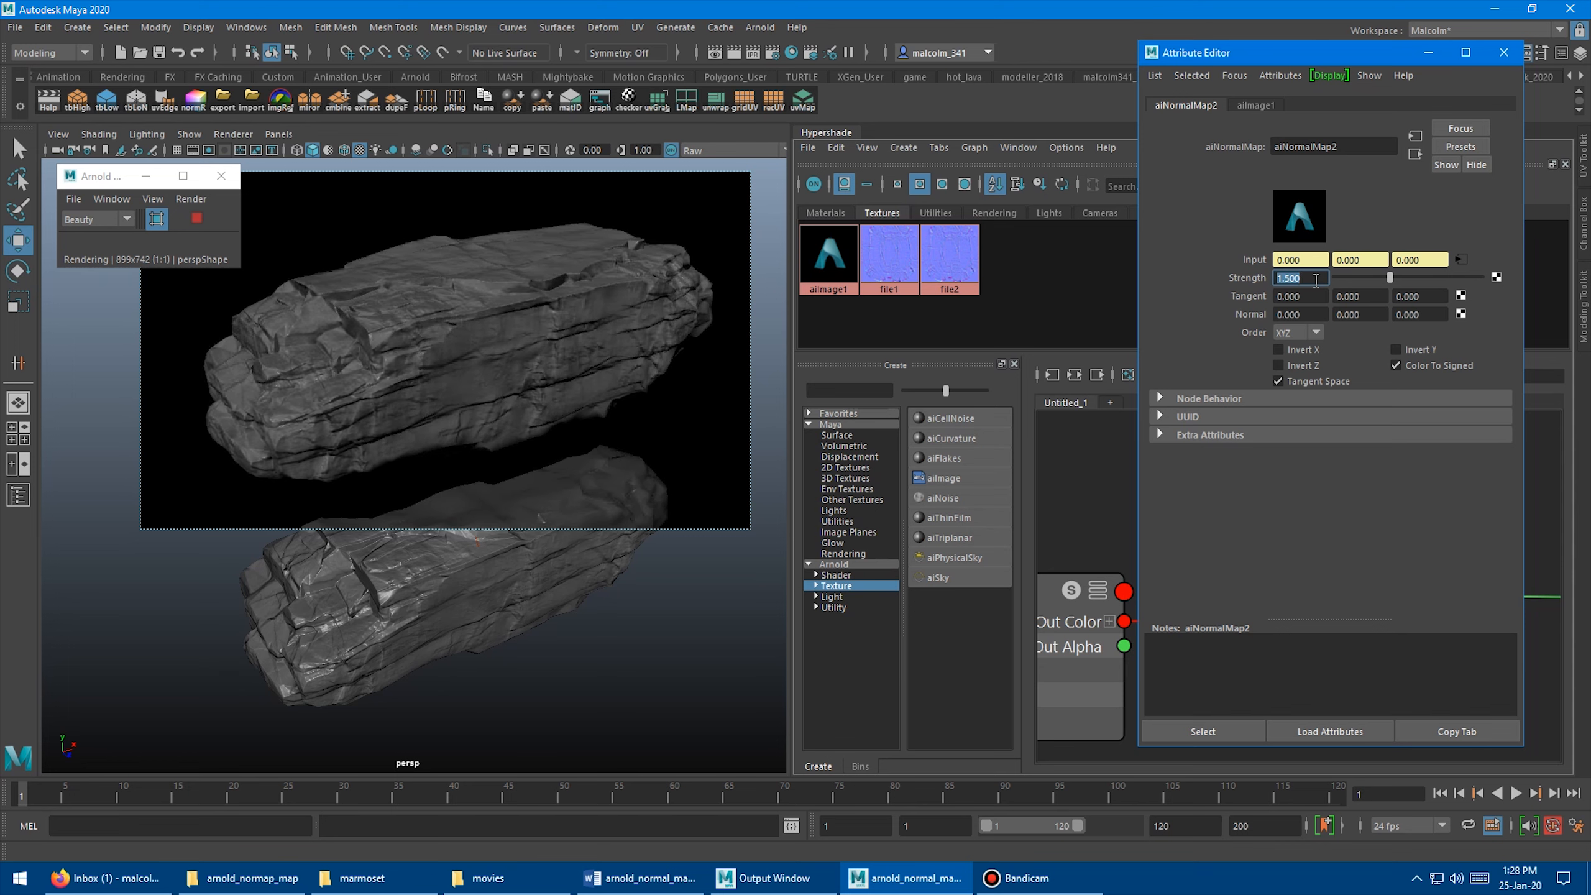
text(1)
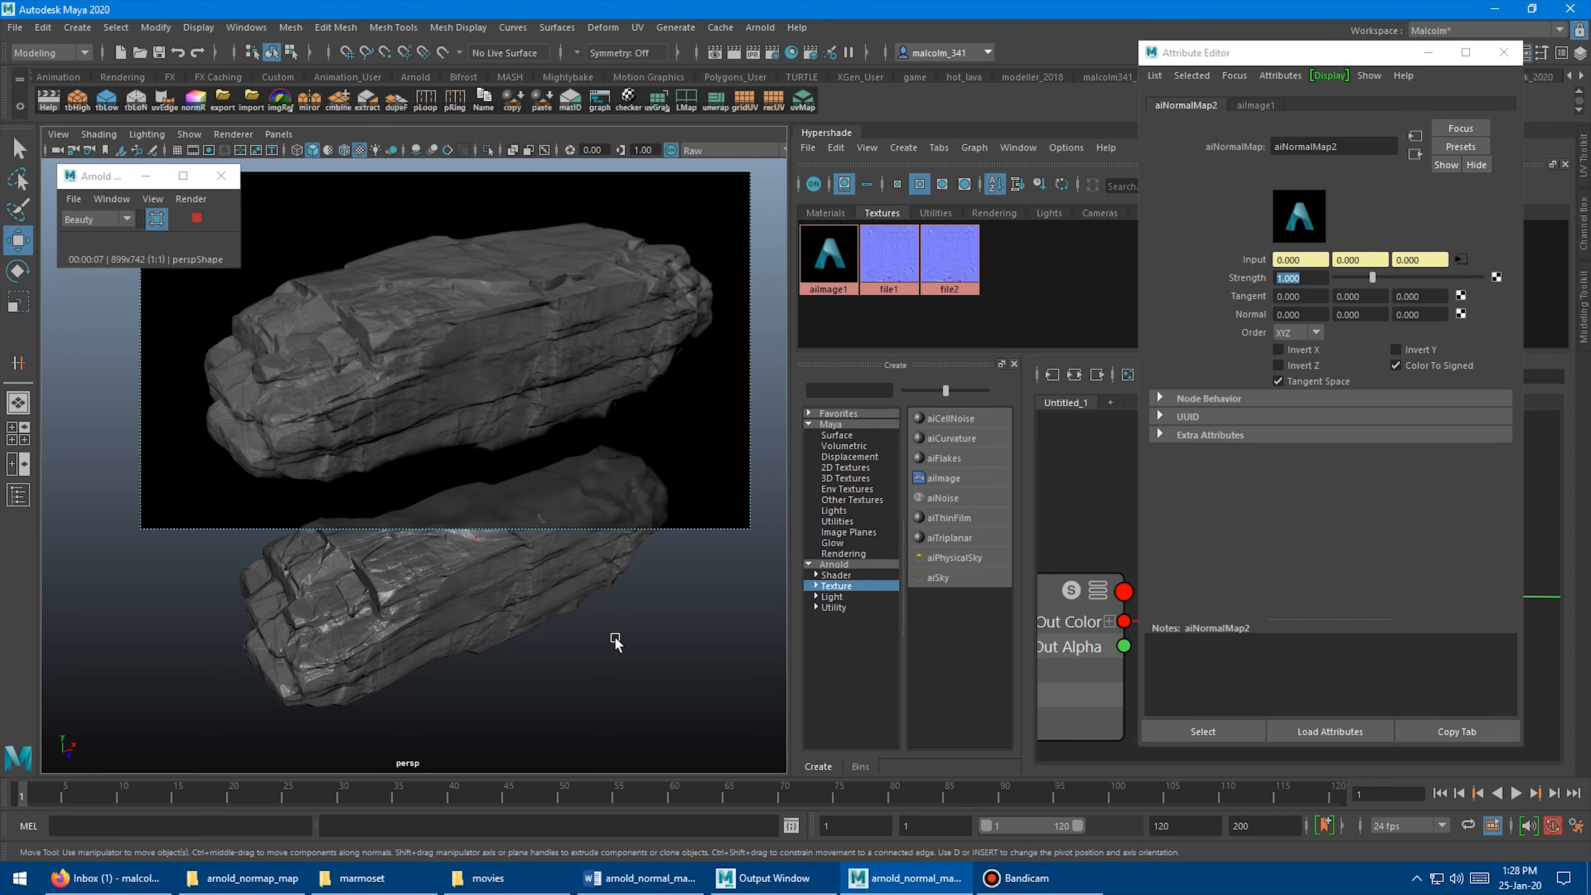
mouse_move(1182, 548)
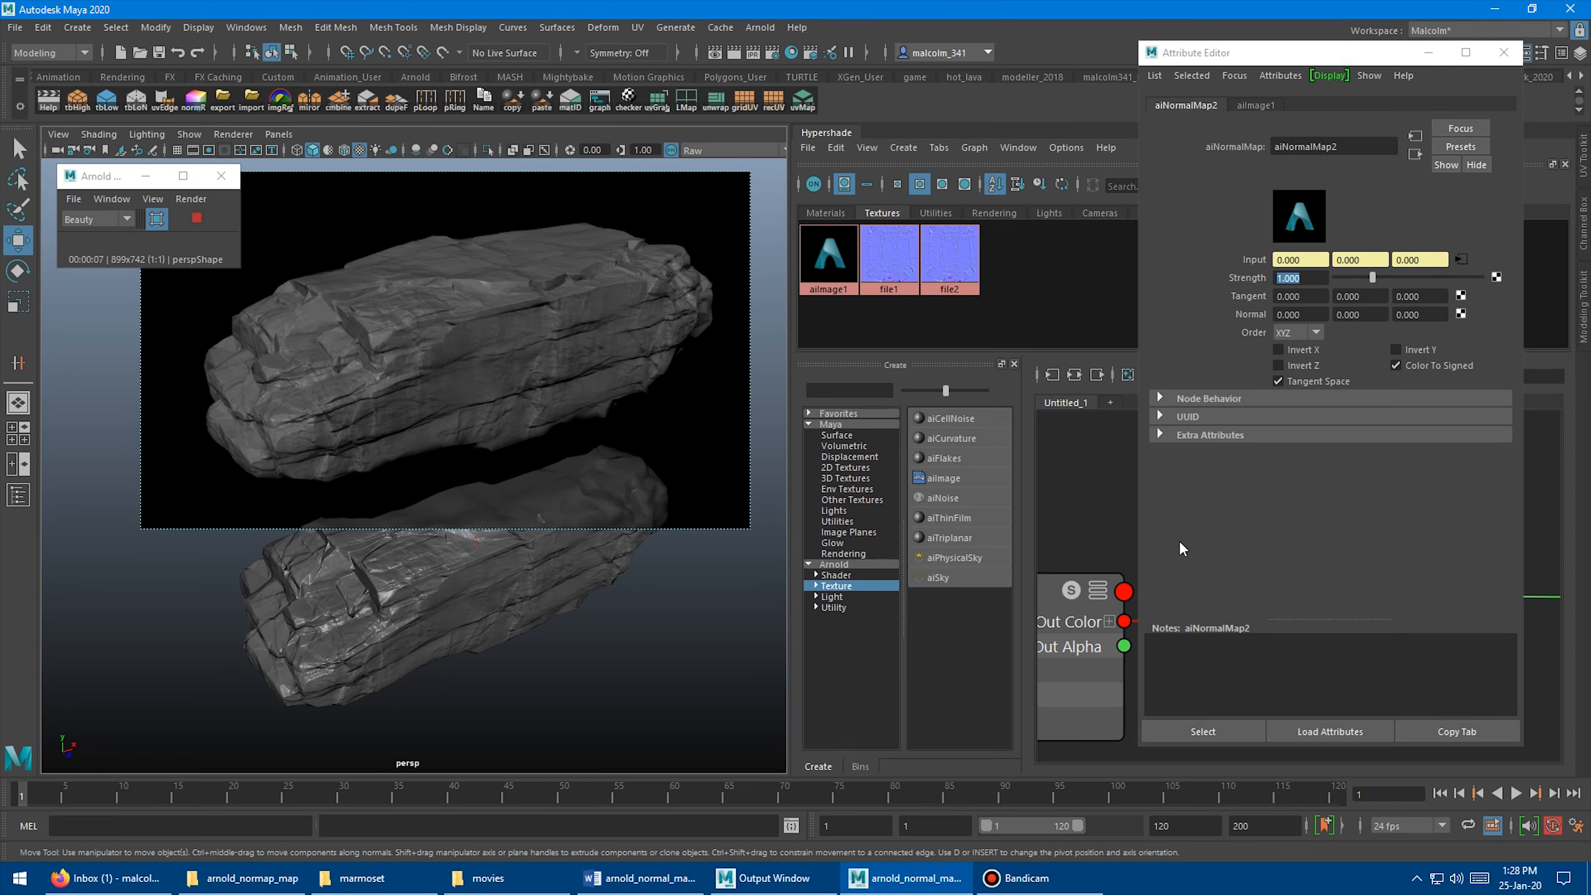